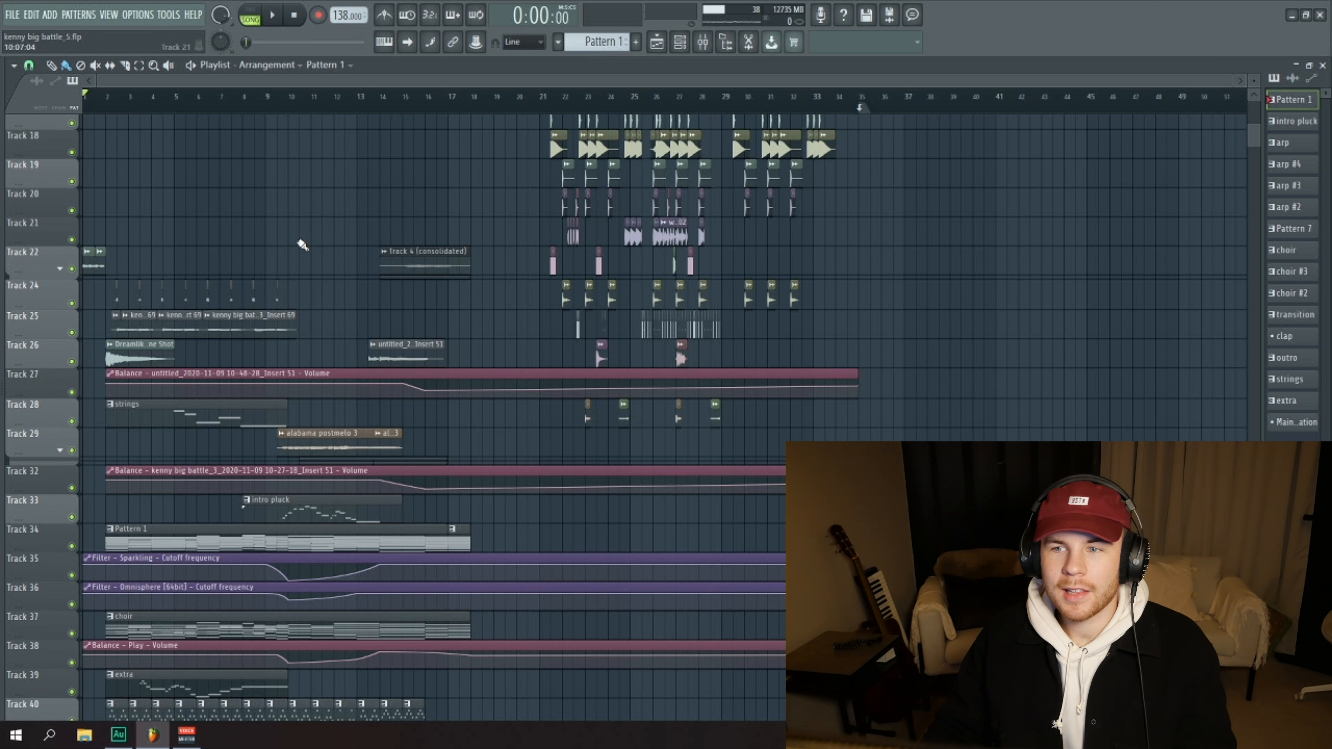
# Scroll through the channel rack, then bring up the mixer on the Omnisphere insert's effect slots.
pyautogui.scroll(-3)
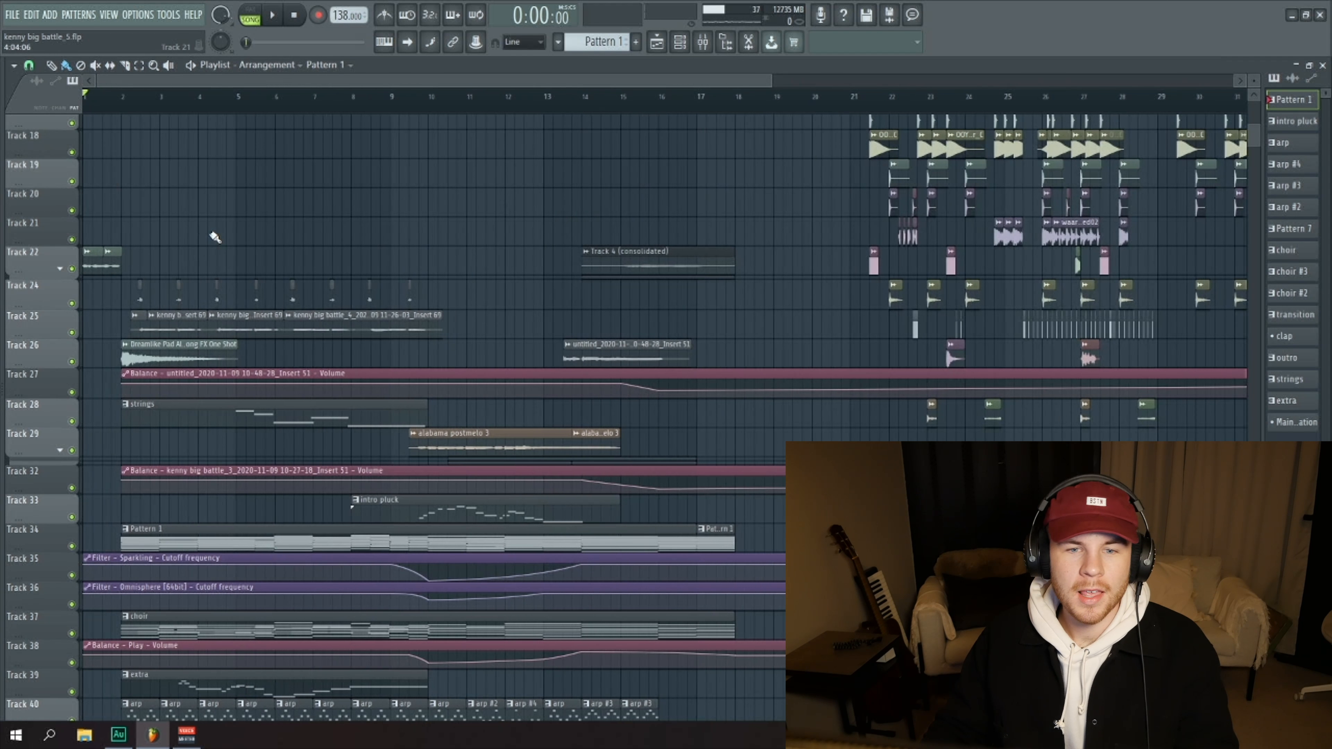
pyautogui.scroll(-3)
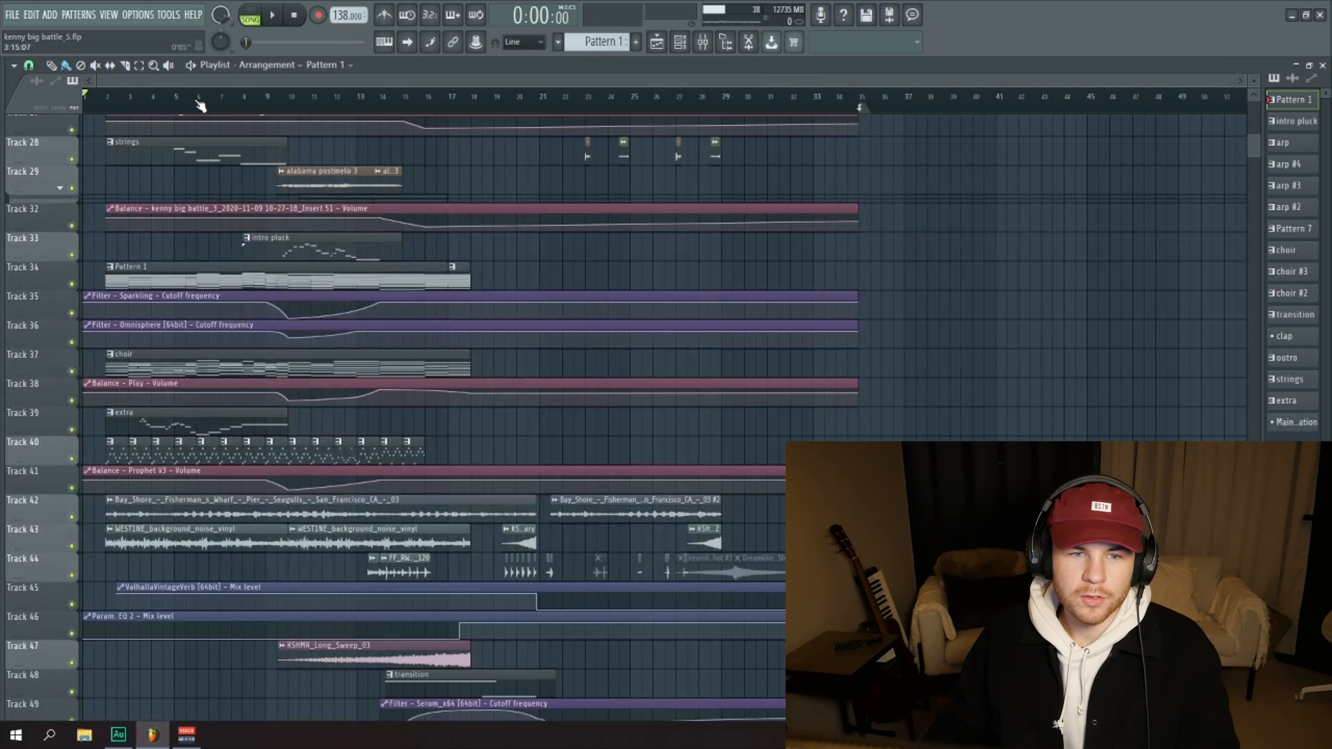
pyautogui.scroll(3)
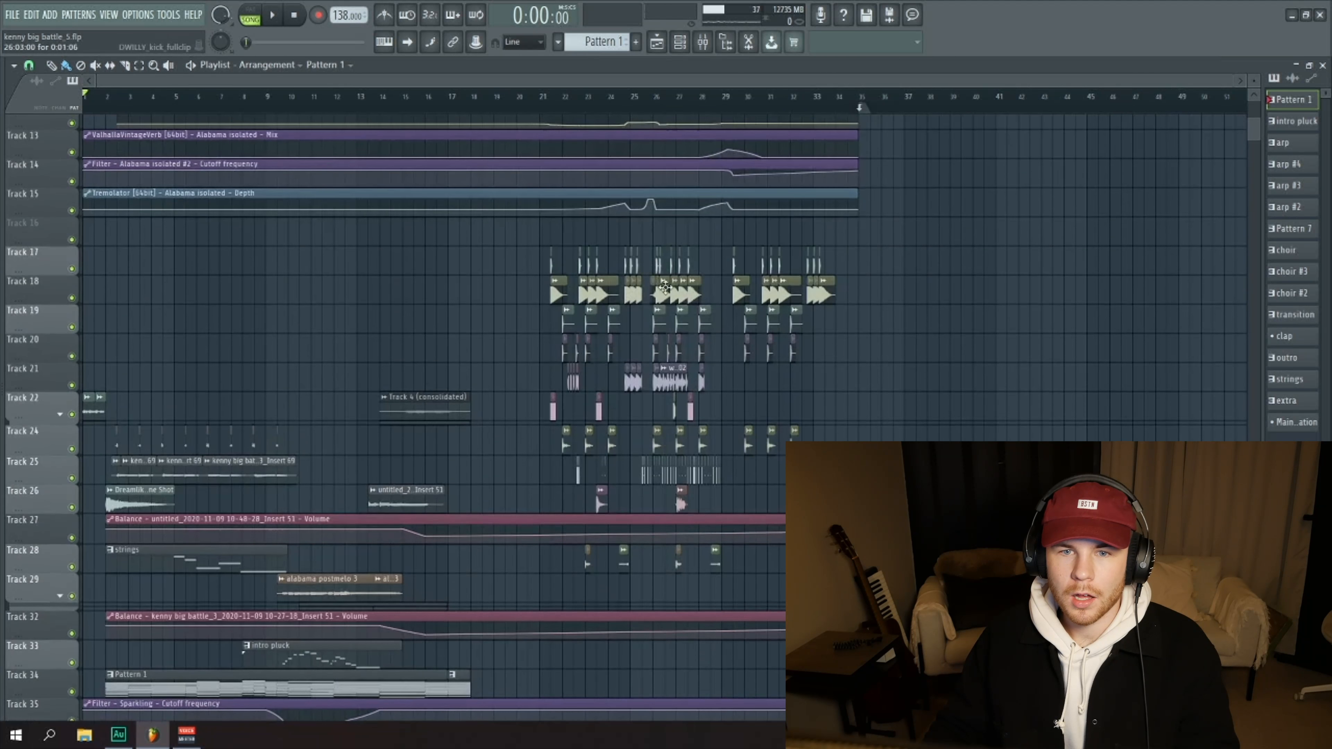
pyautogui.scroll(3)
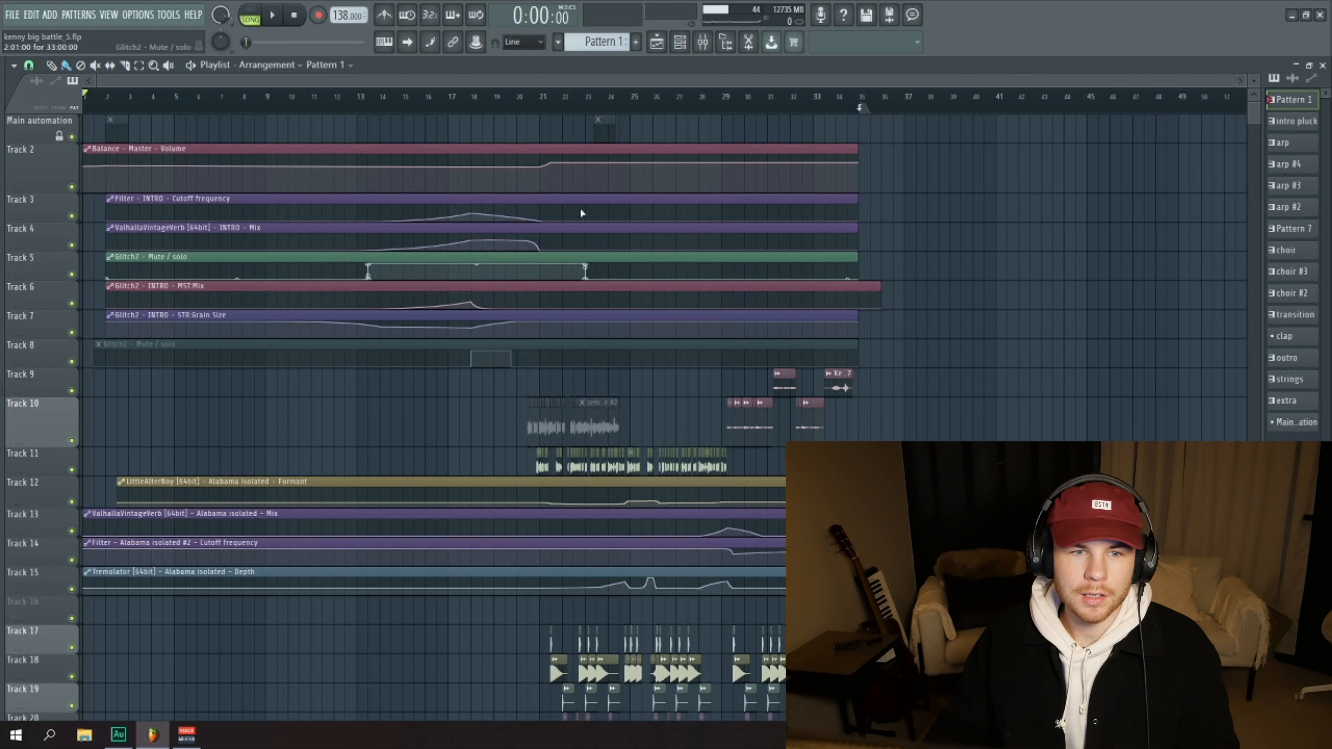
pyautogui.scroll(-3)
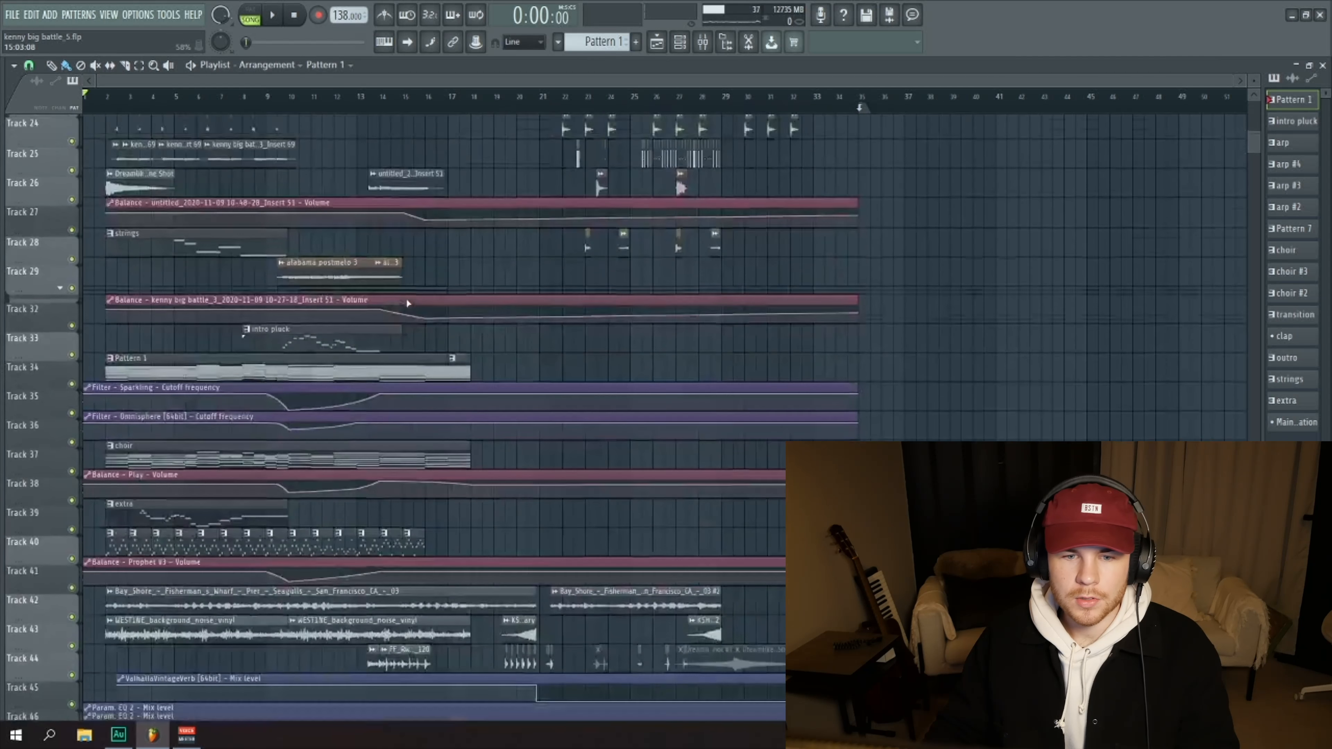
pyautogui.scroll(-3)
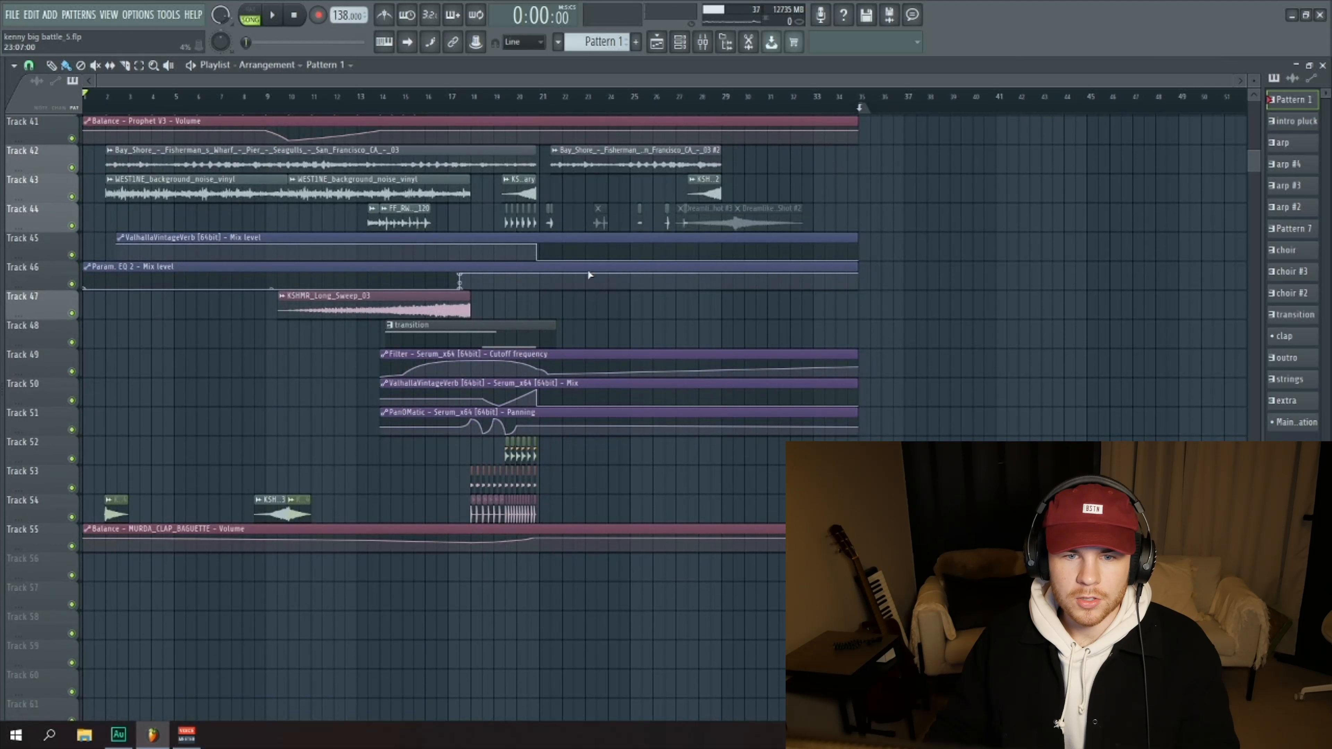
pyautogui.scroll(3)
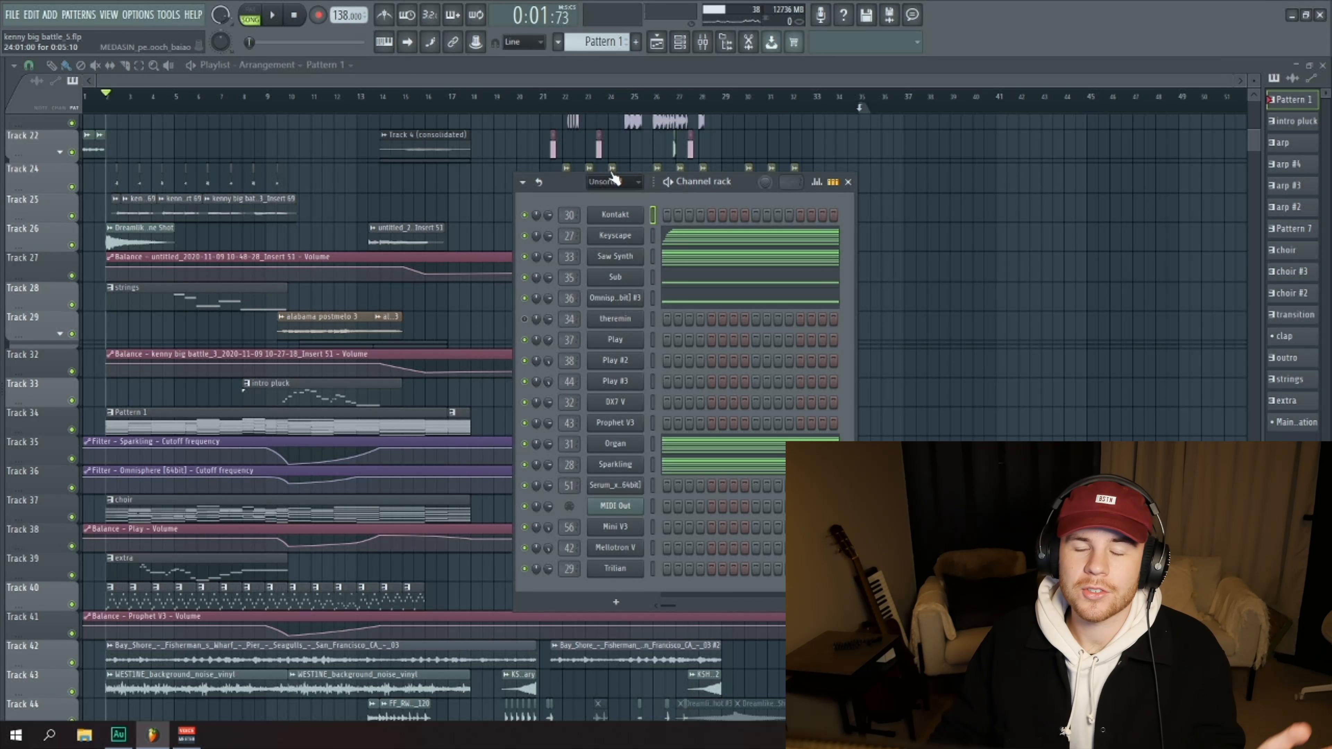
pyautogui.click(847, 182)
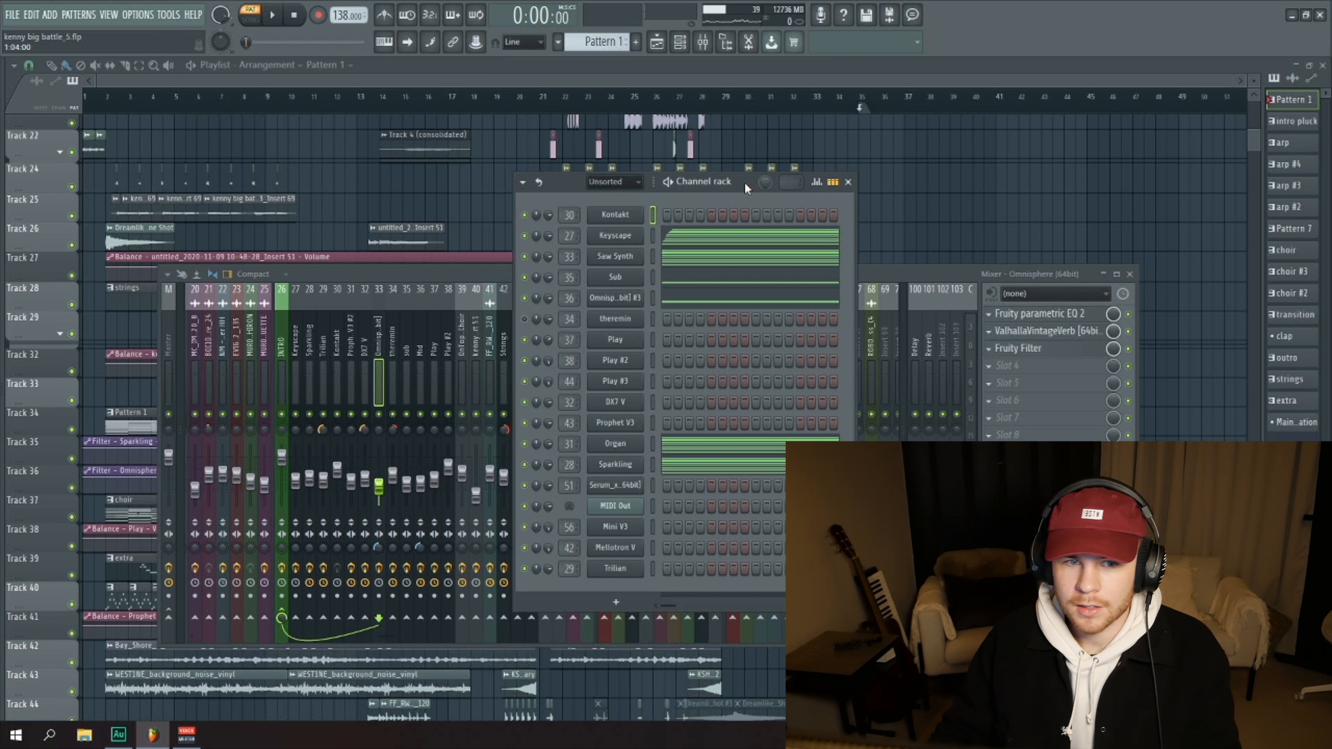
pyautogui.click(272, 15)
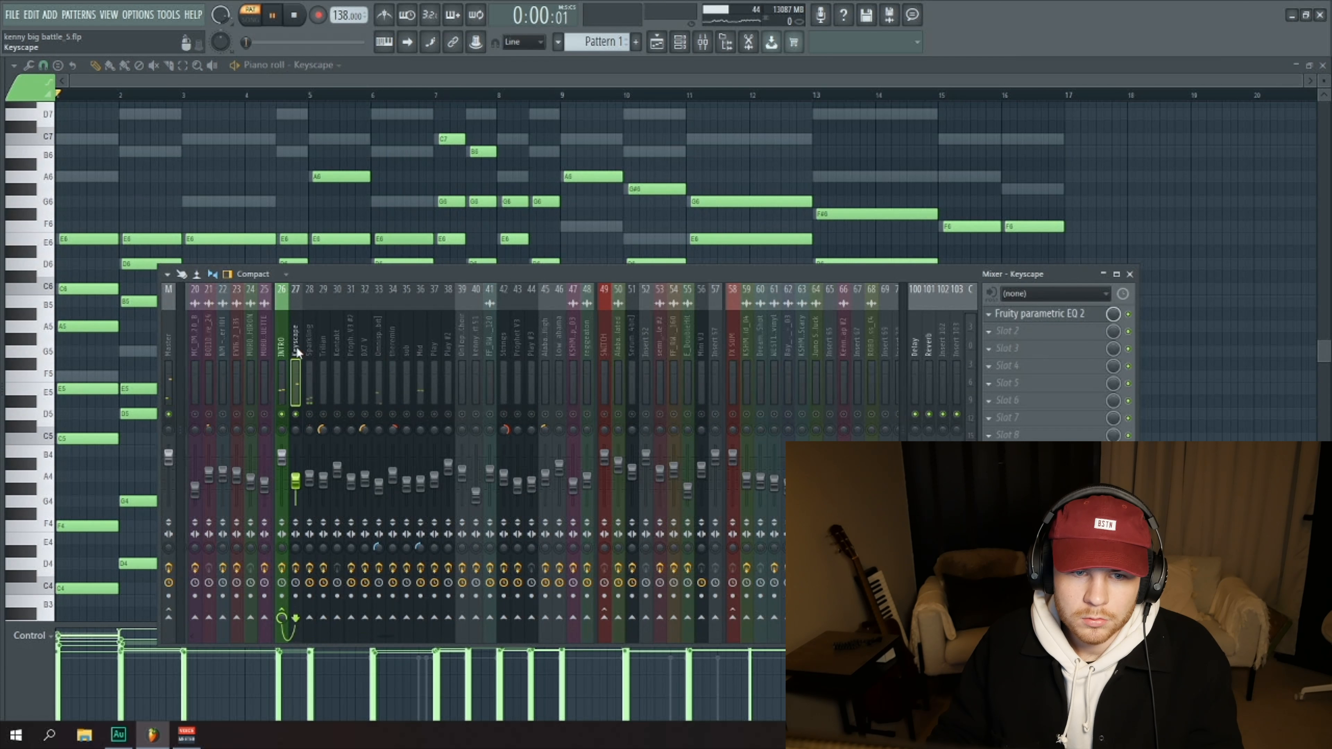
# View the Keyscape, Prophet V3 #2 and Mid inserts' effect chains, then bring the channel rack forward.
pyautogui.click(271, 14)
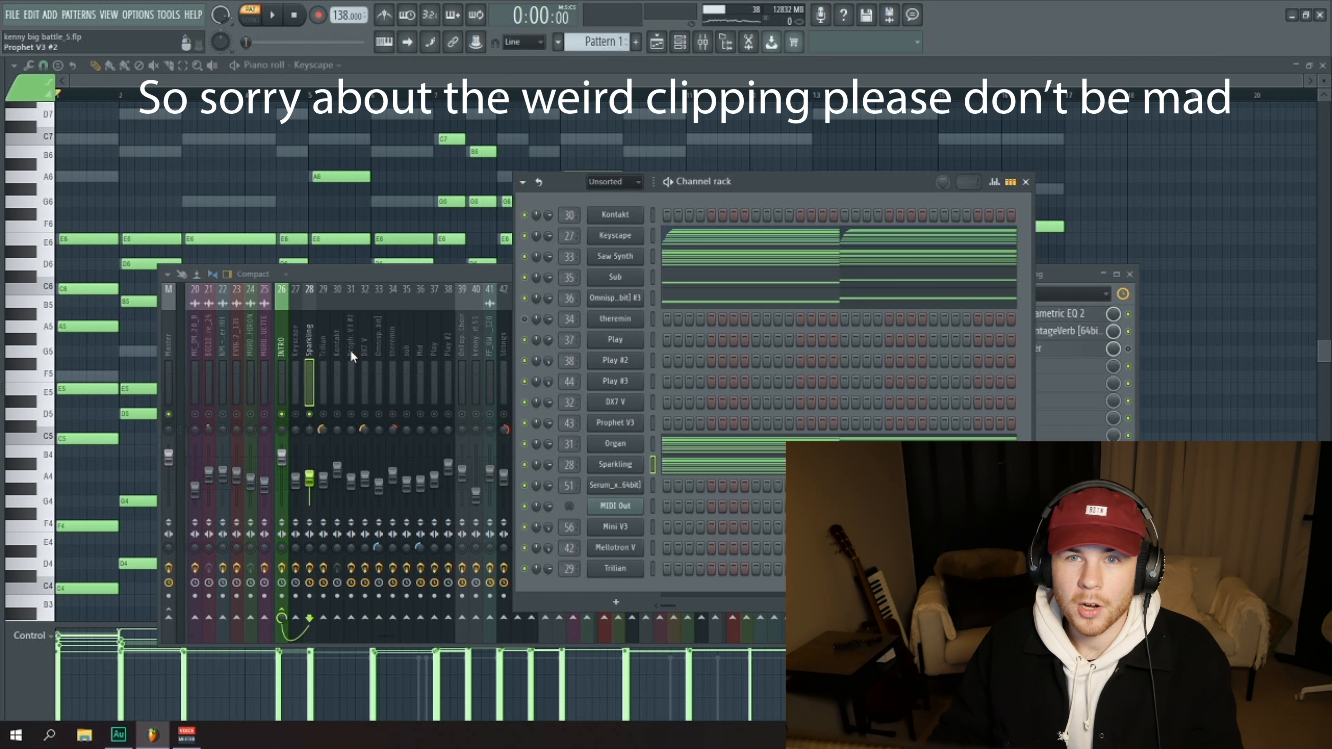
pyautogui.click(272, 15)
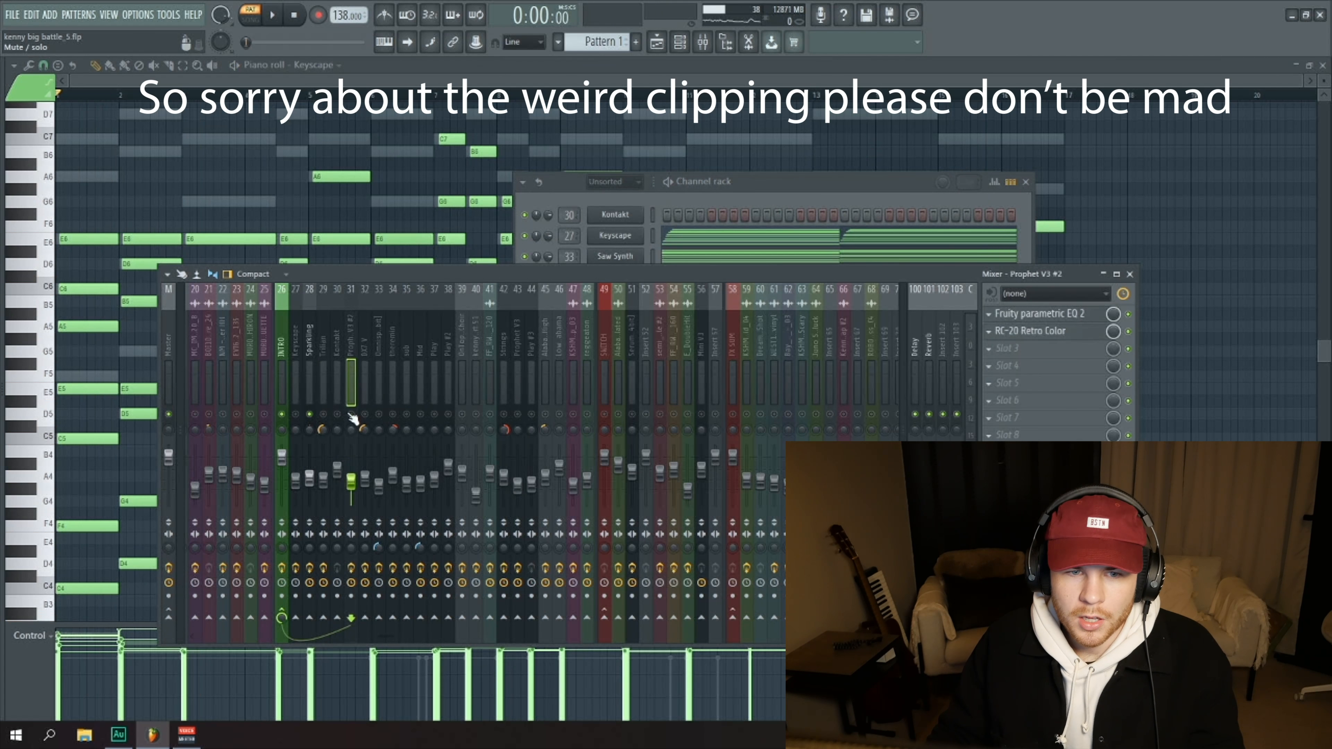
pyautogui.click(270, 16)
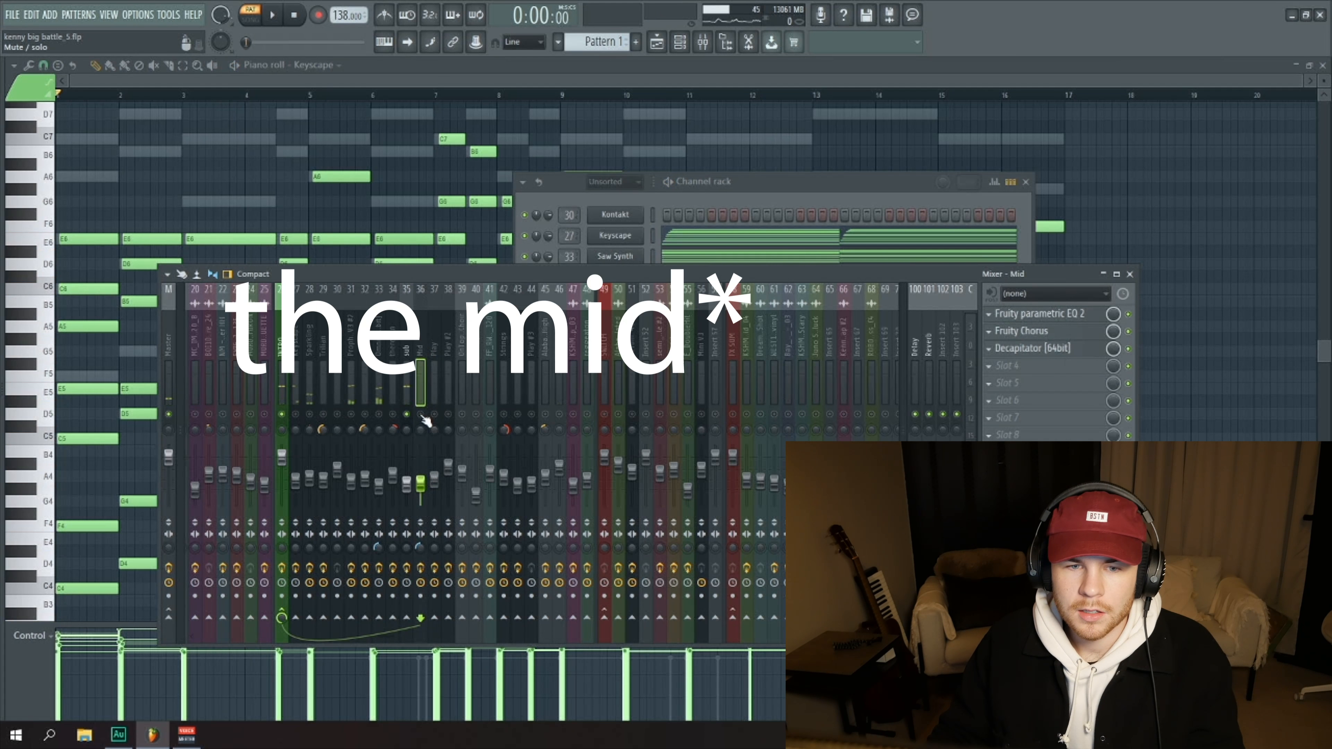
pyautogui.click(419, 348)
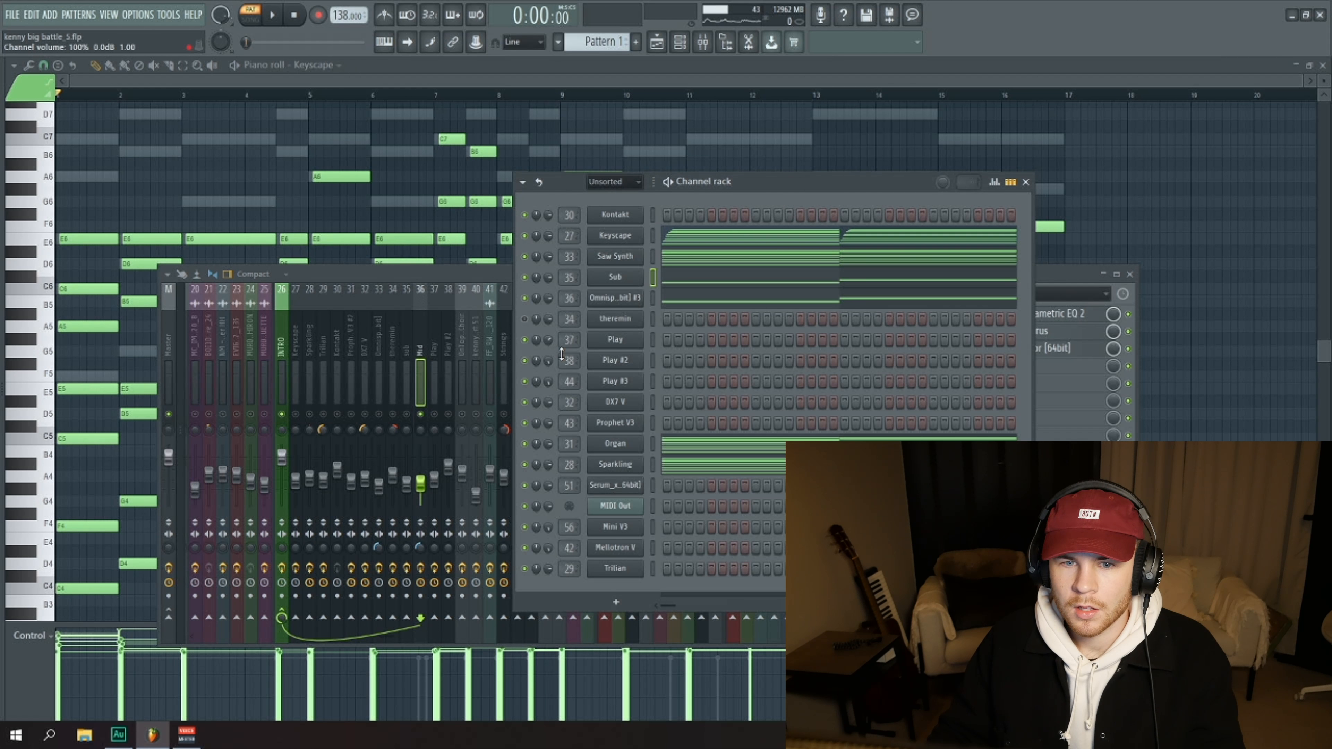
# Show the Omnisphere insert's effects, play the beat, and return to the arp pattern in the playlist.
pyautogui.click(272, 15)
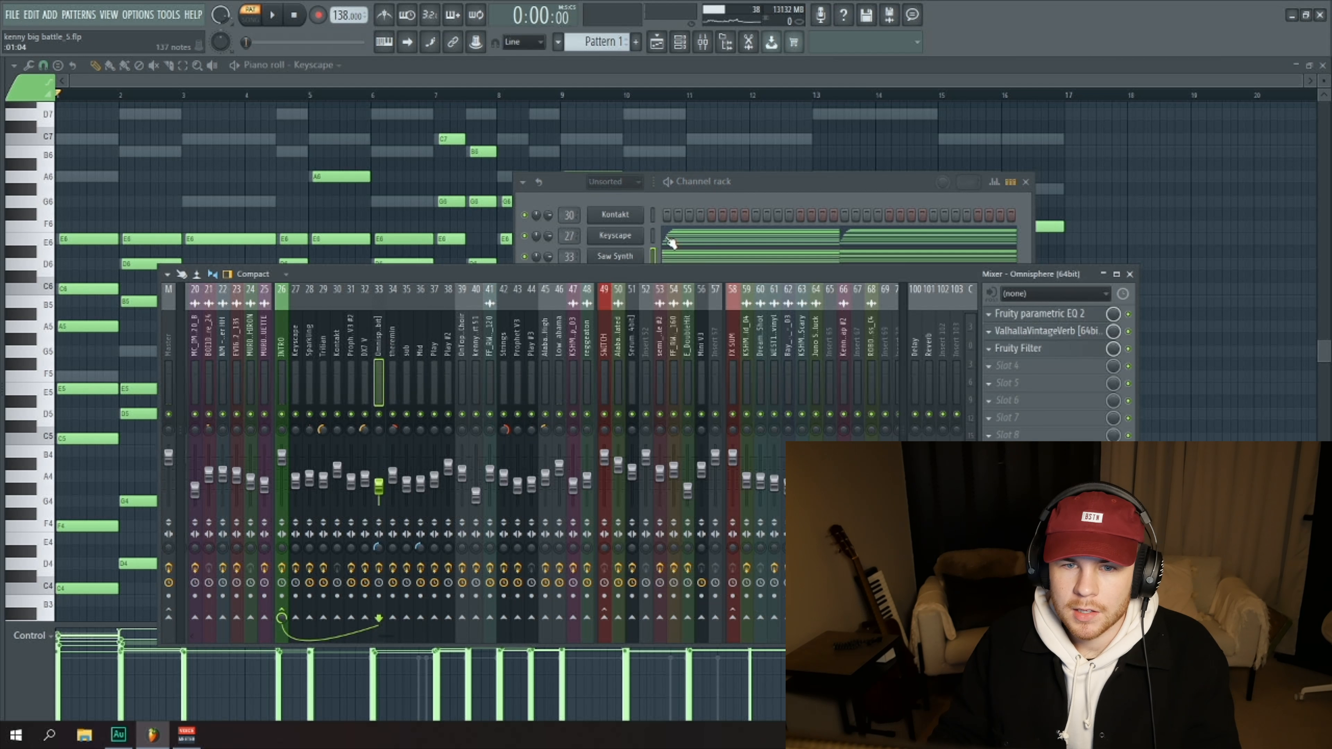
pyautogui.click(272, 15)
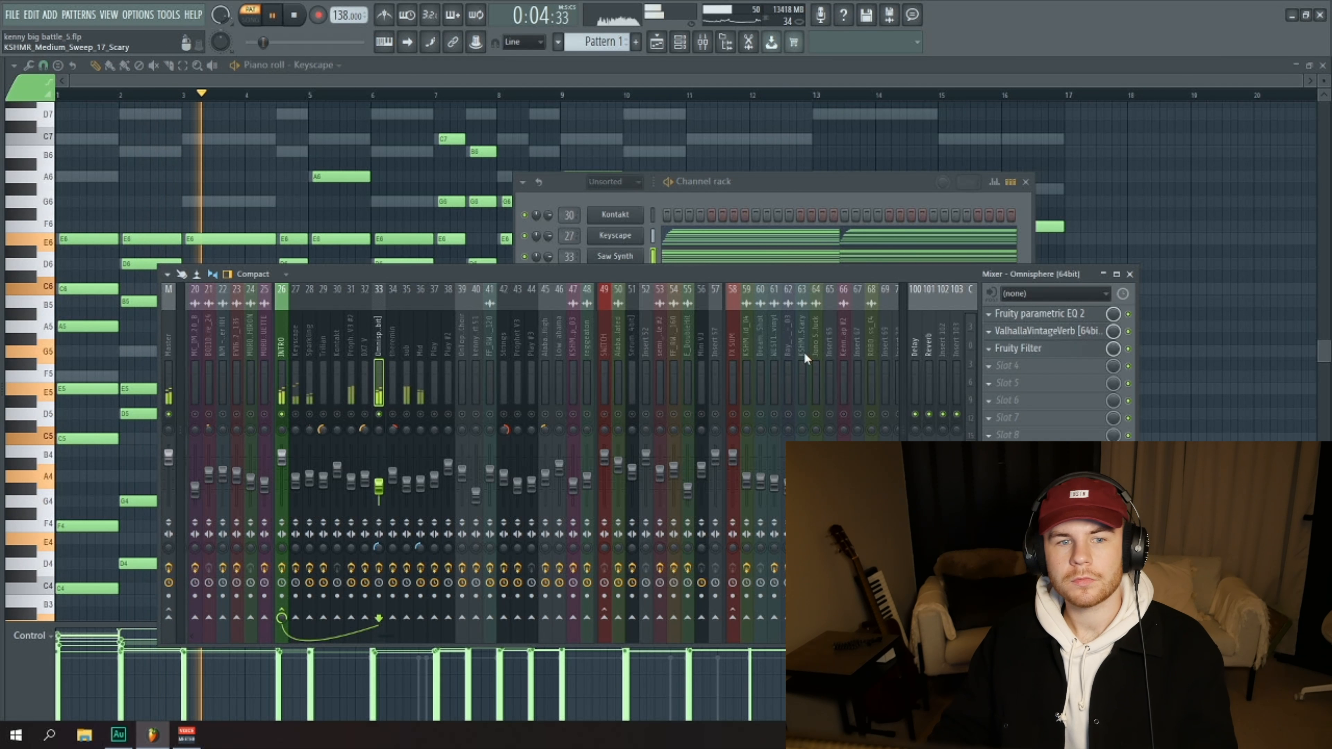
pyautogui.click(294, 15)
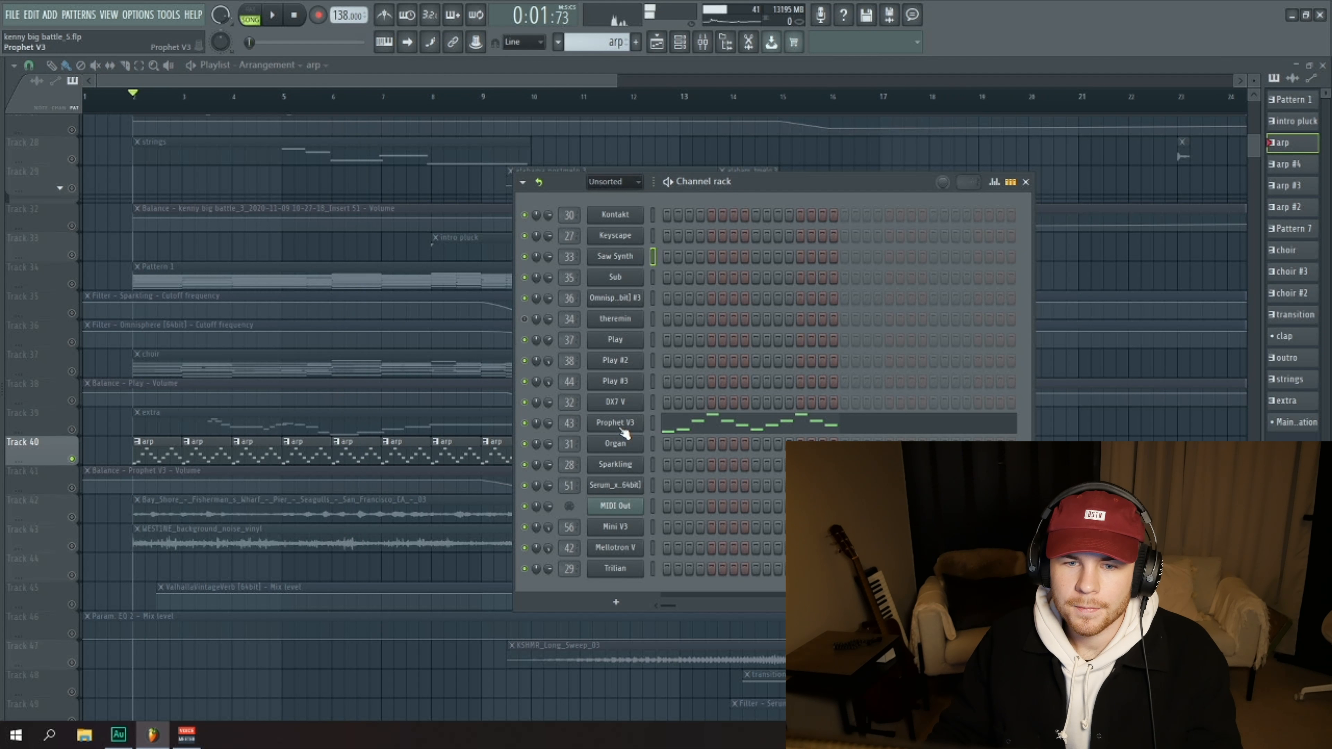
# Open the Prophet V3 synth interface on its 'Opening Pad' preset.
pyautogui.doubleClick(614, 423)
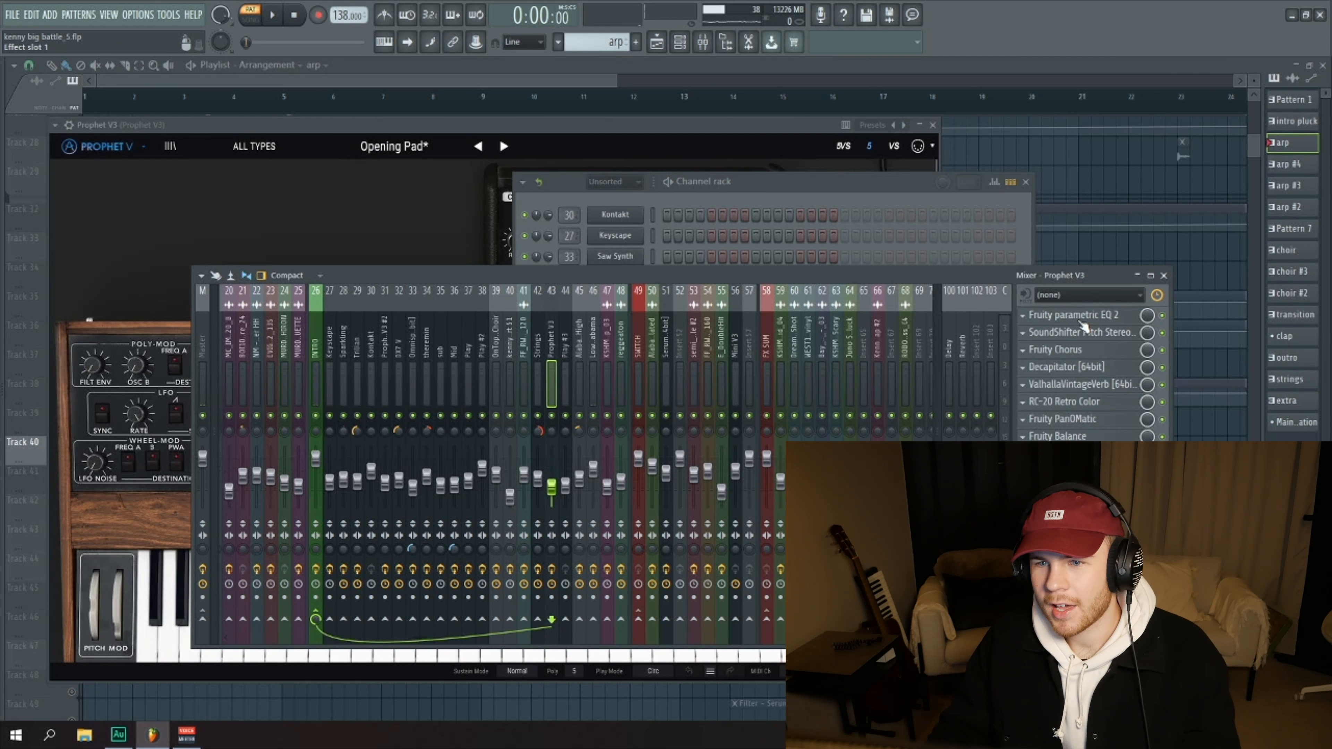
# Open Prophet V3's parametric EQ 2, Fruity Chorus, Decapitator and ValhallaVintageVerb effect windows in turn.
pyautogui.click(1079, 314)
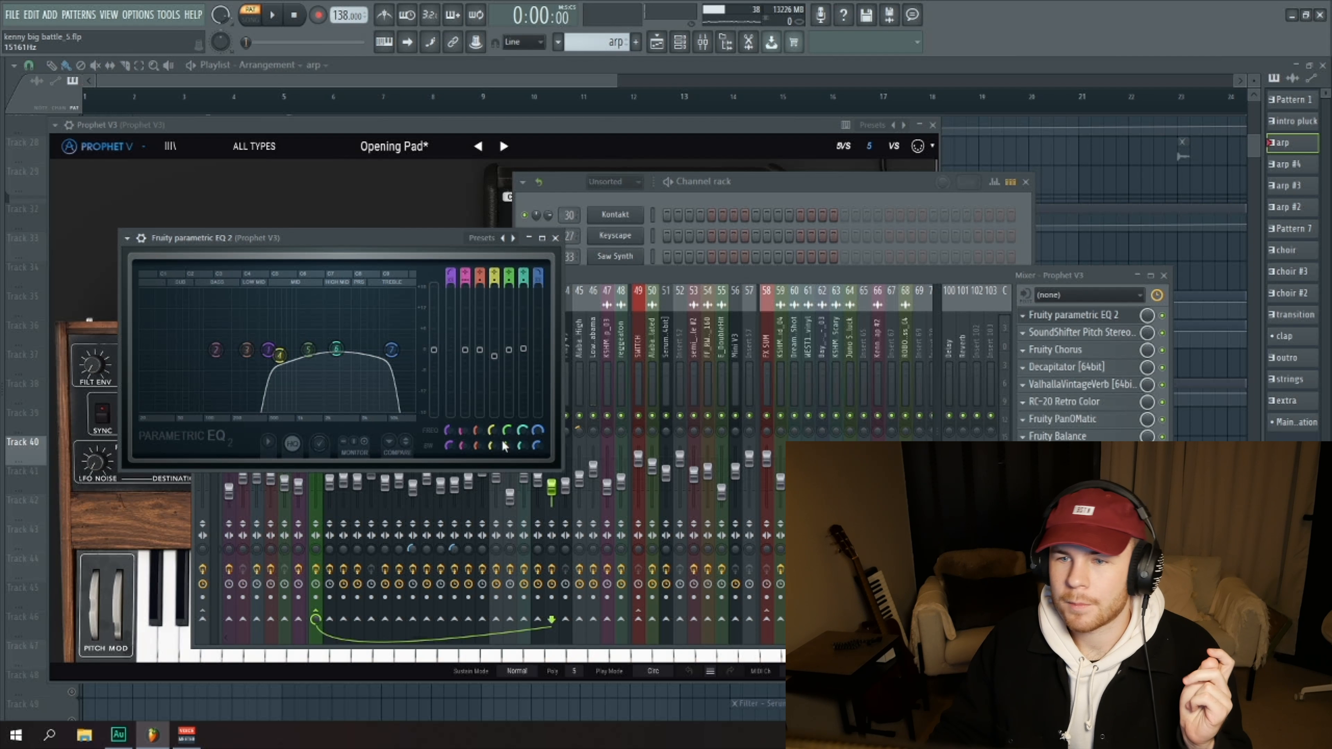
pyautogui.click(1080, 332)
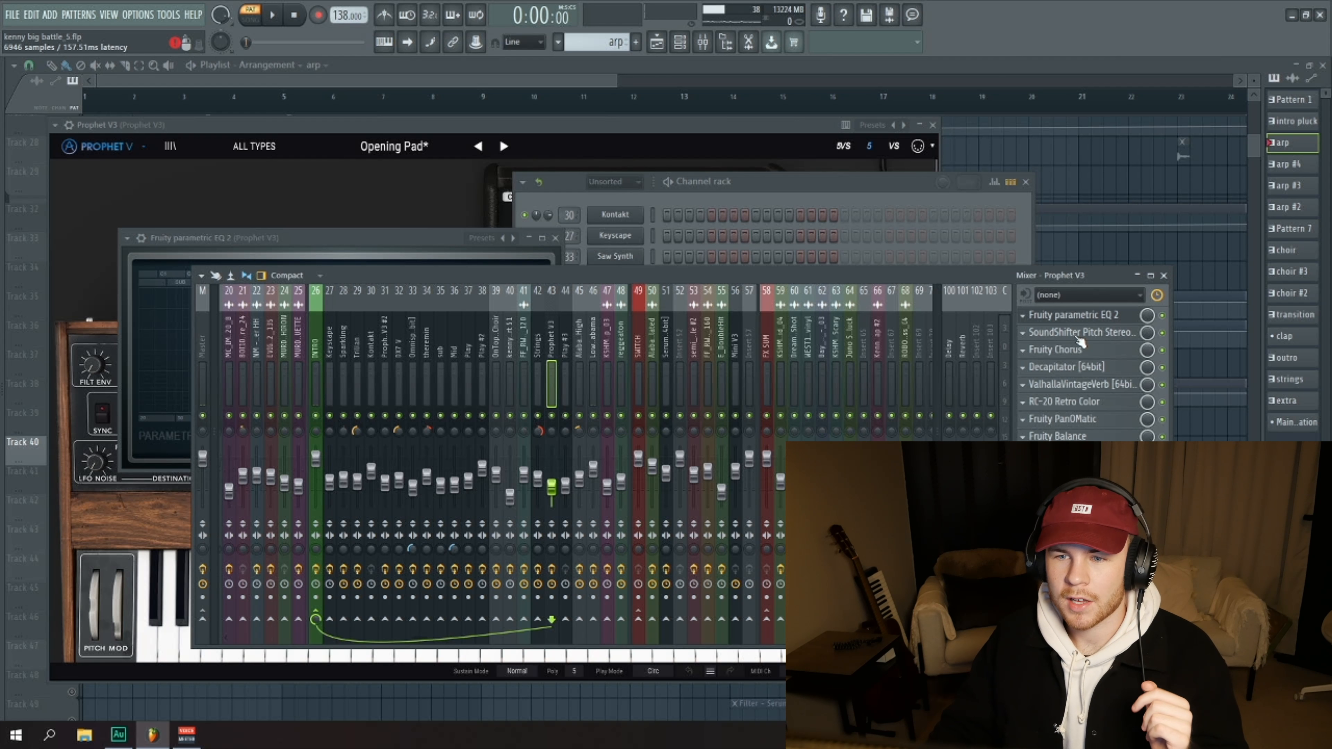
pyautogui.click(1056, 349)
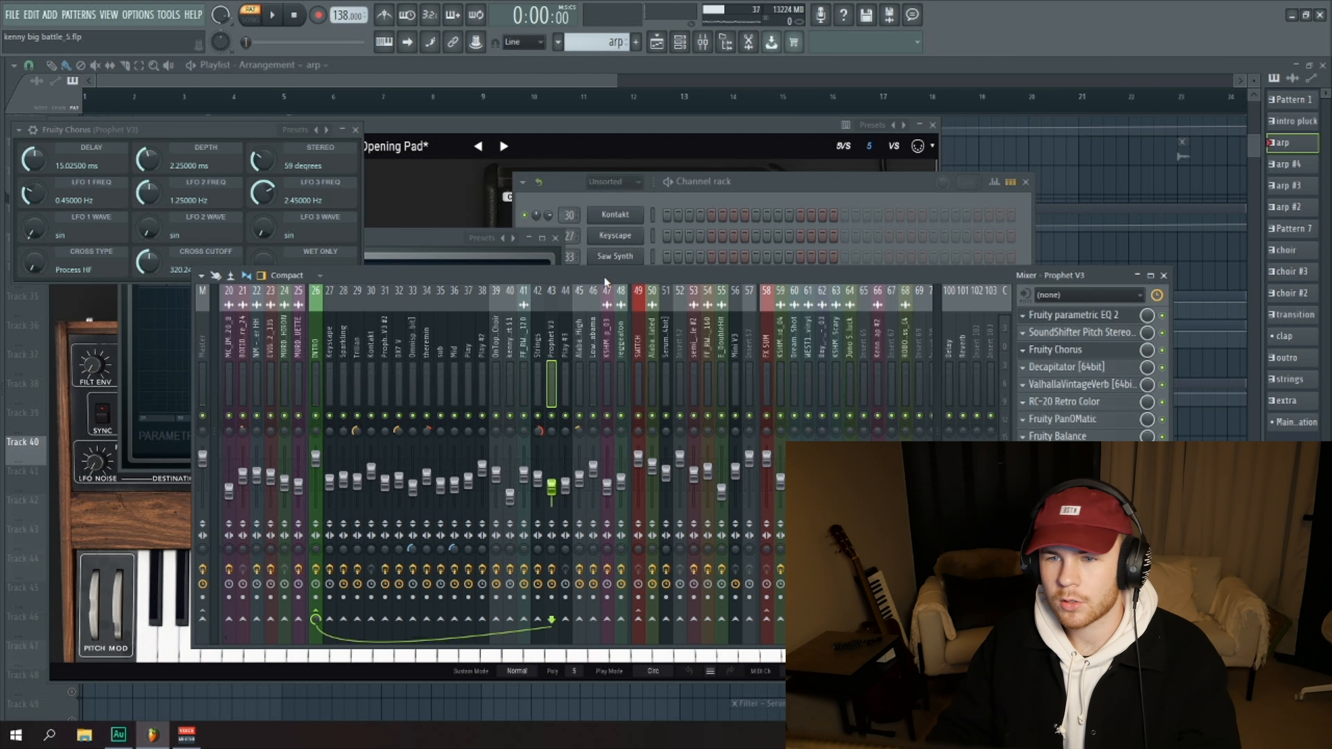
pyautogui.click(1065, 366)
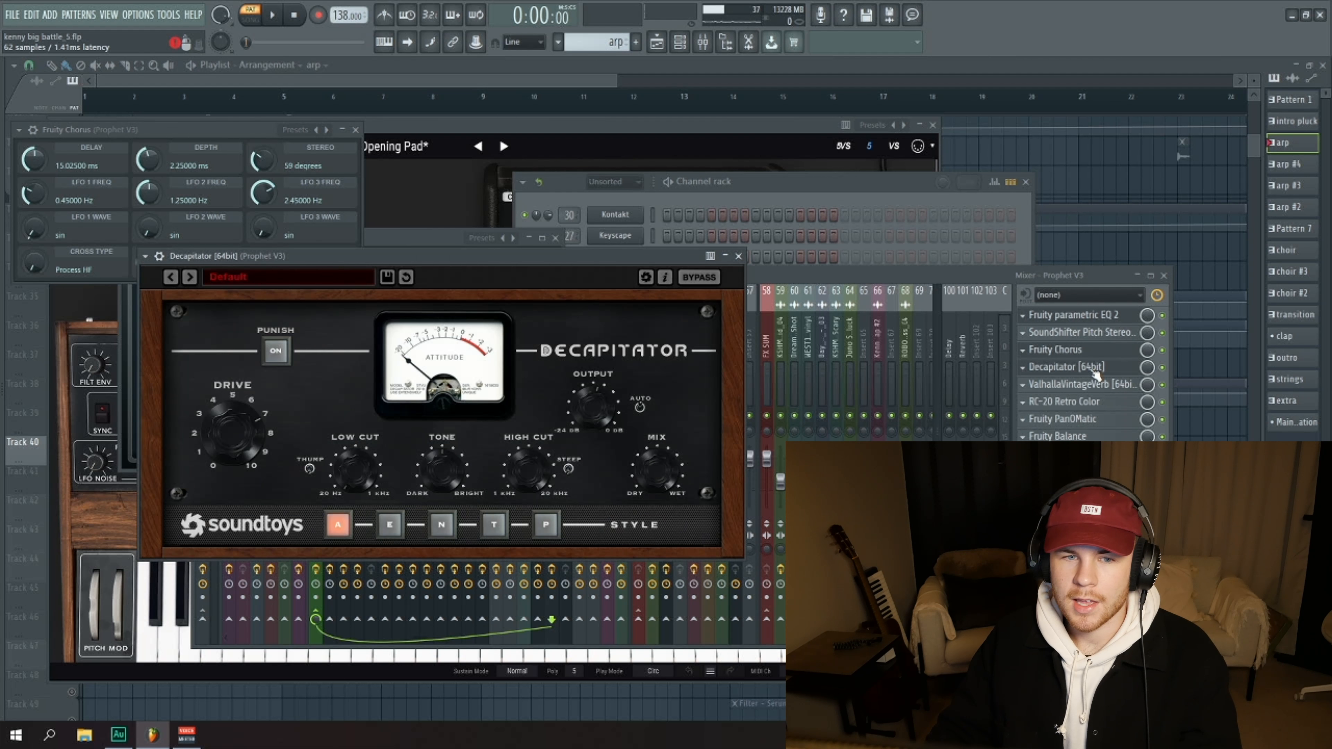
pyautogui.click(1079, 384)
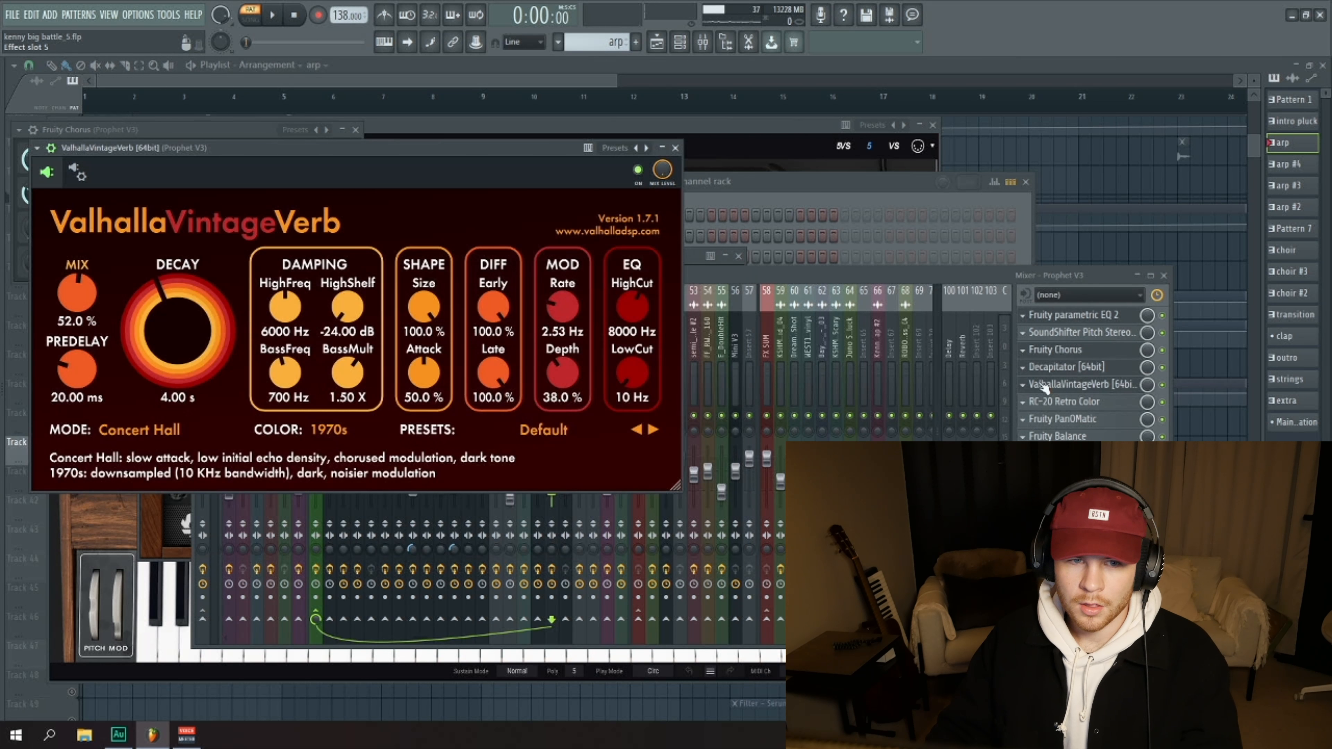
pyautogui.click(1064, 401)
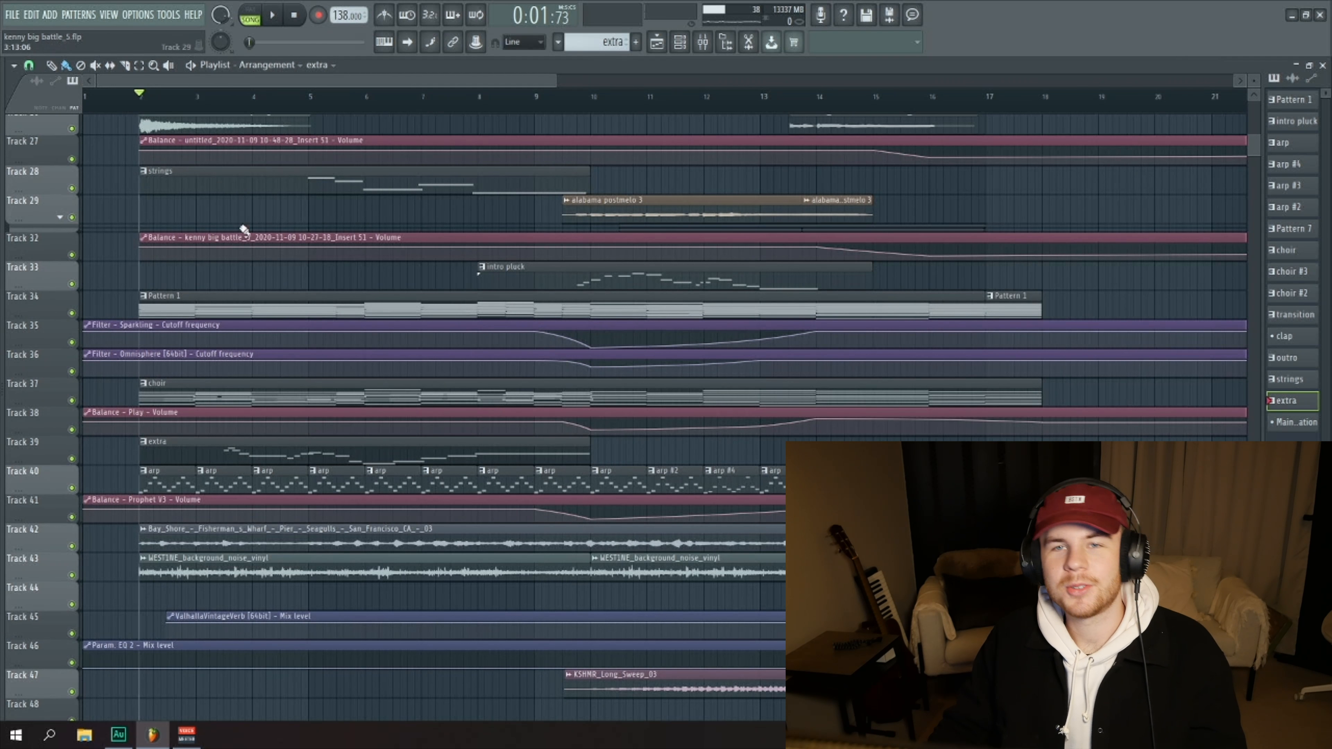
# Switch to the choir pattern and show the channel rack with the mixer on Trilian's Decapitator.
pyautogui.click(1287, 249)
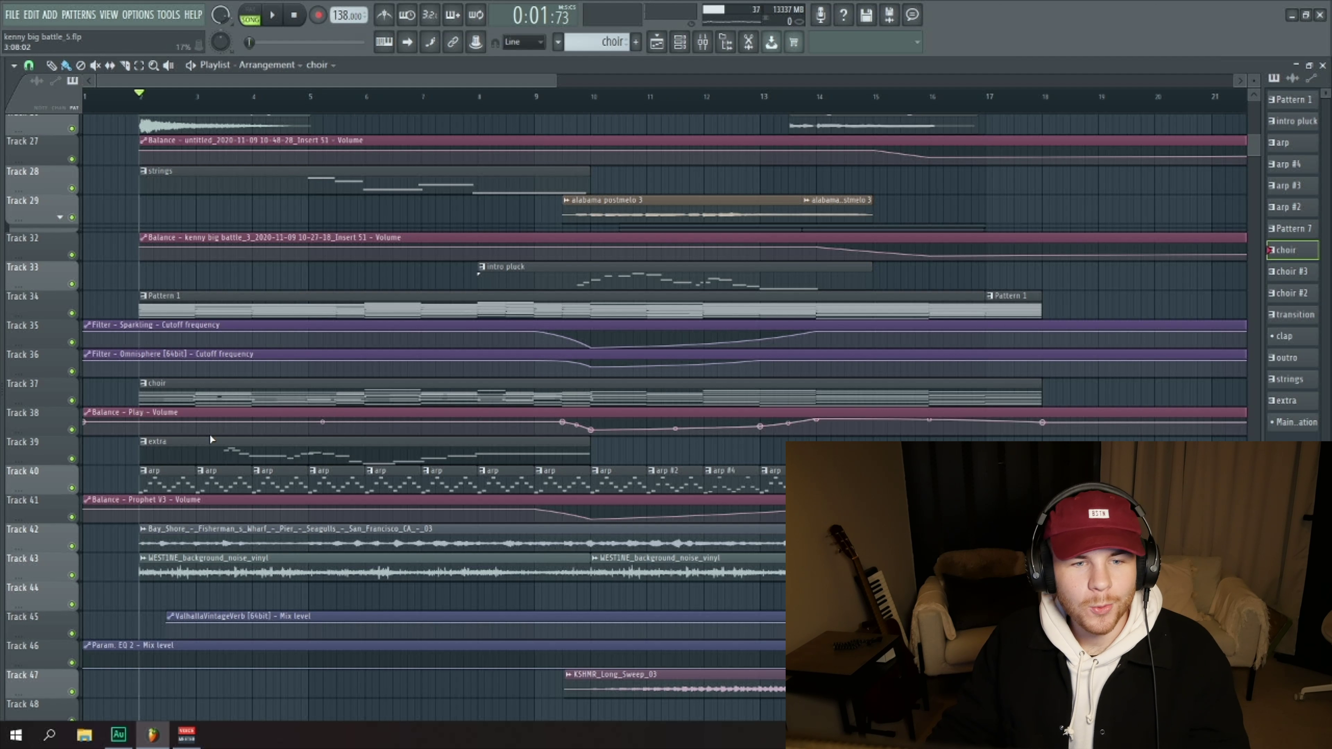
pyautogui.click(678, 42)
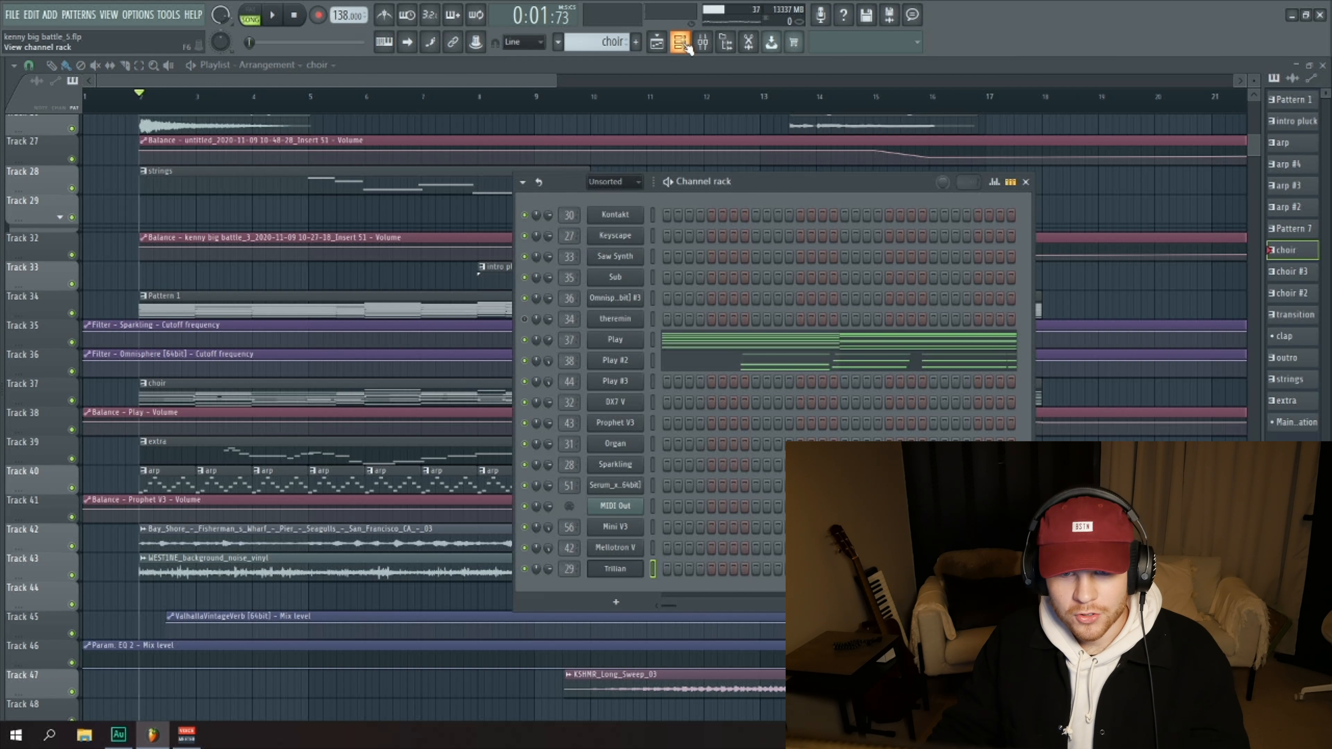
pyautogui.click(1026, 182)
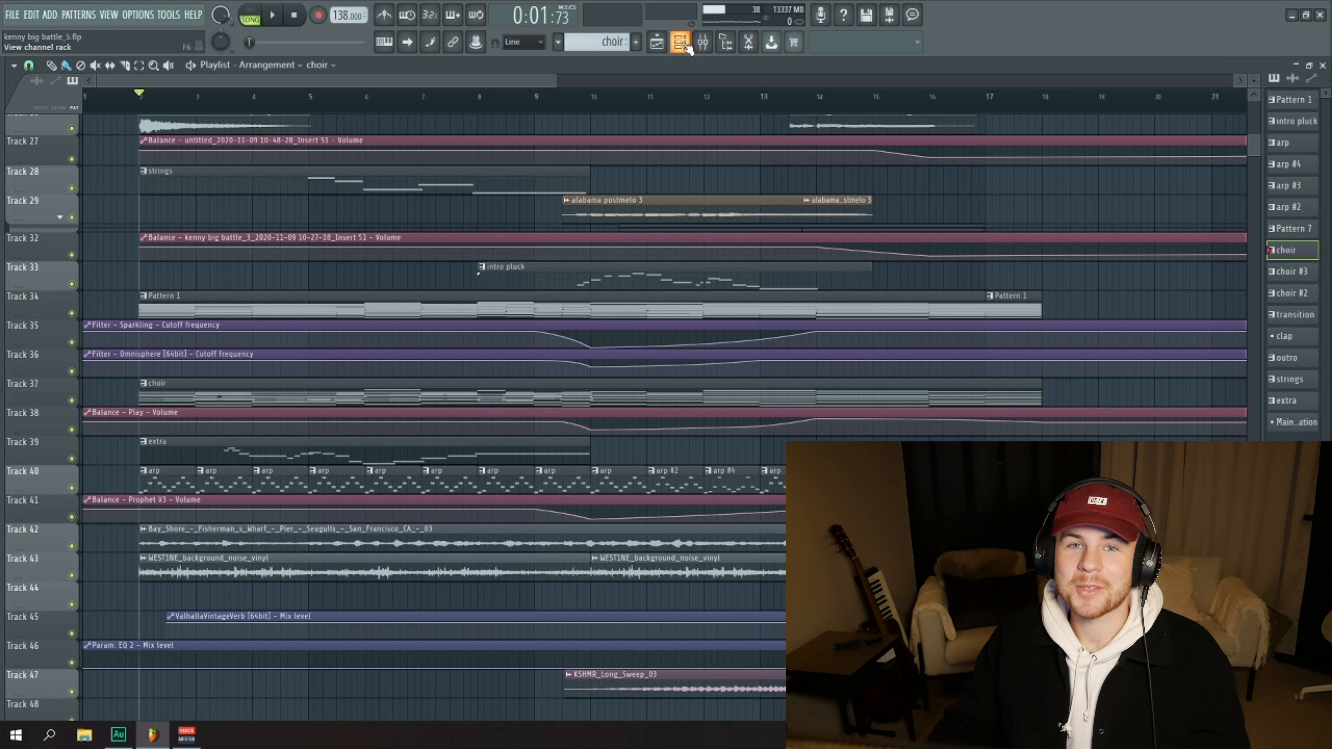
pyautogui.click(678, 41)
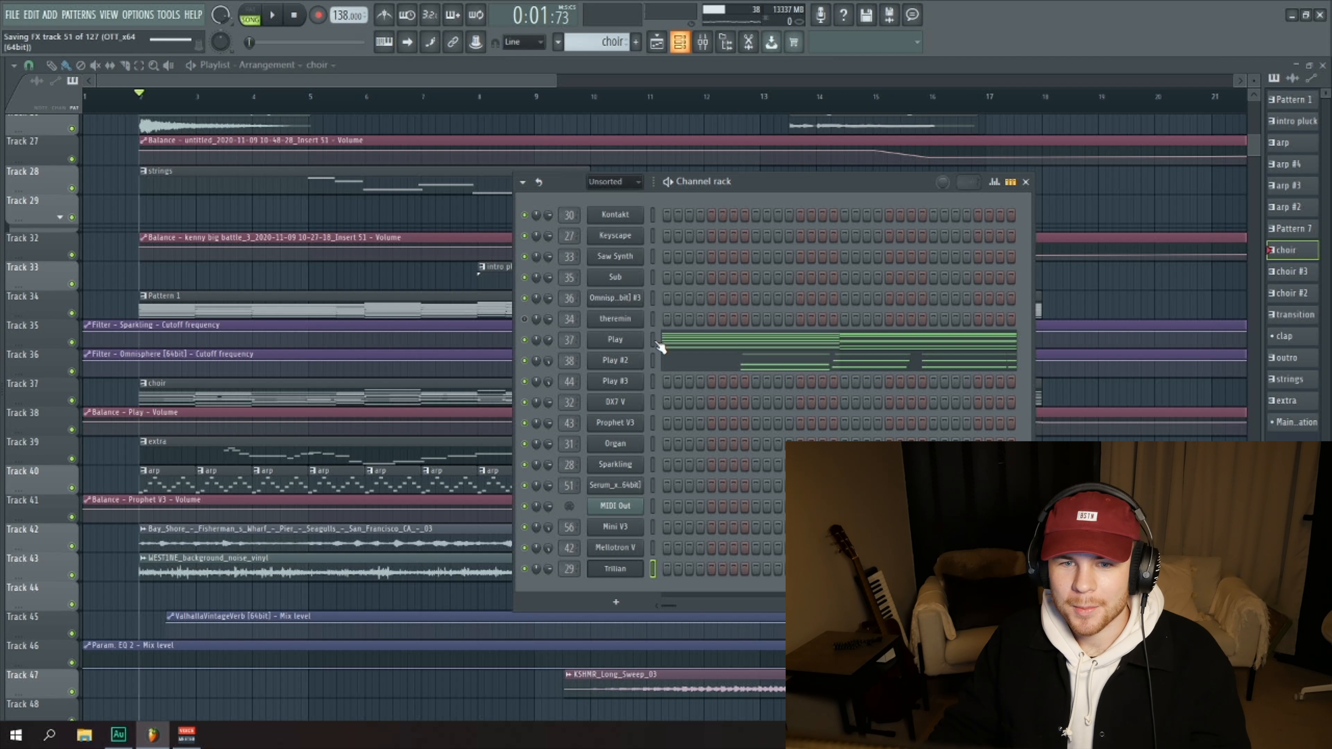
pyautogui.click(703, 42)
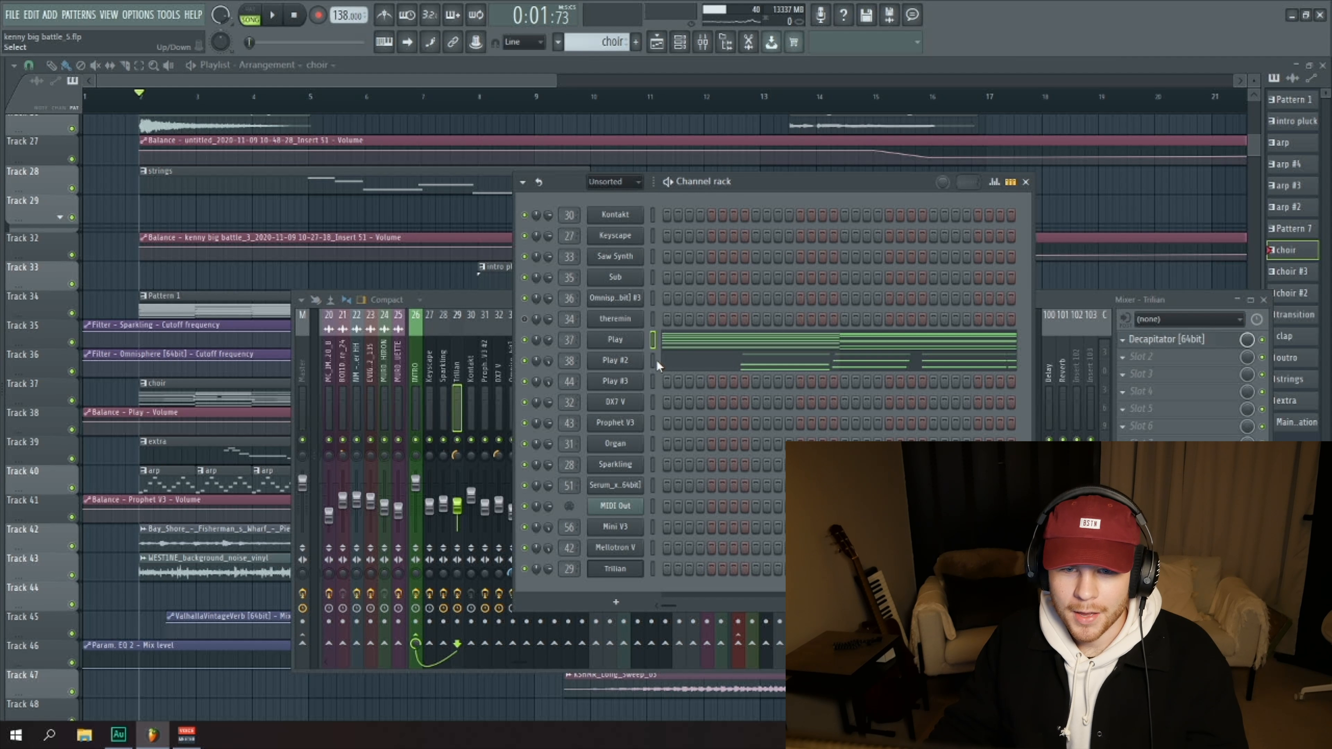
# Open the Play #2 choir instrument's EastWest Play window.
pyautogui.doubleClick(614, 360)
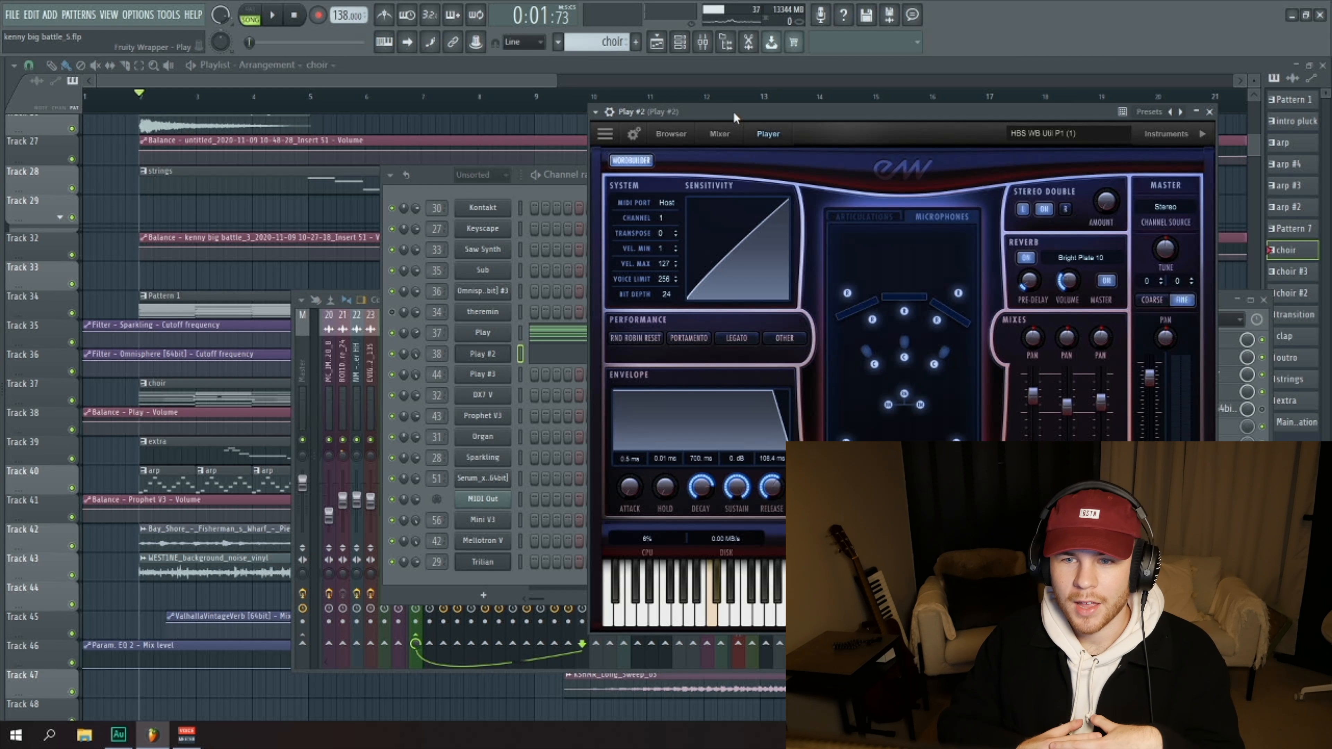
pyautogui.moveTo(892, 230)
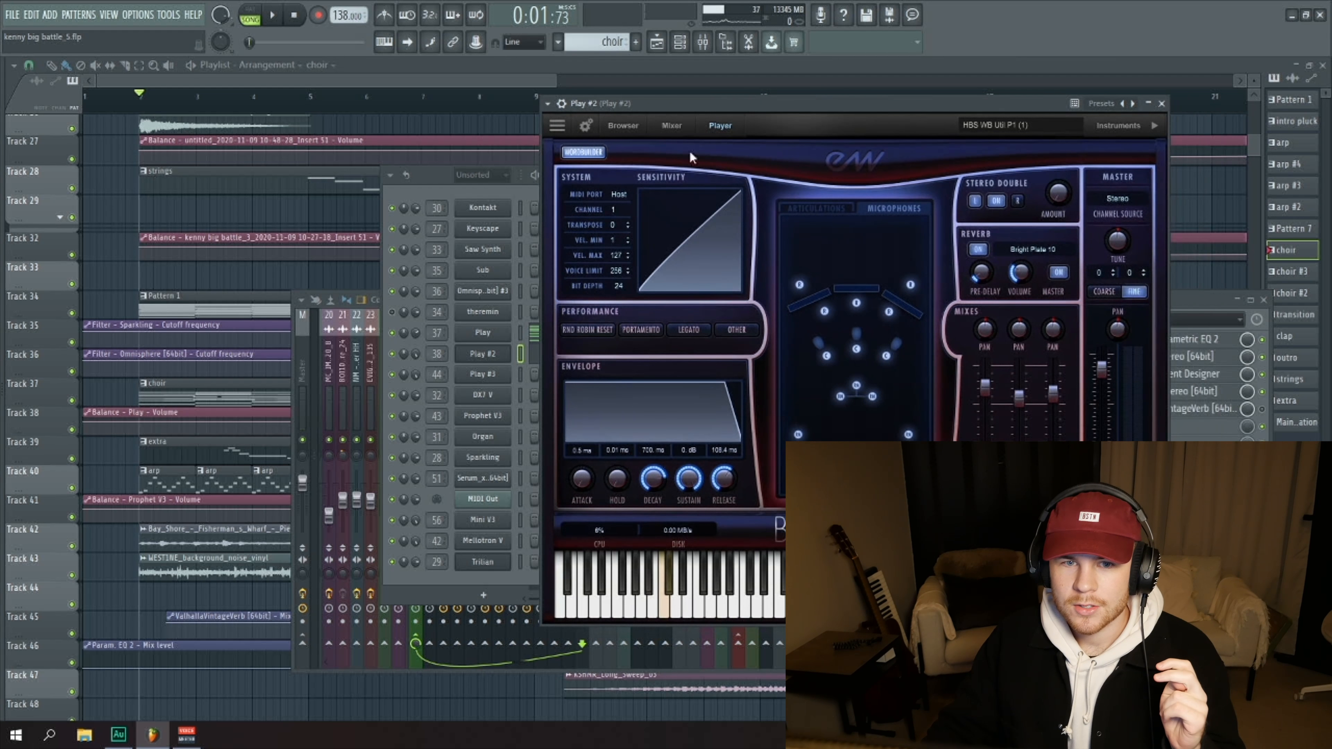
pyautogui.moveTo(1189, 307)
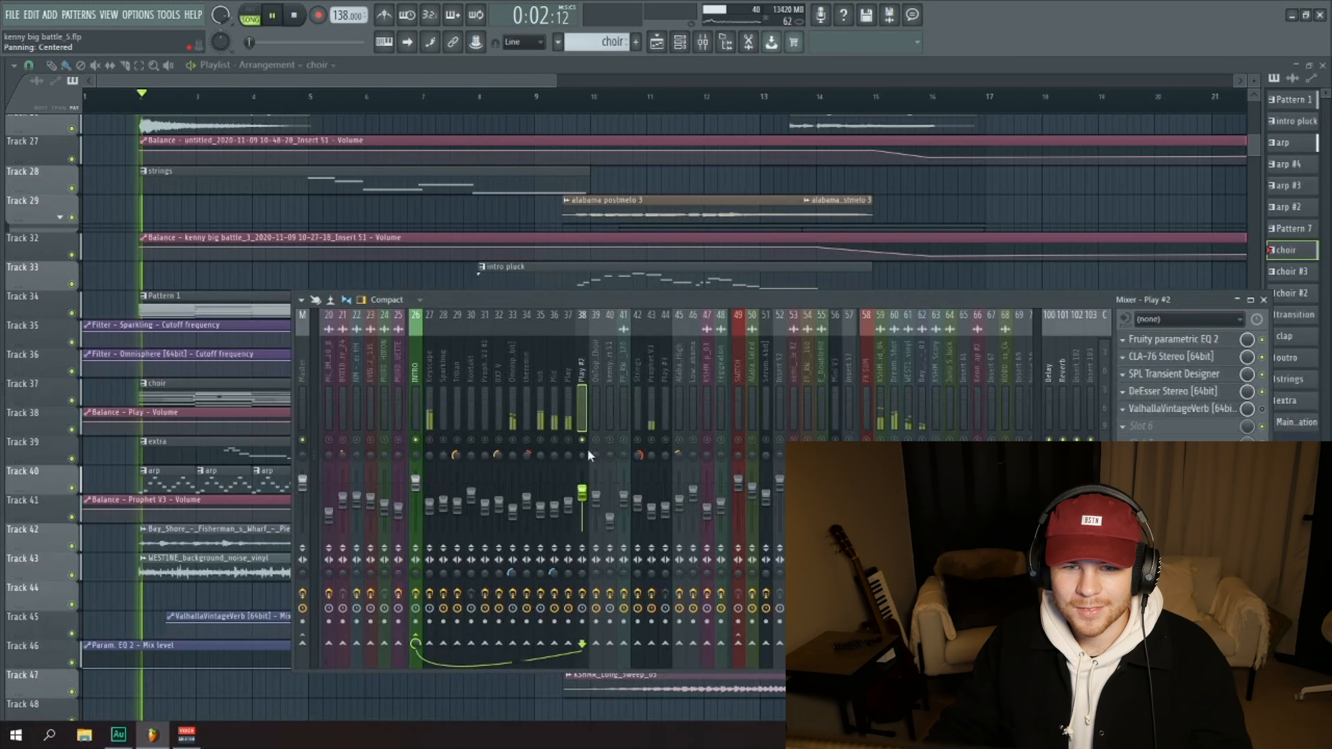
# Inspect the Play #2 and OnTopOfChoir effect chains, playing the song partway in to hear them.
pyautogui.click(271, 15)
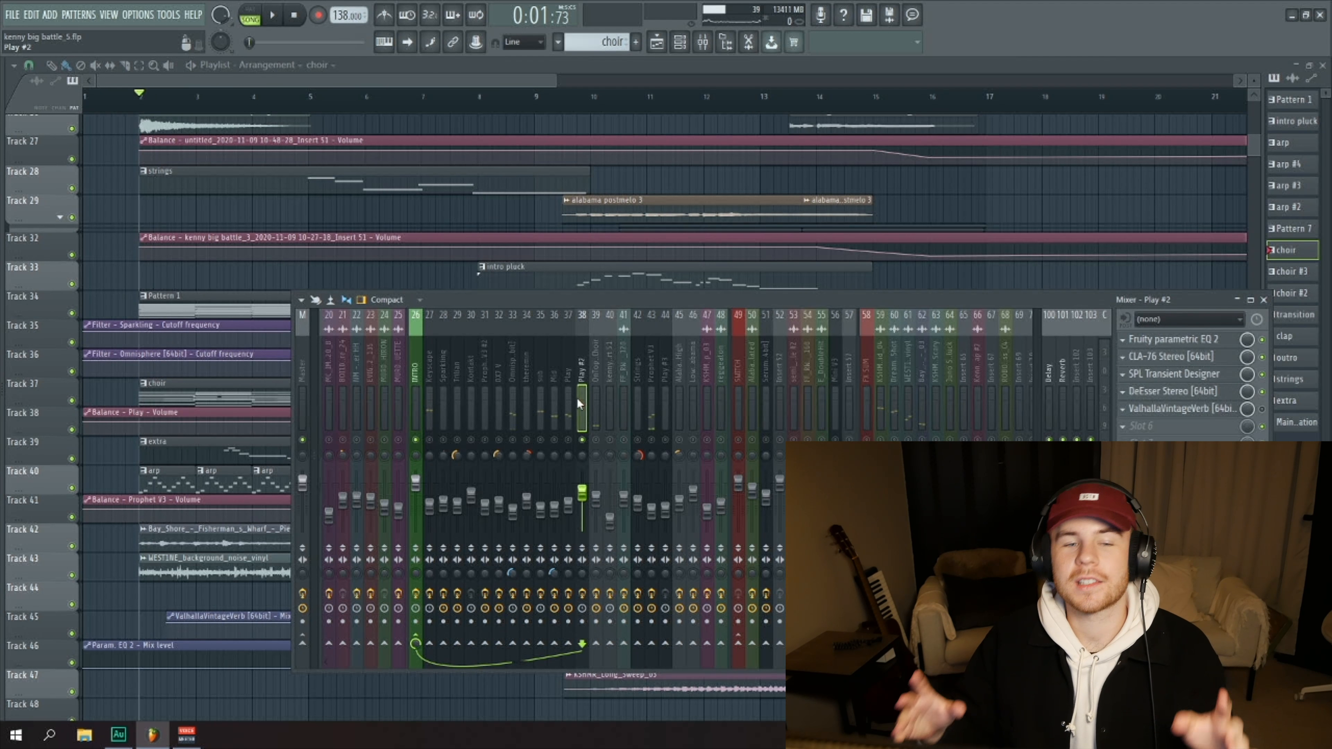
pyautogui.click(271, 14)
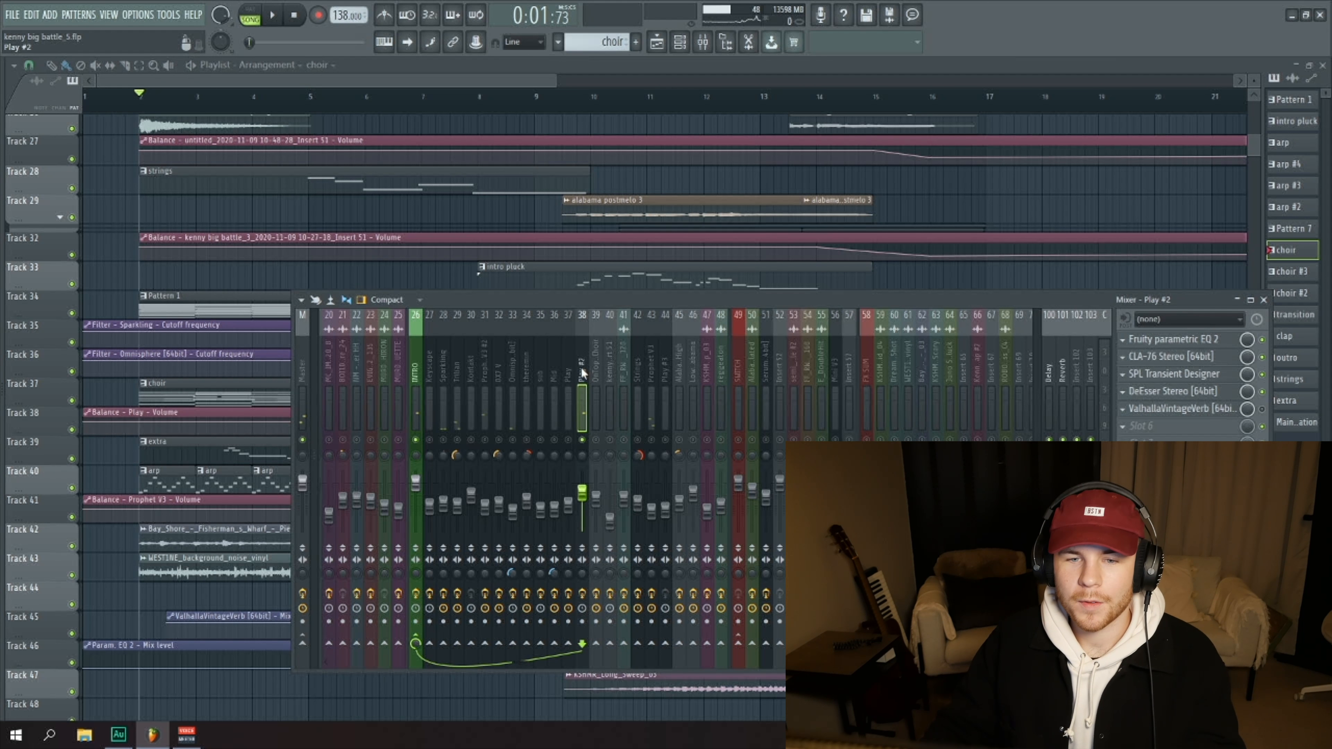
pyautogui.click(597, 356)
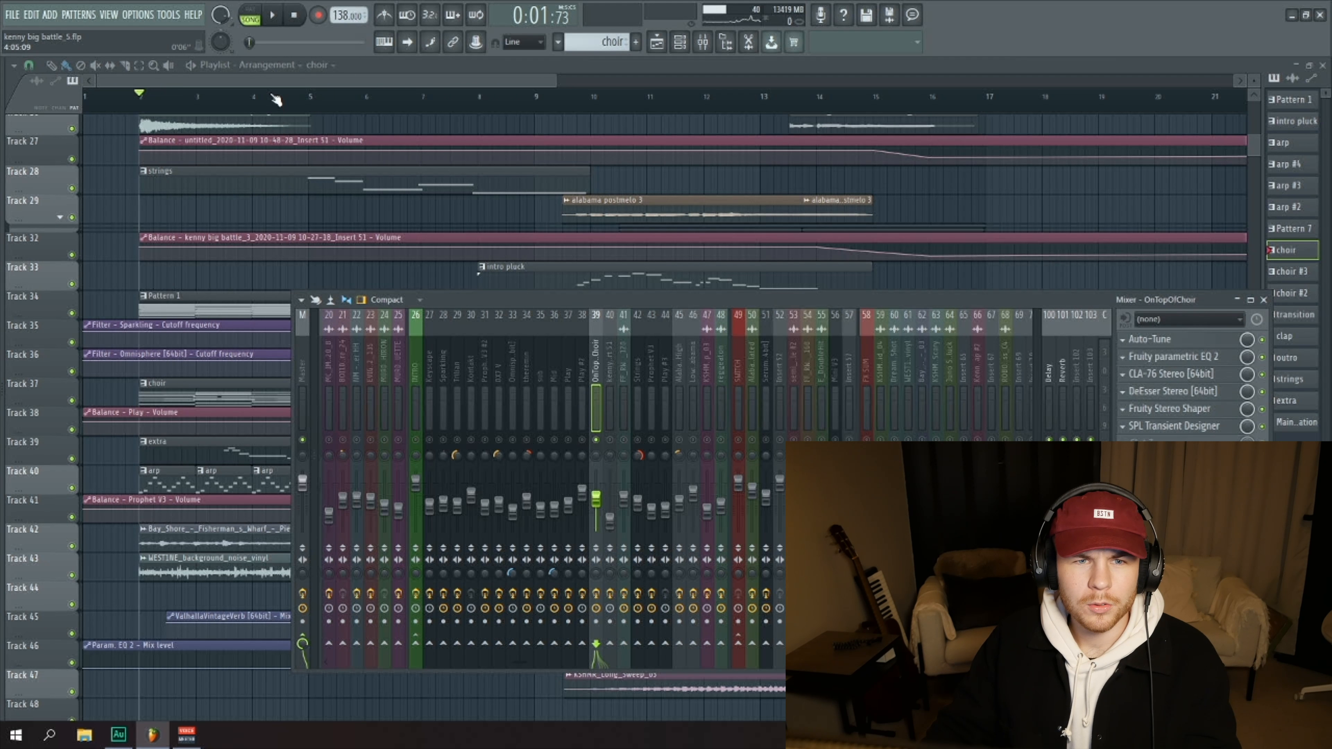
pyautogui.click(270, 14)
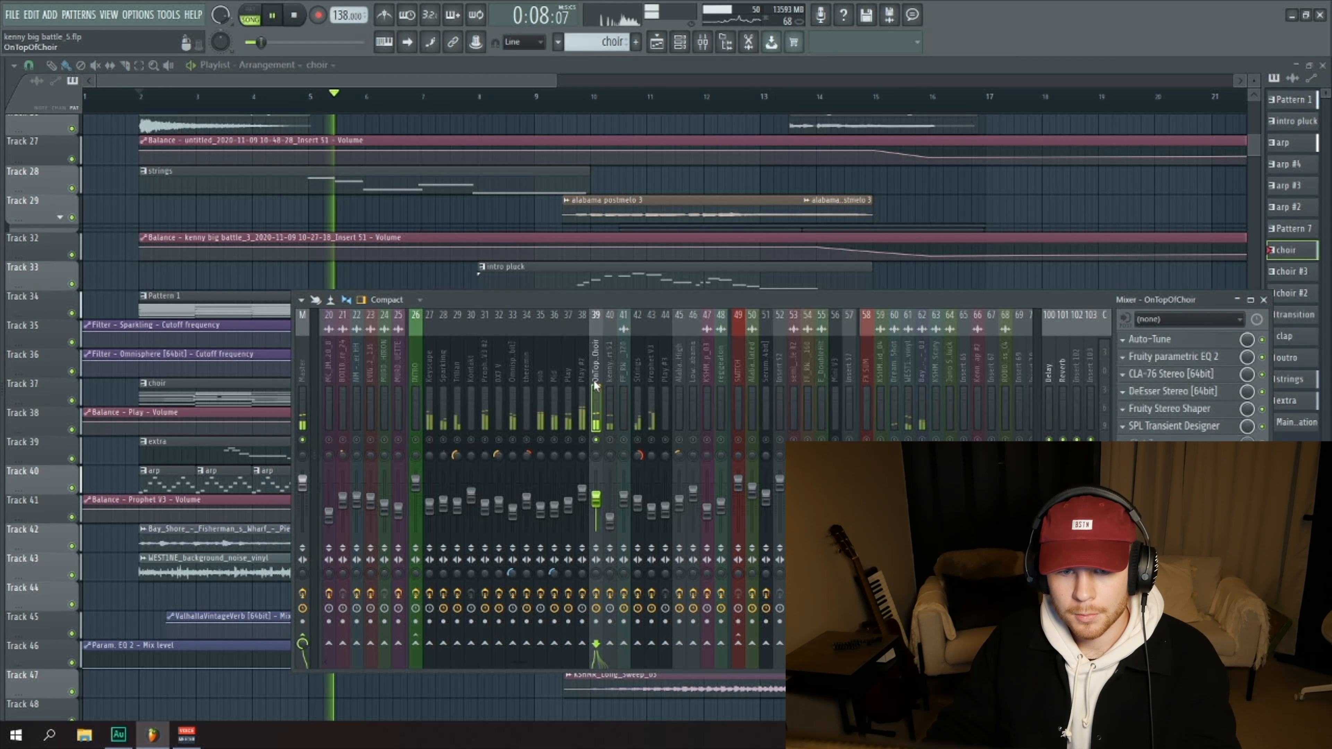
pyautogui.click(270, 15)
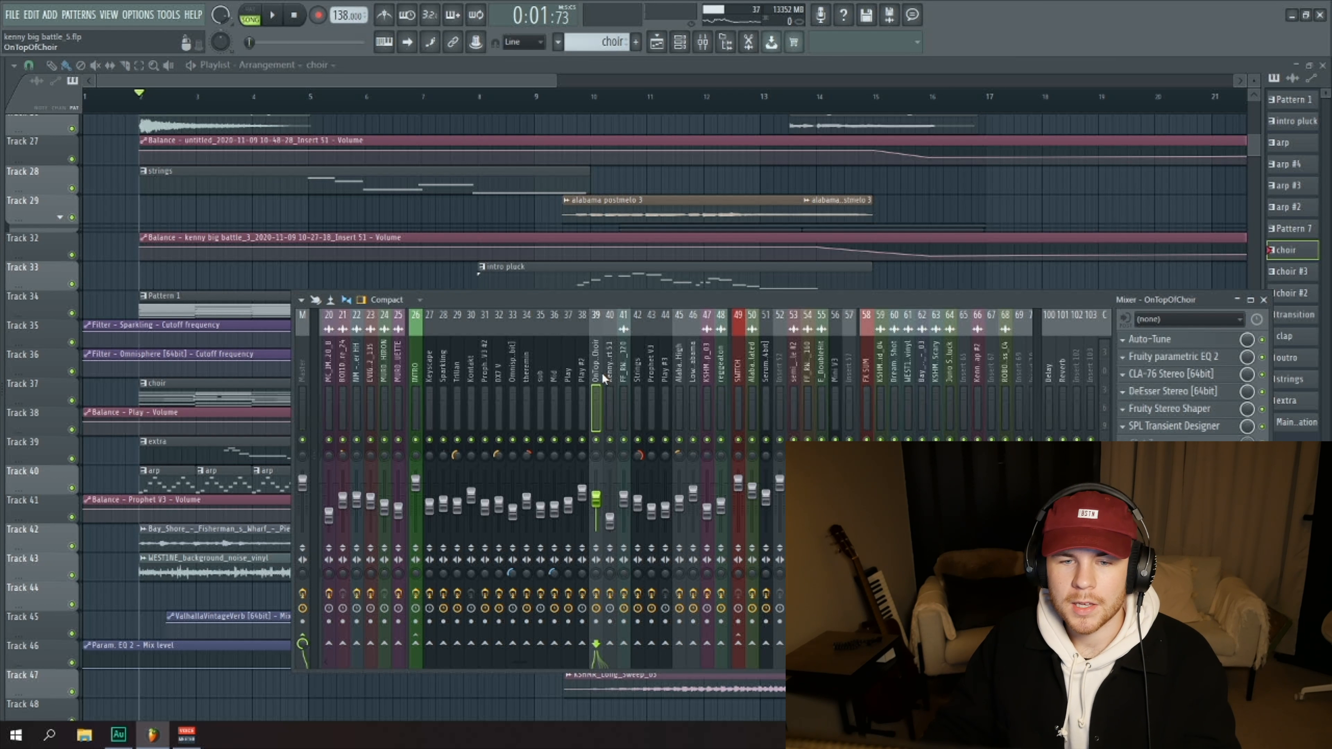
pyautogui.click(581, 357)
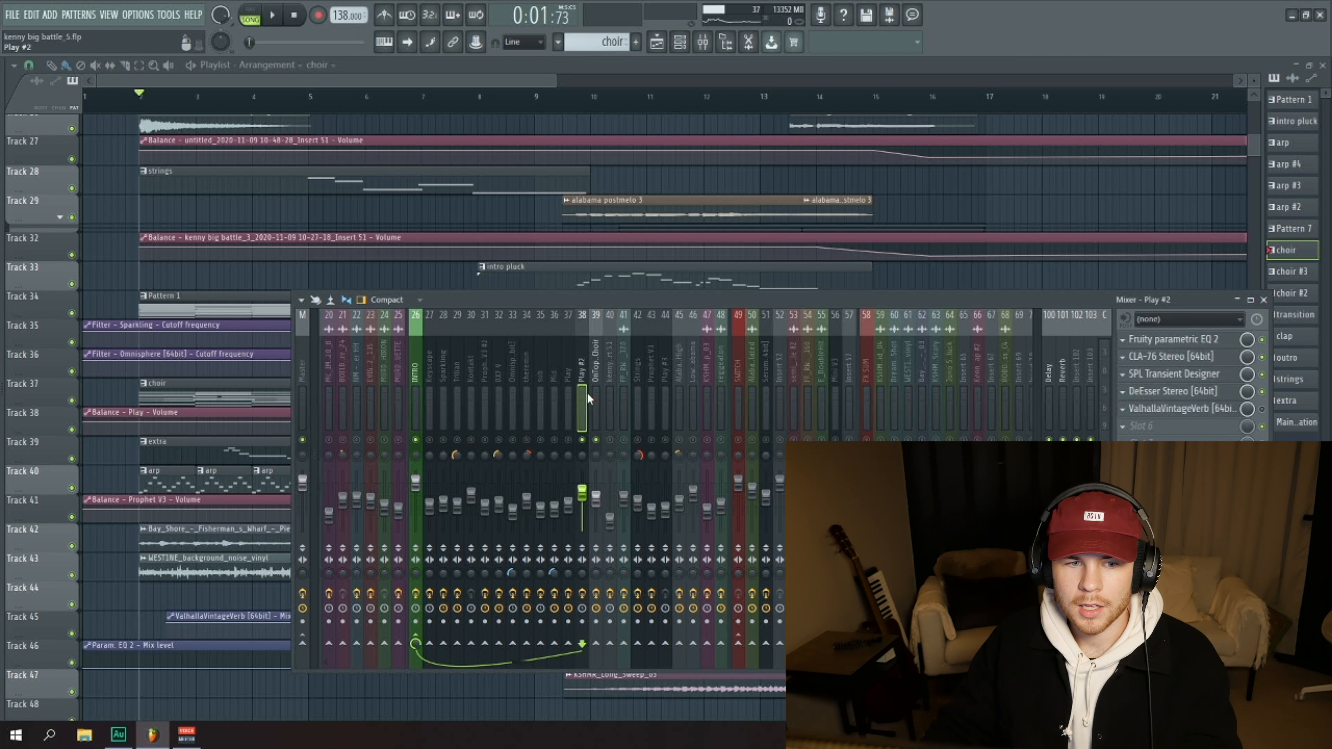
pyautogui.click(269, 16)
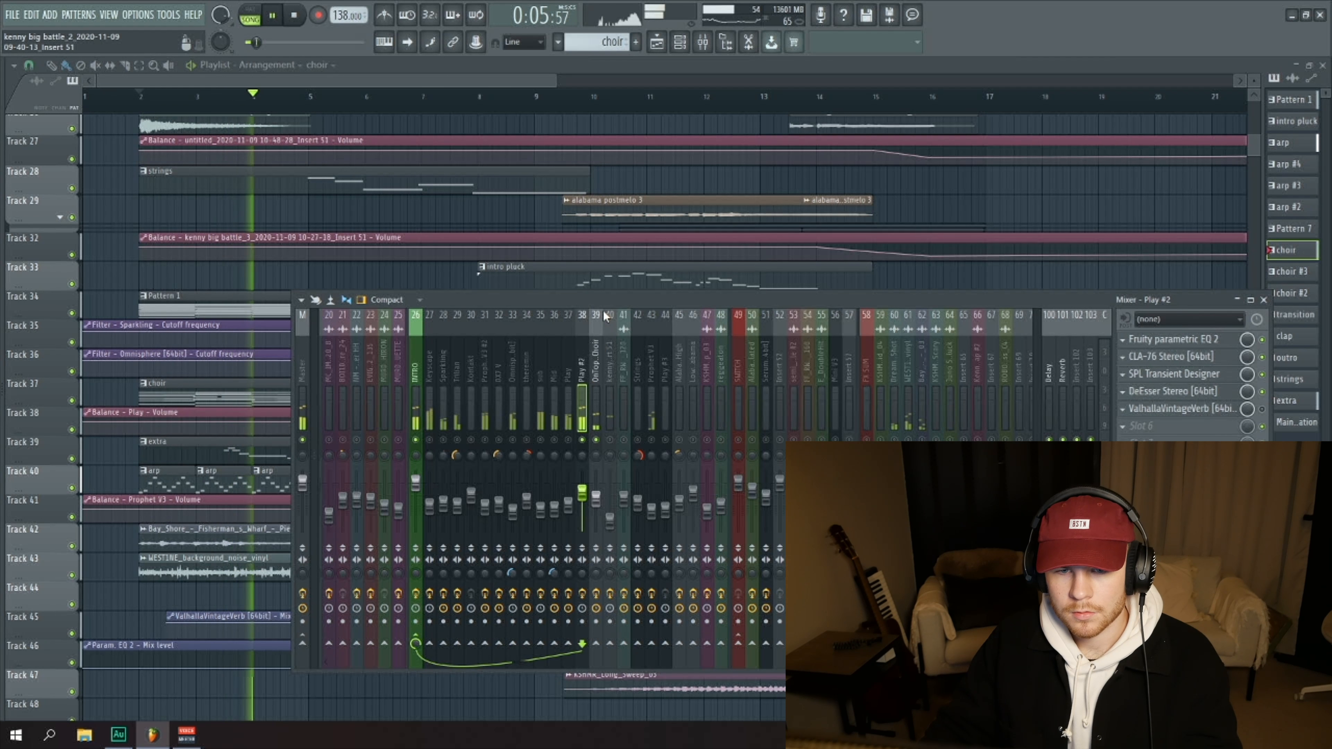
# Audition the kenny big battle_2 vocal track's effects, then show the Play chain and the instrument list.
pyautogui.click(610, 382)
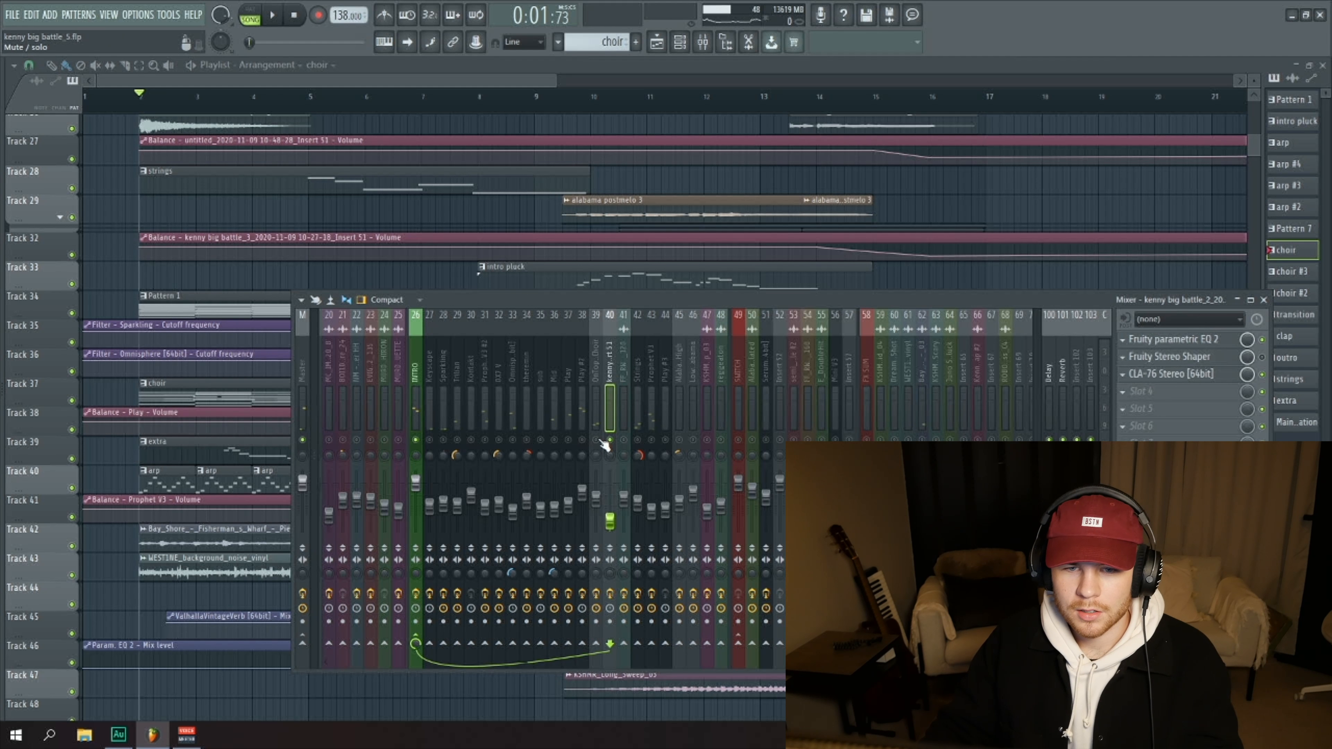
pyautogui.click(595, 374)
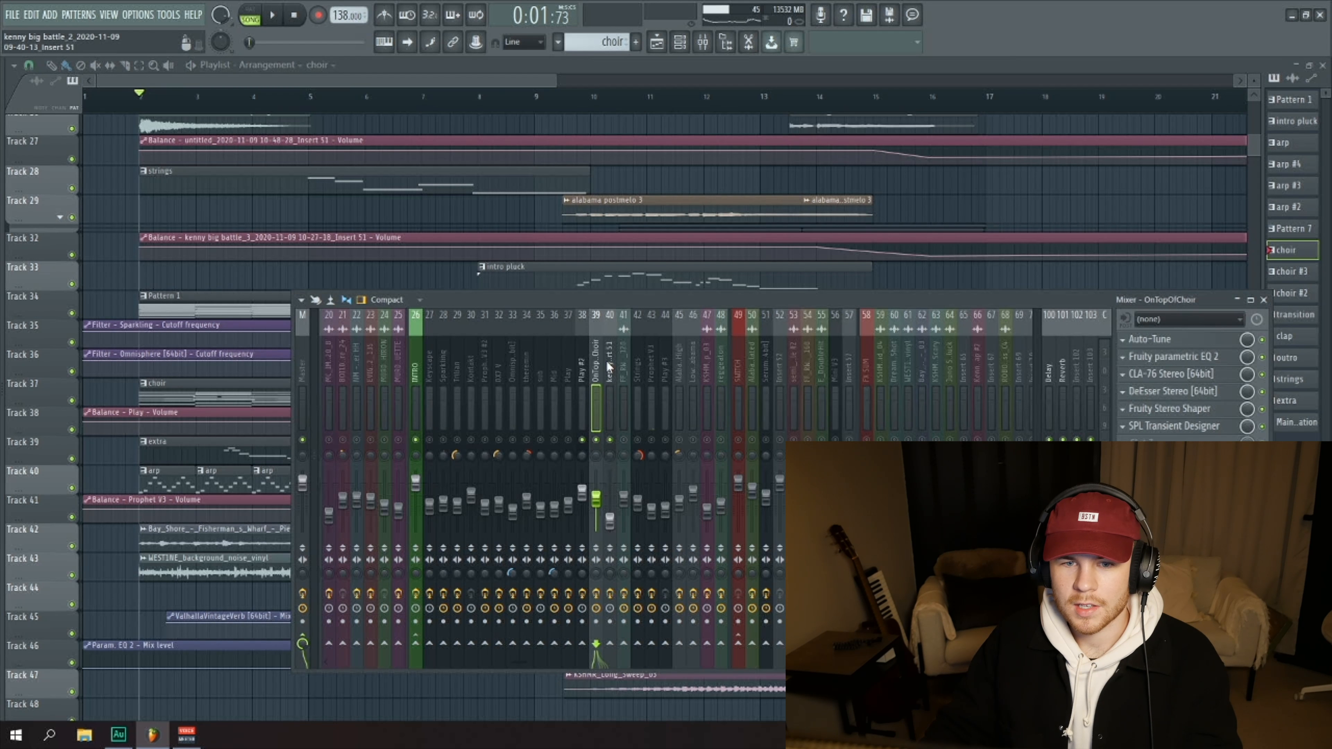
pyautogui.click(609, 366)
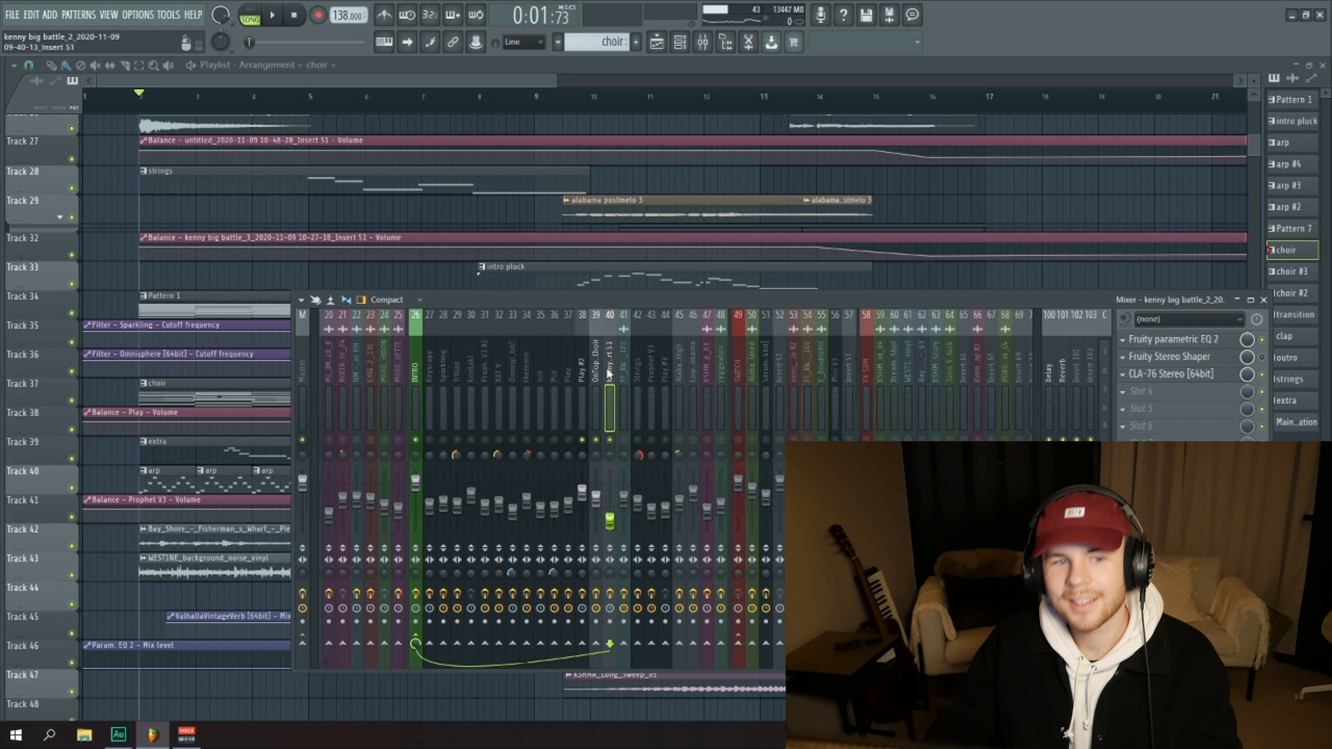
pyautogui.click(271, 14)
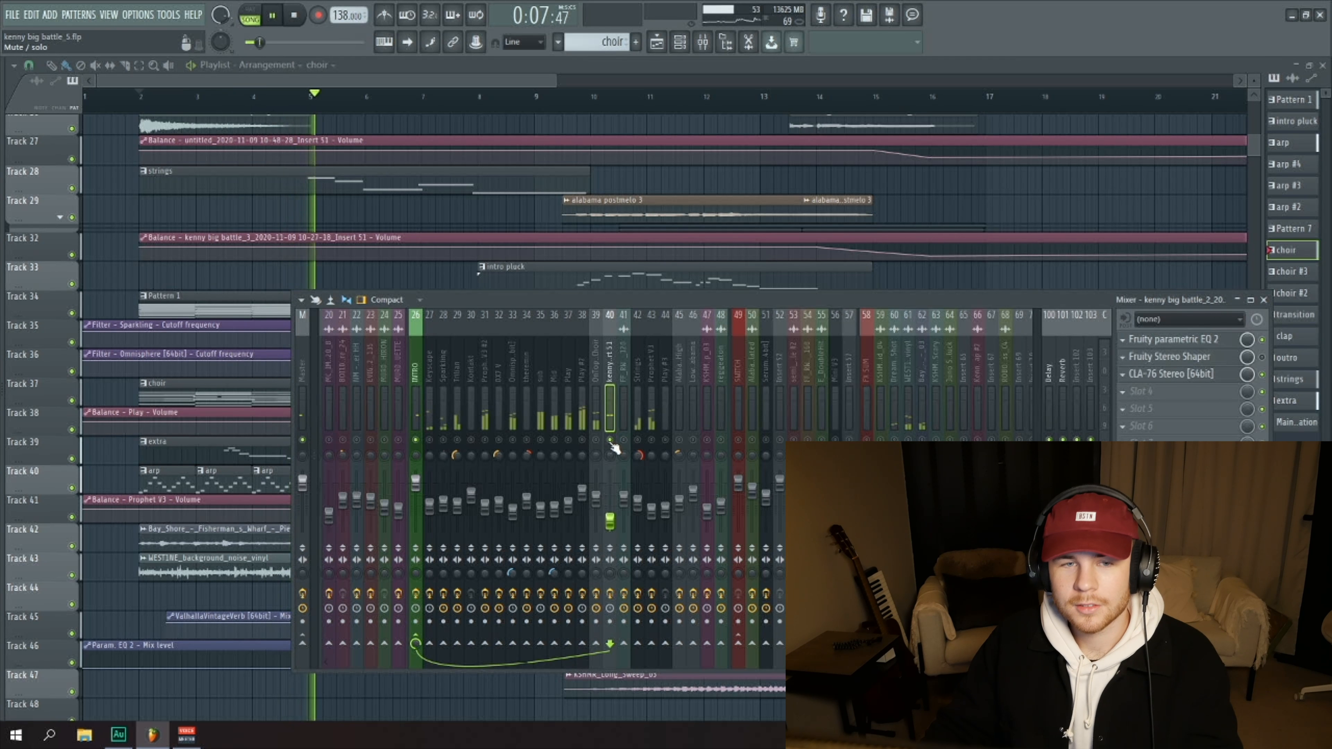
pyautogui.click(270, 14)
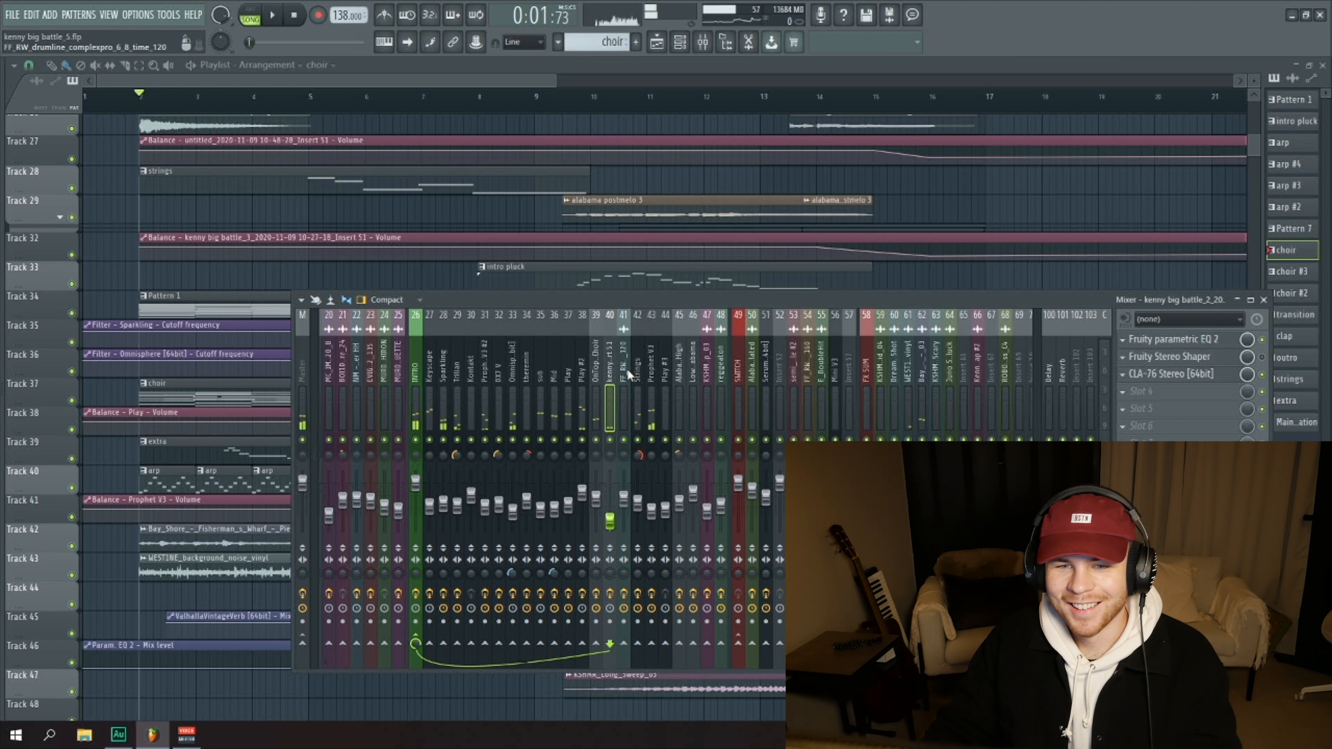
pyautogui.click(568, 370)
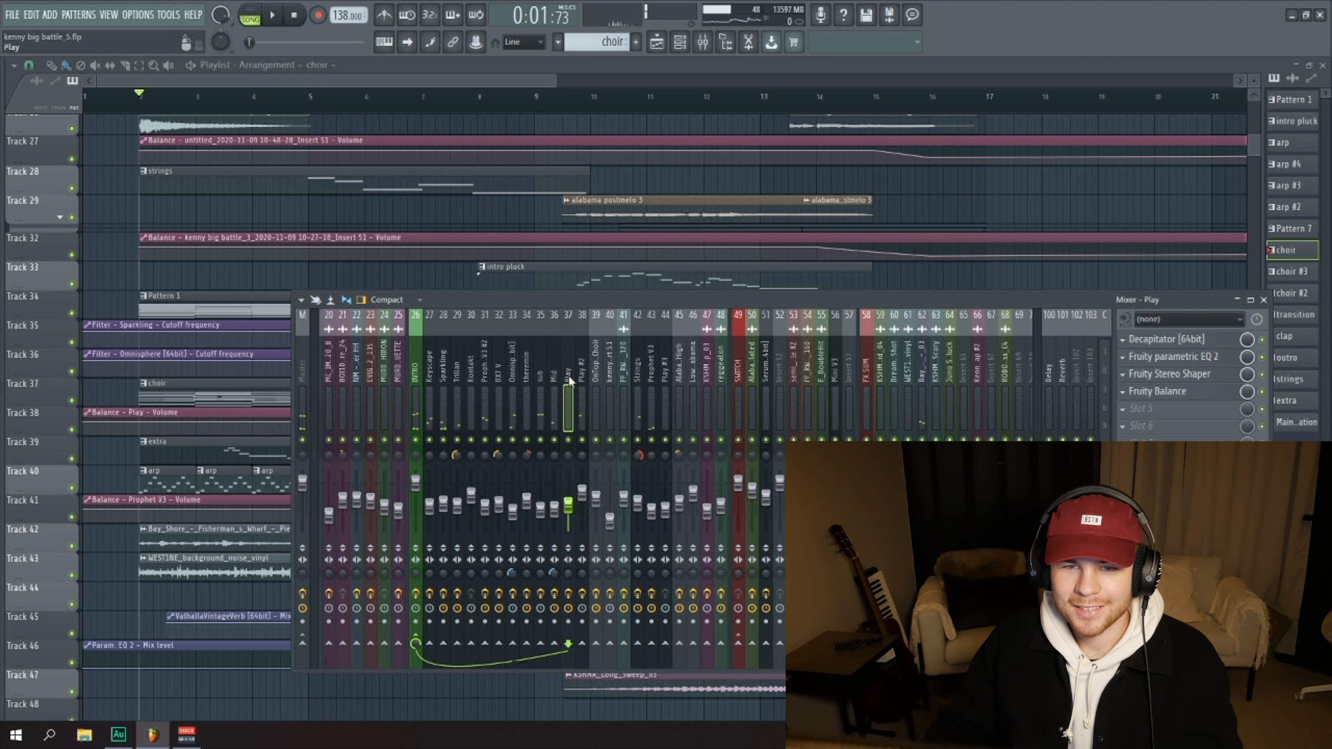
pyautogui.click(568, 374)
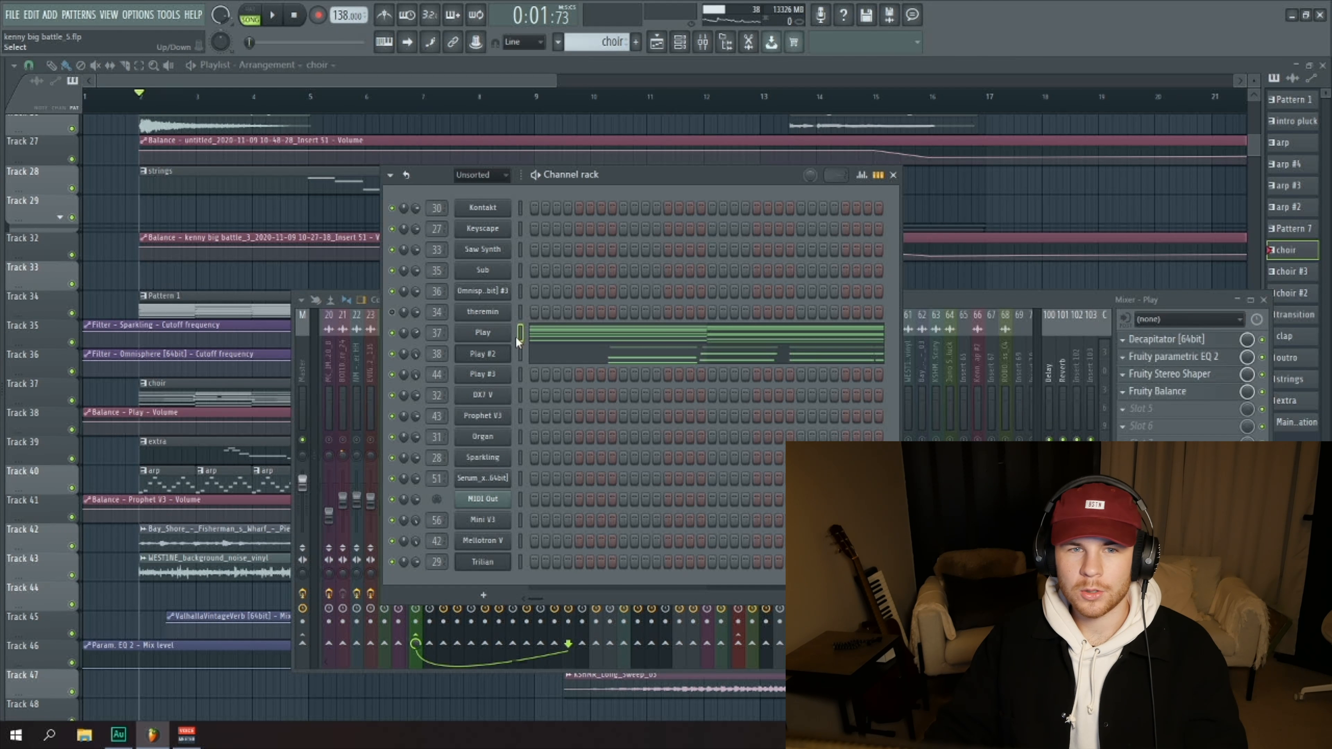
# Close the instrument list and show the Prophet V3 chain at the alabama melody.
pyautogui.click(270, 15)
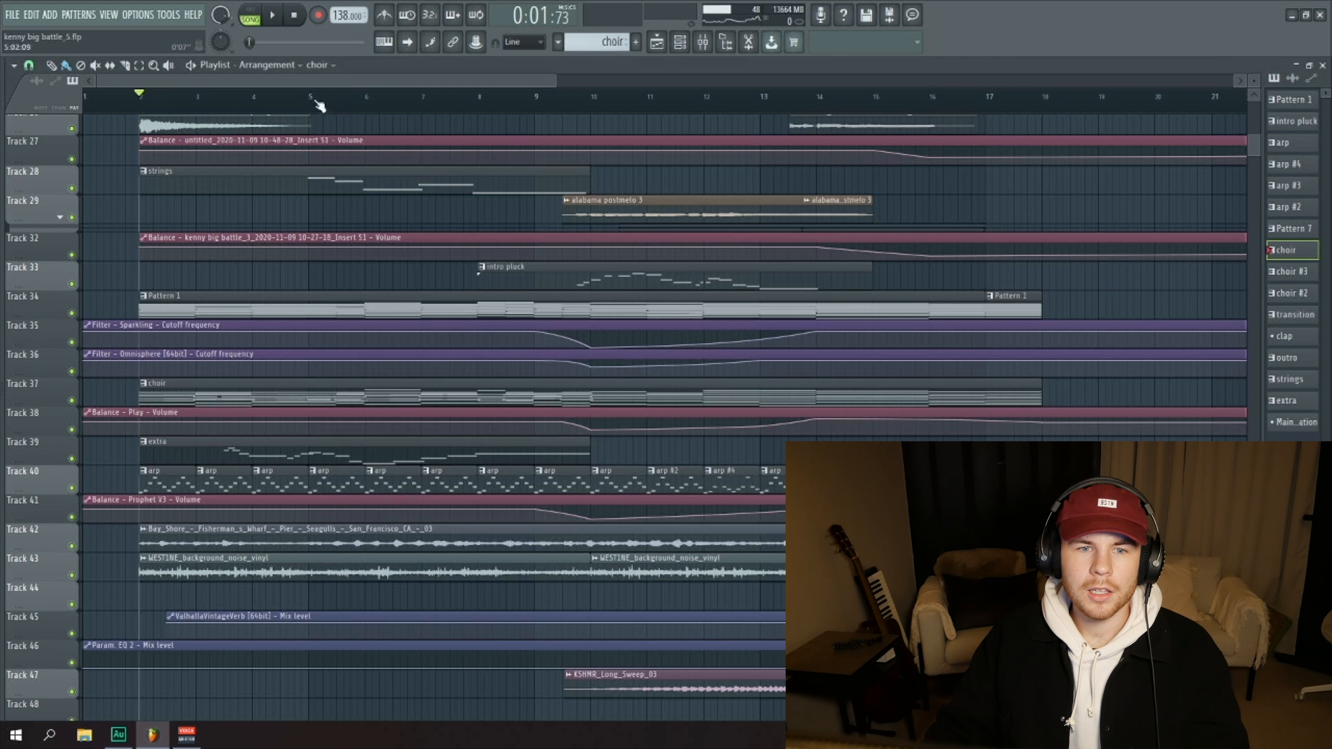
pyautogui.click(272, 15)
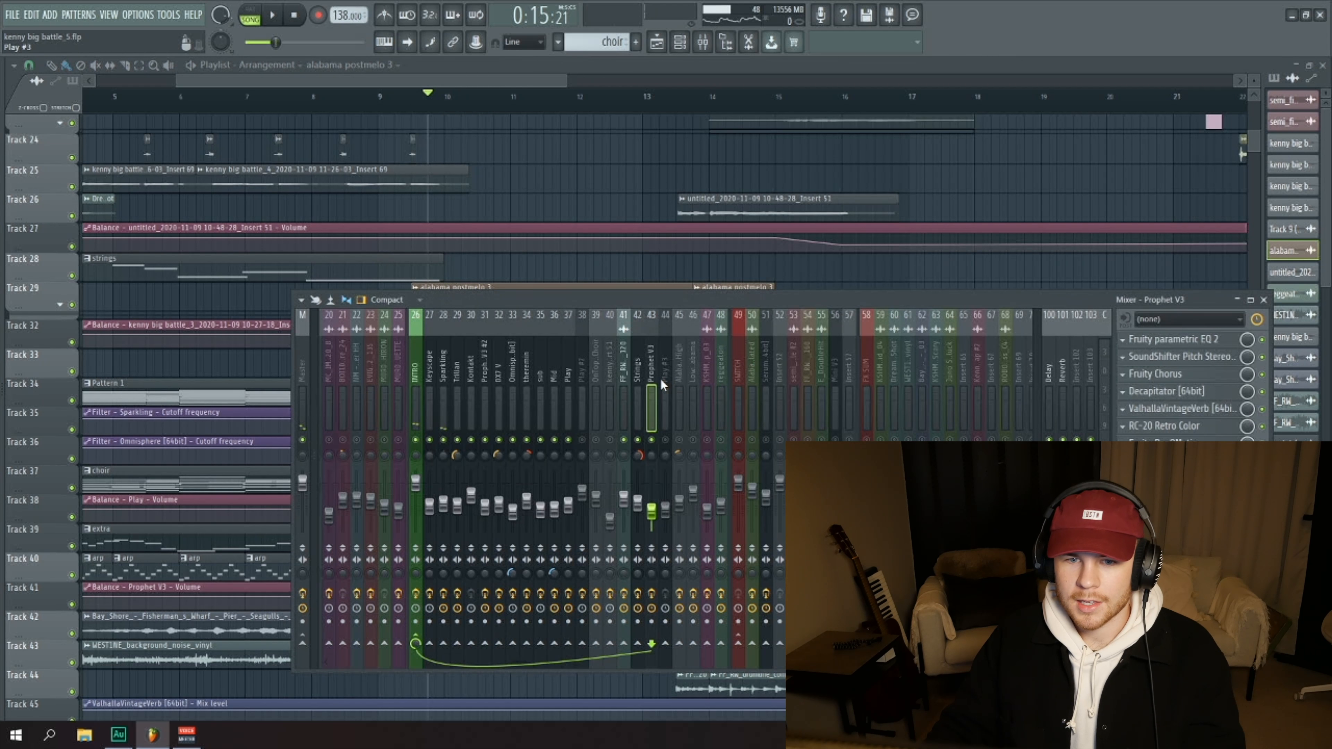
# Open VocalSynth 2 on the Low Alabama insert, audition the vocal, then close the plugin and mixer.
pyautogui.click(663, 353)
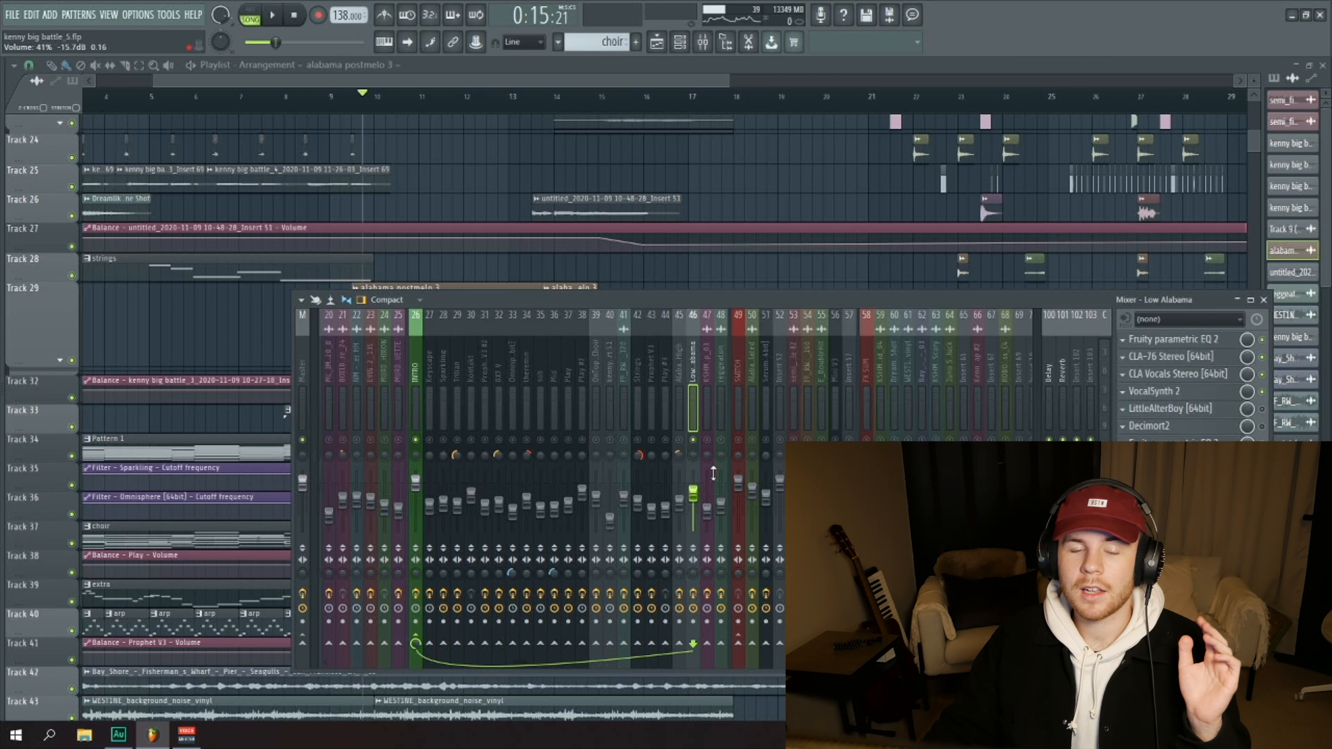
pyautogui.click(1154, 390)
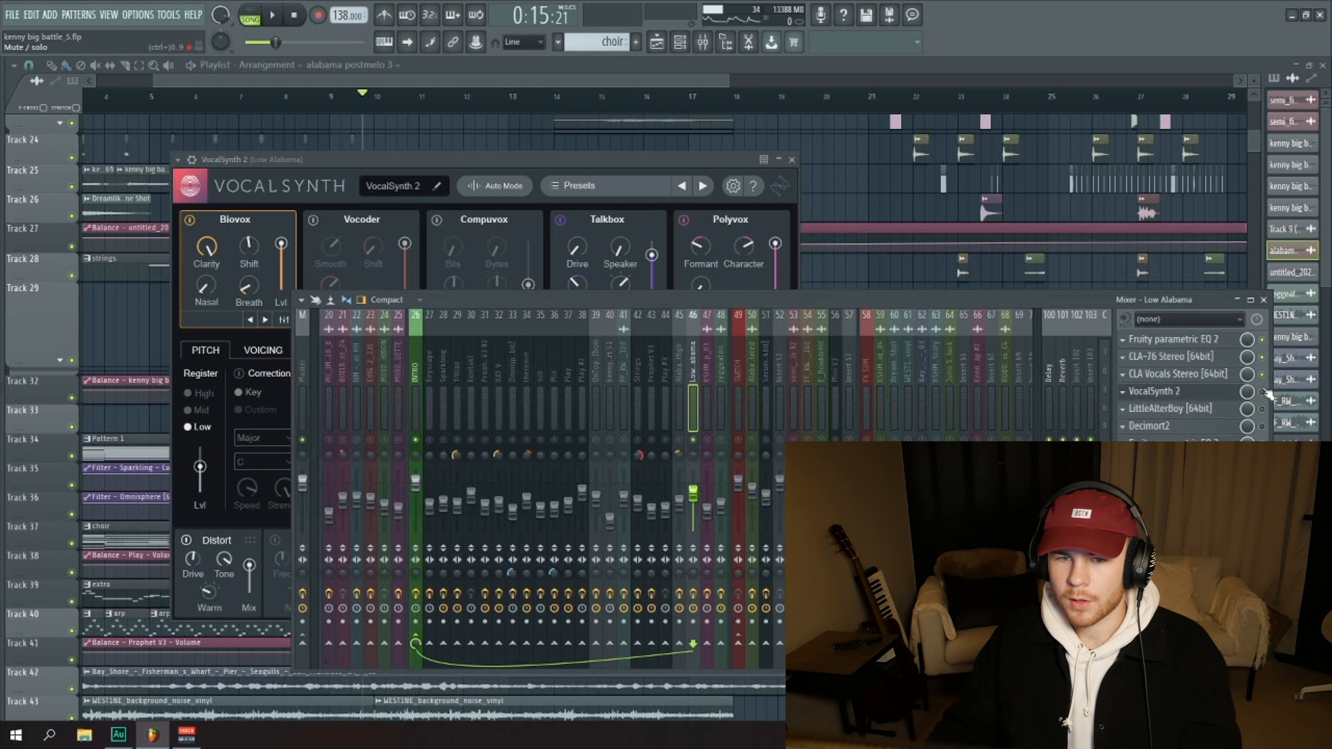
pyautogui.click(270, 16)
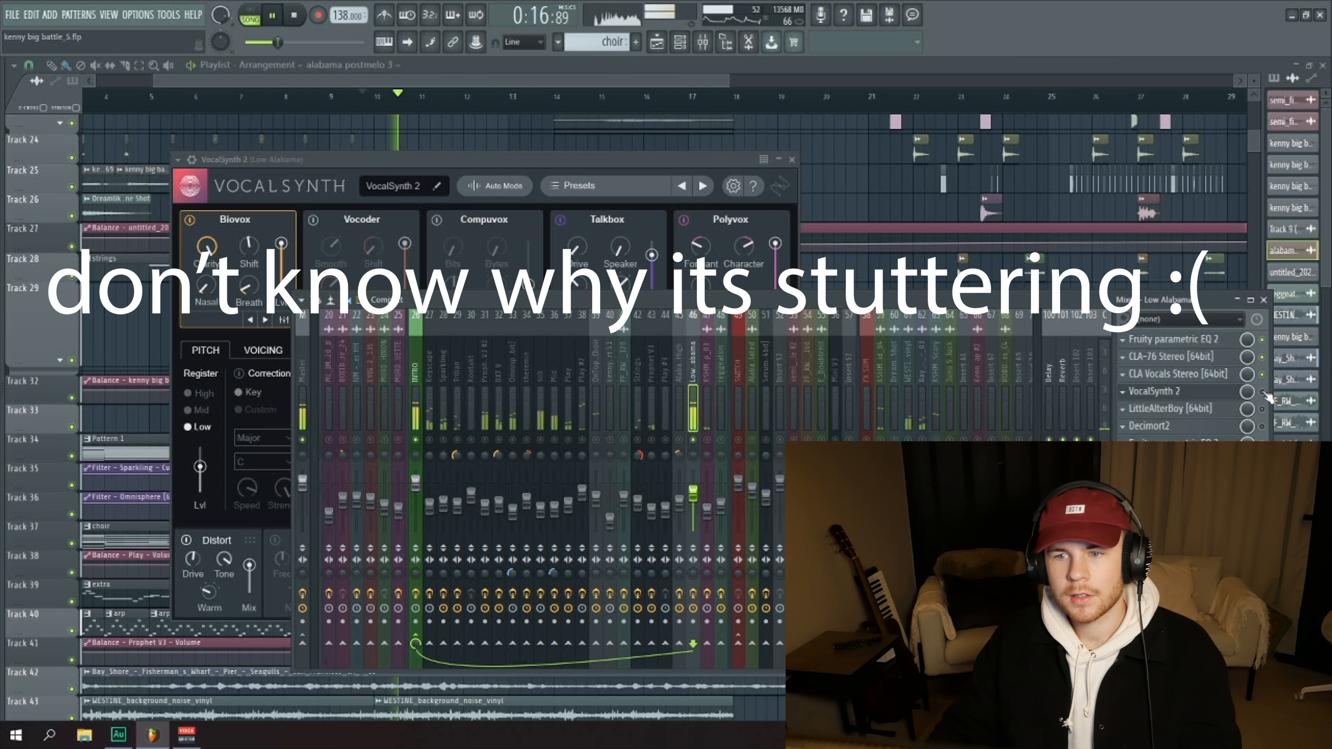
pyautogui.click(270, 15)
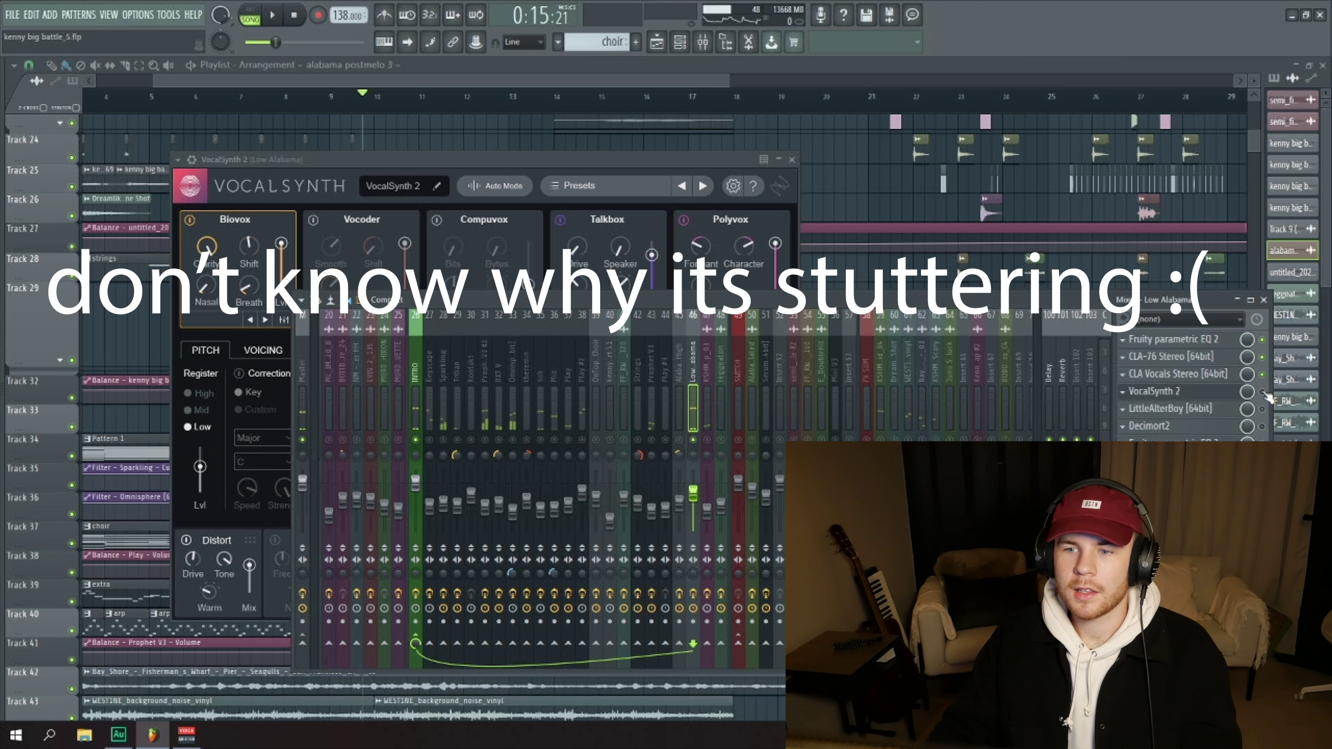
pyautogui.click(790, 160)
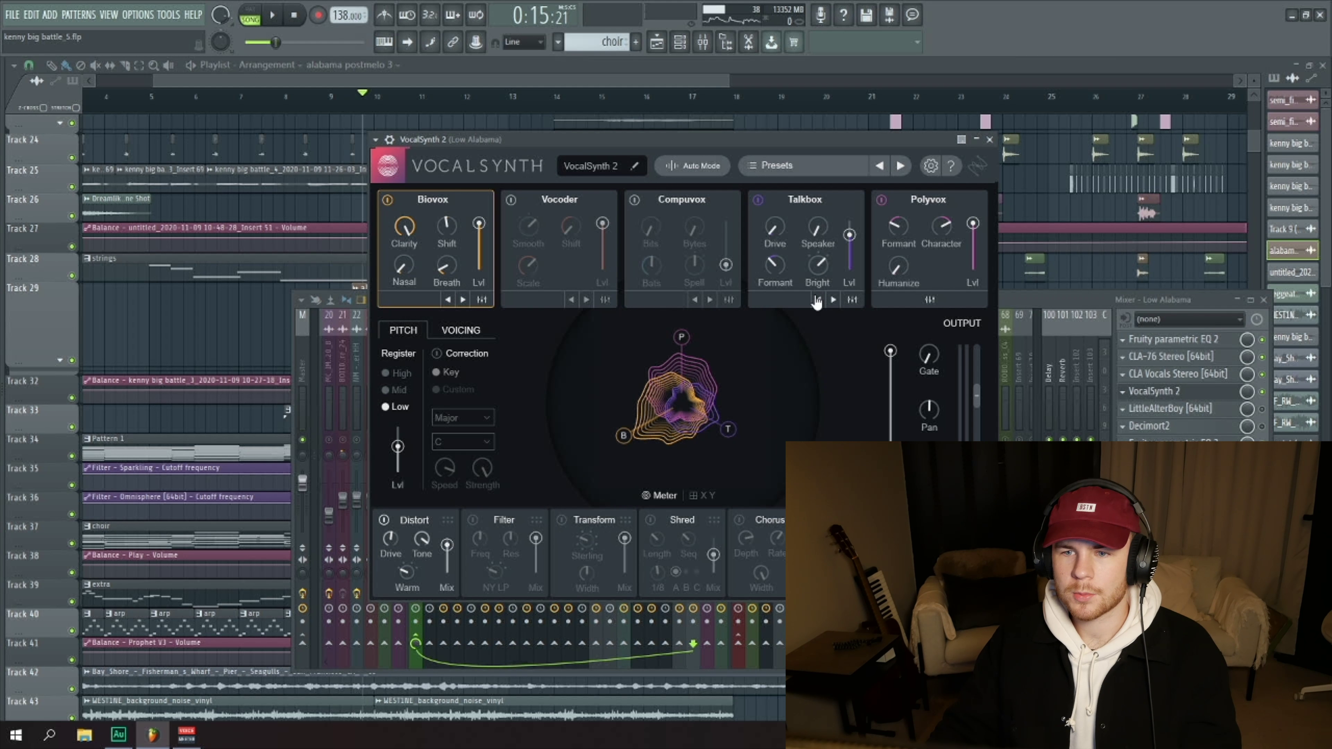
pyautogui.click(270, 15)
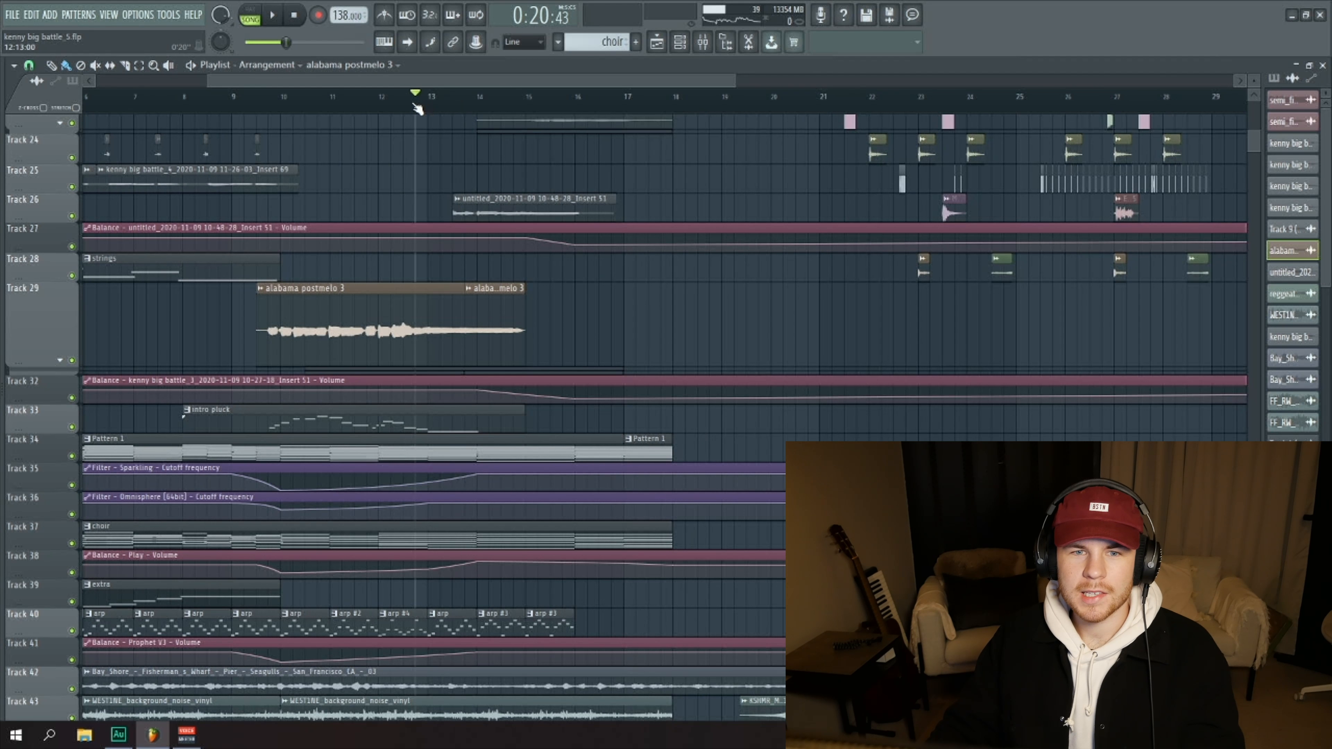
pyautogui.click(271, 15)
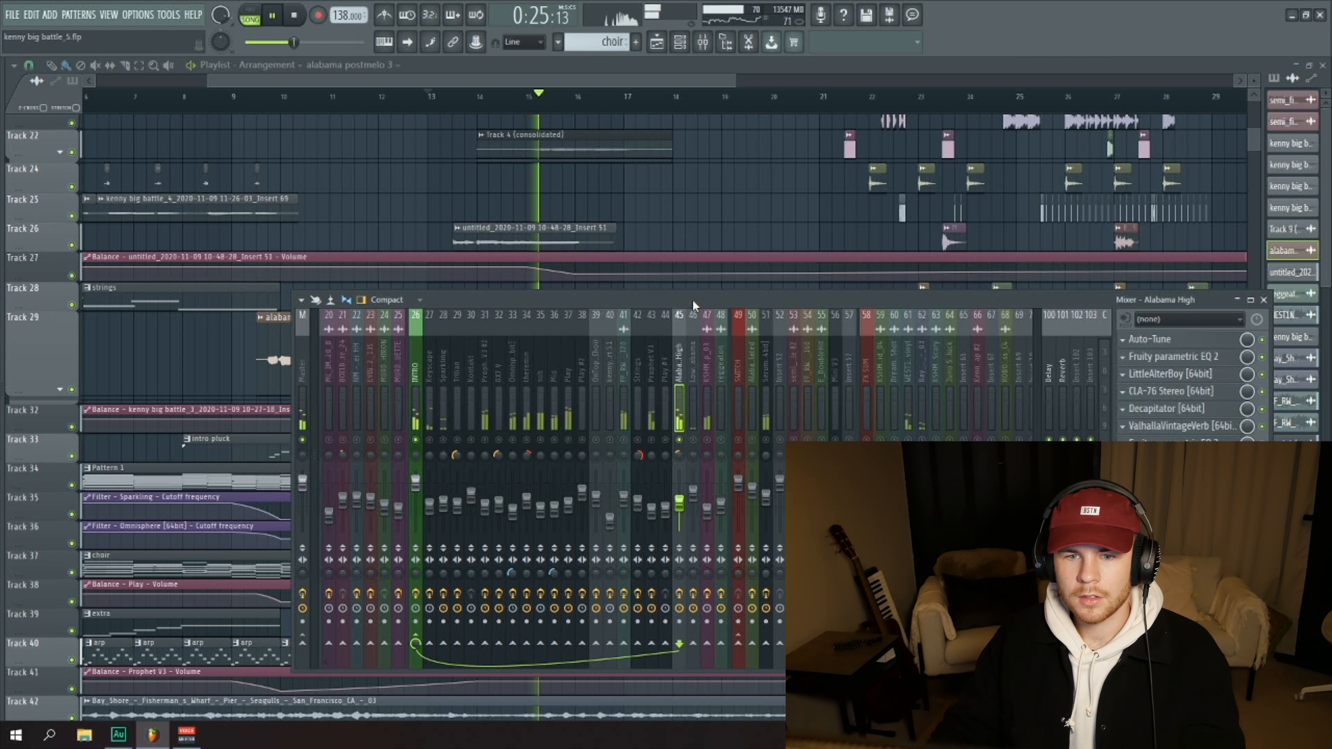
pyautogui.click(271, 16)
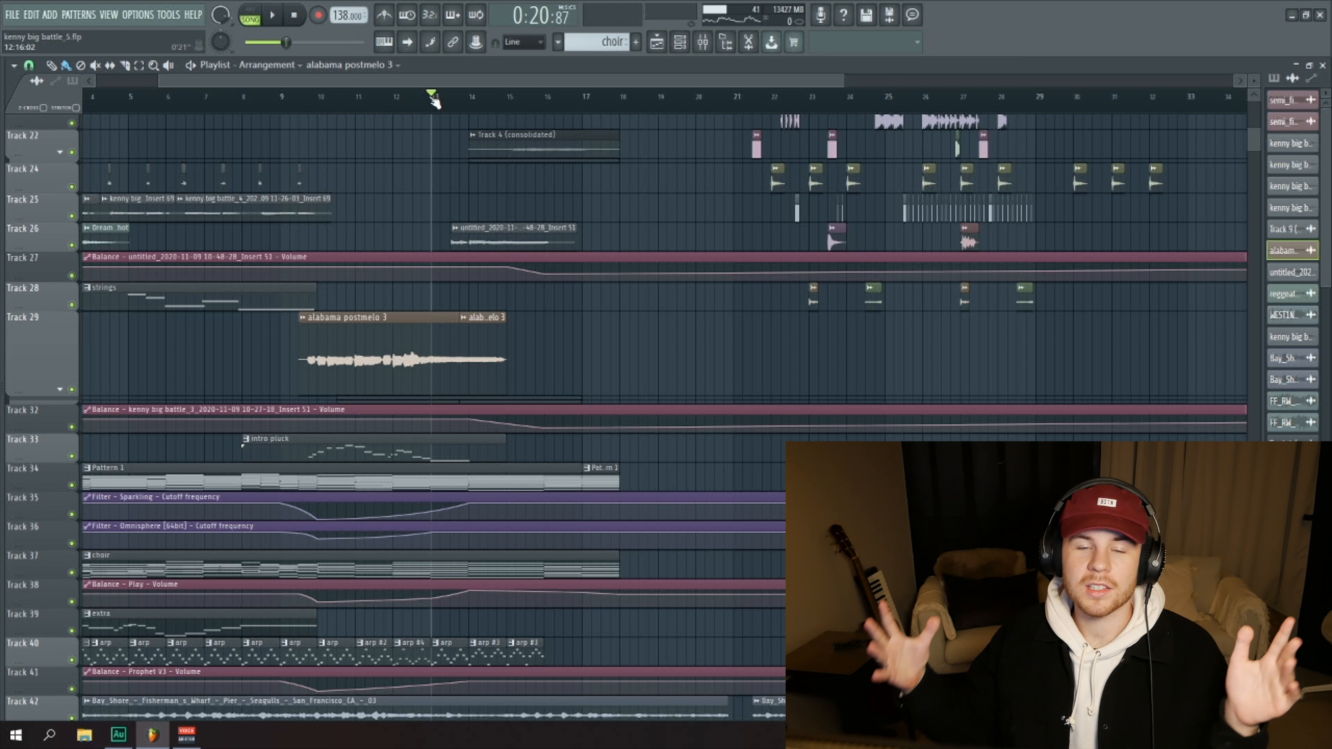
pyautogui.click(271, 15)
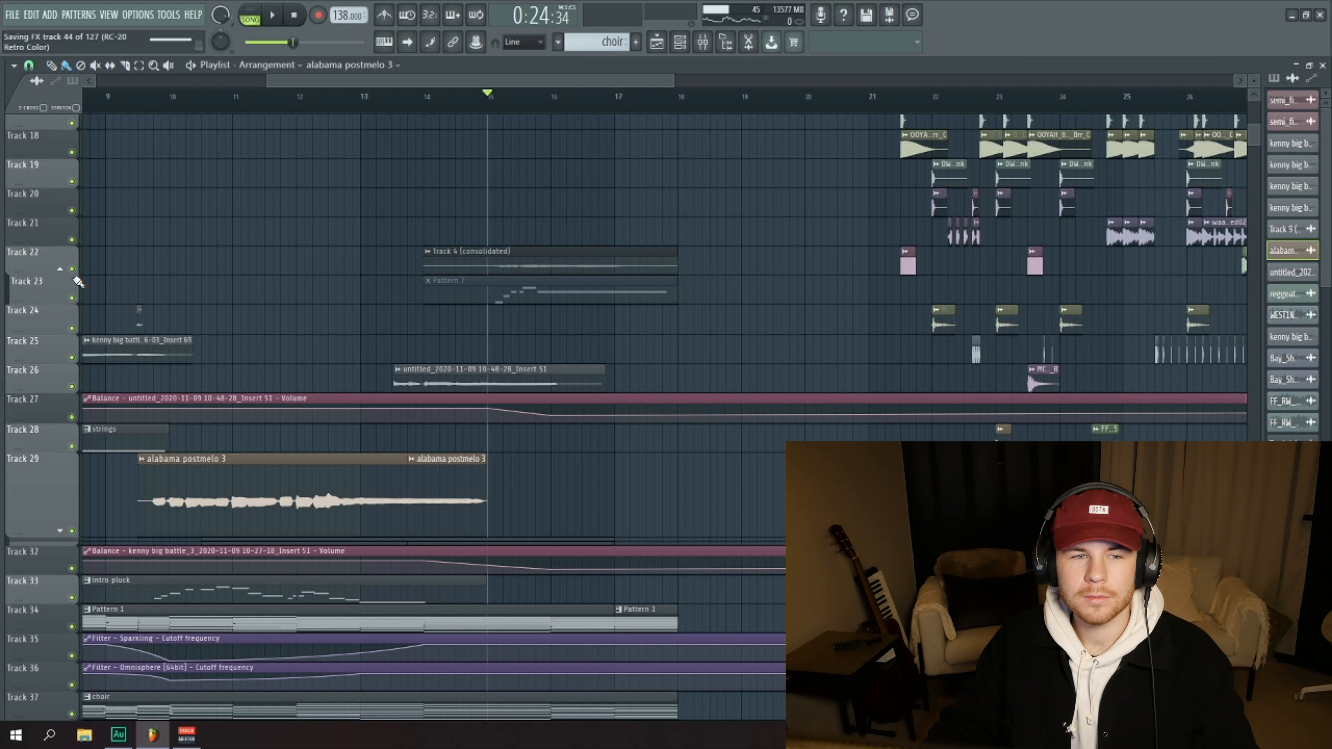
pyautogui.click(125, 66)
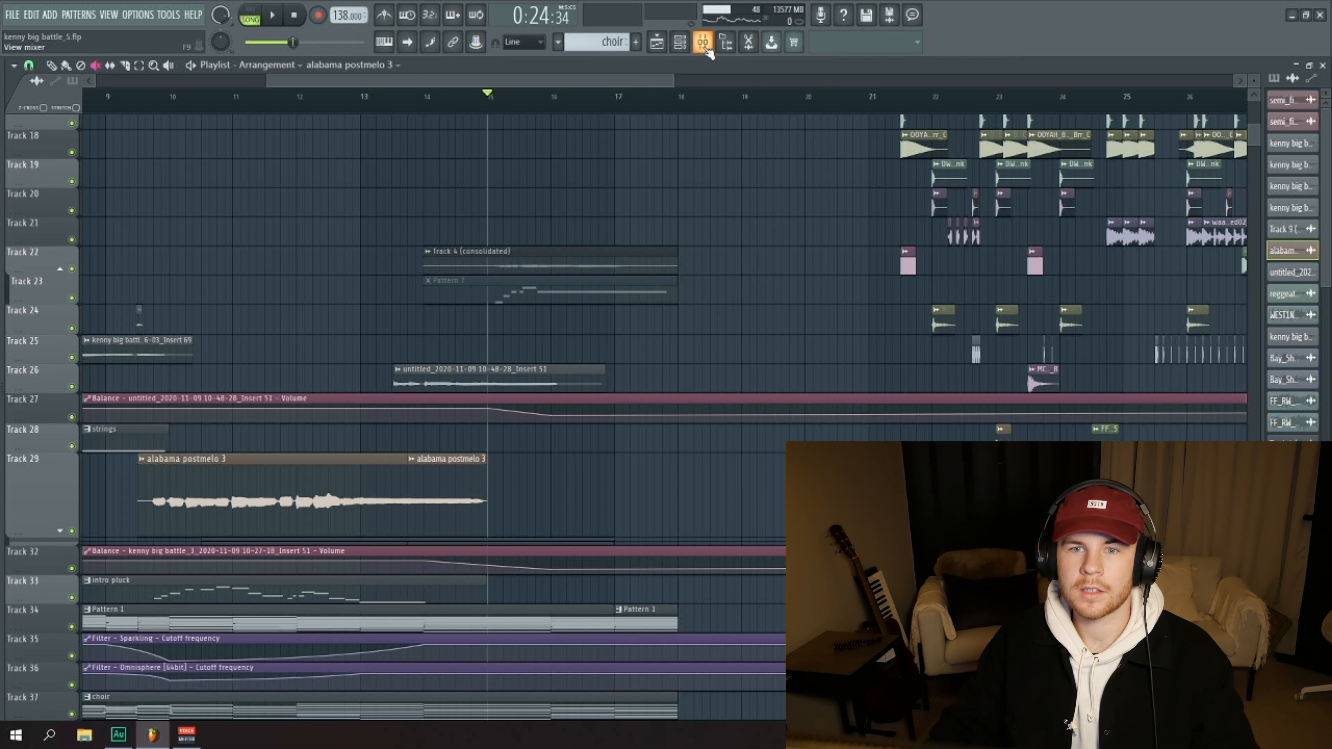
pyautogui.click(702, 42)
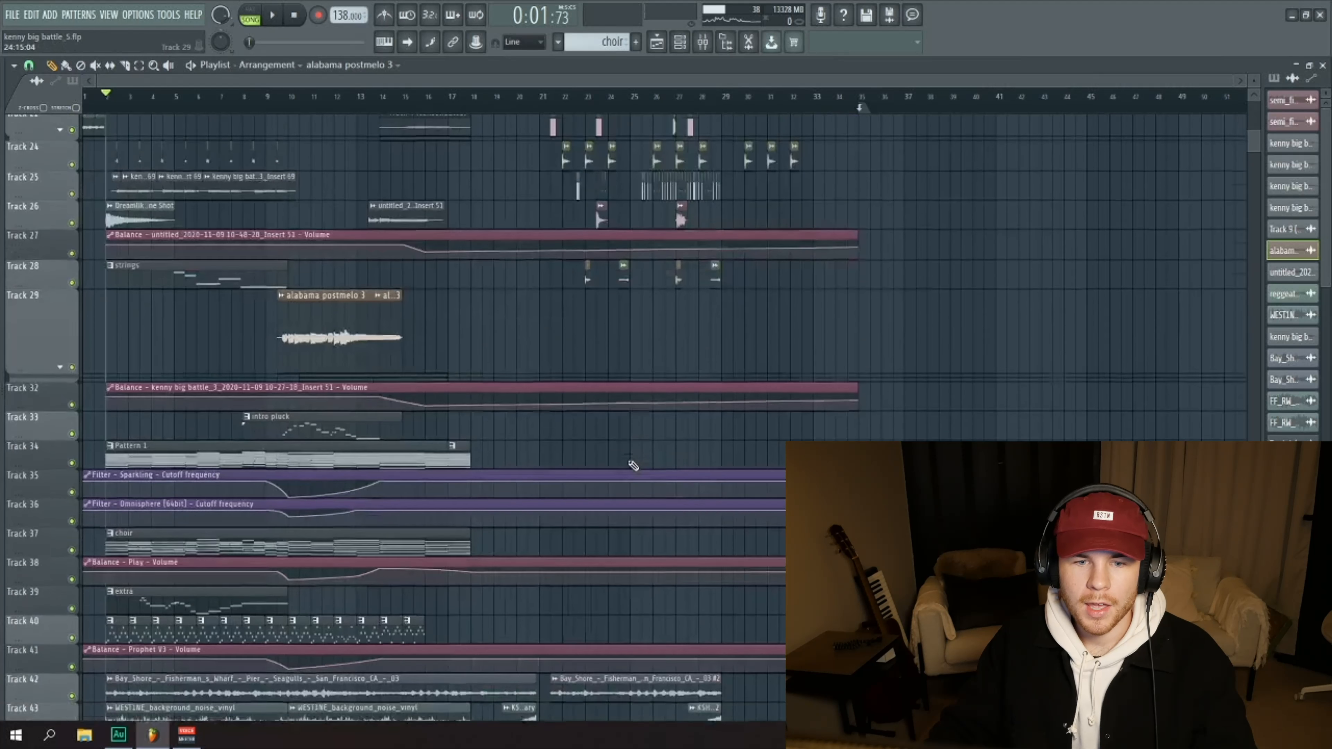
pyautogui.scroll(-3)
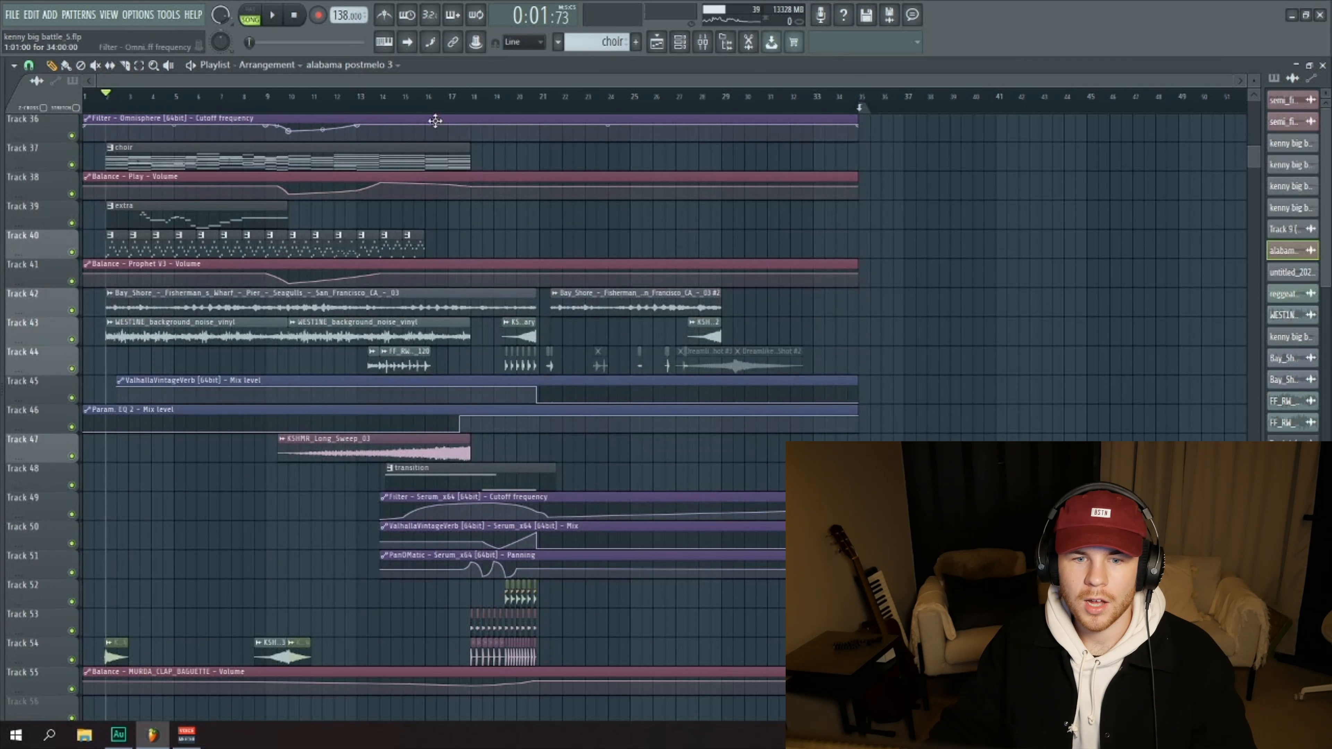
pyautogui.click(449, 96)
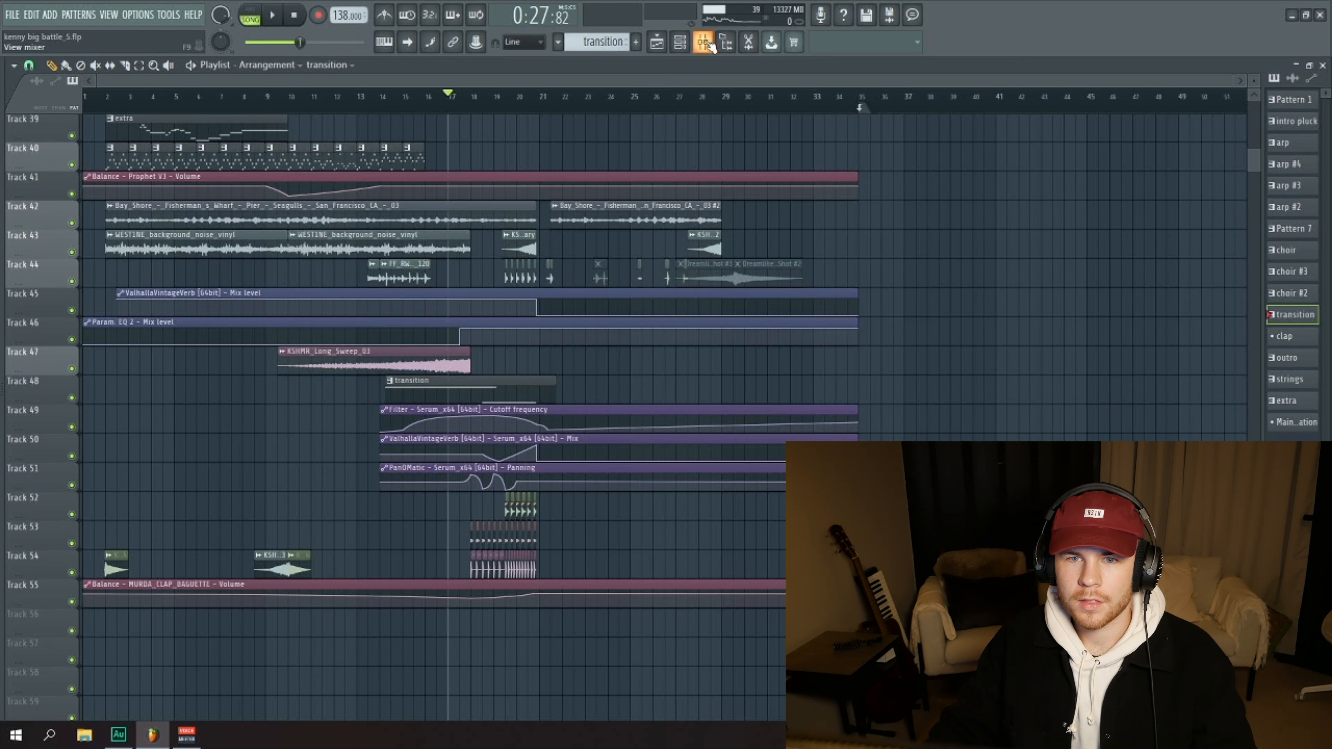
pyautogui.click(702, 42)
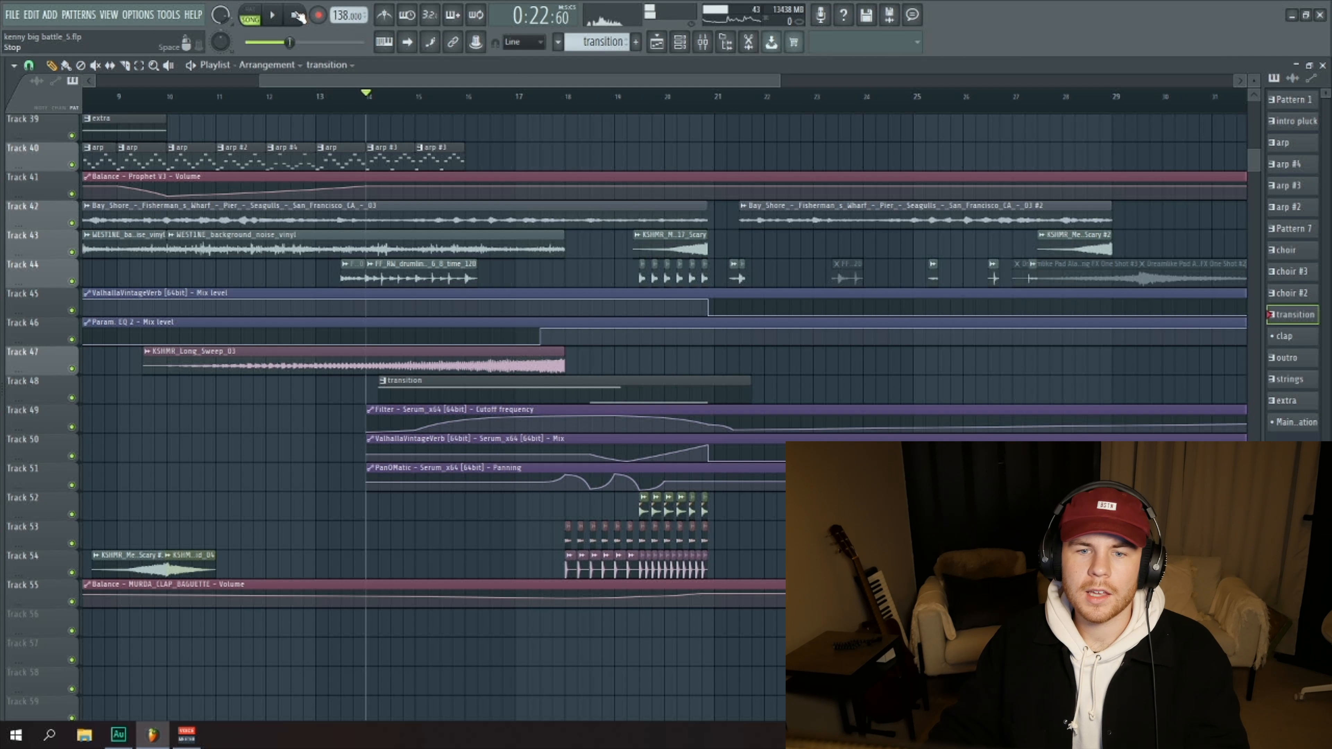
pyautogui.click(294, 14)
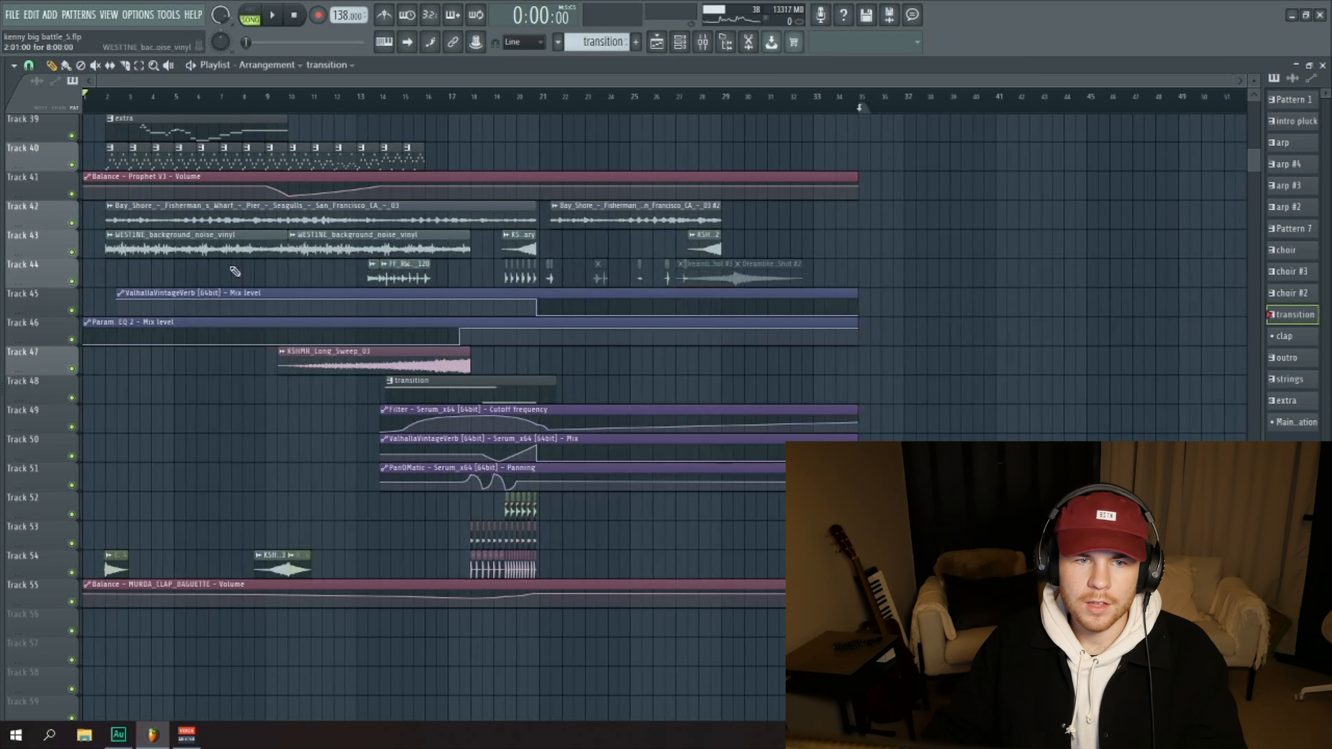
pyautogui.scroll(3)
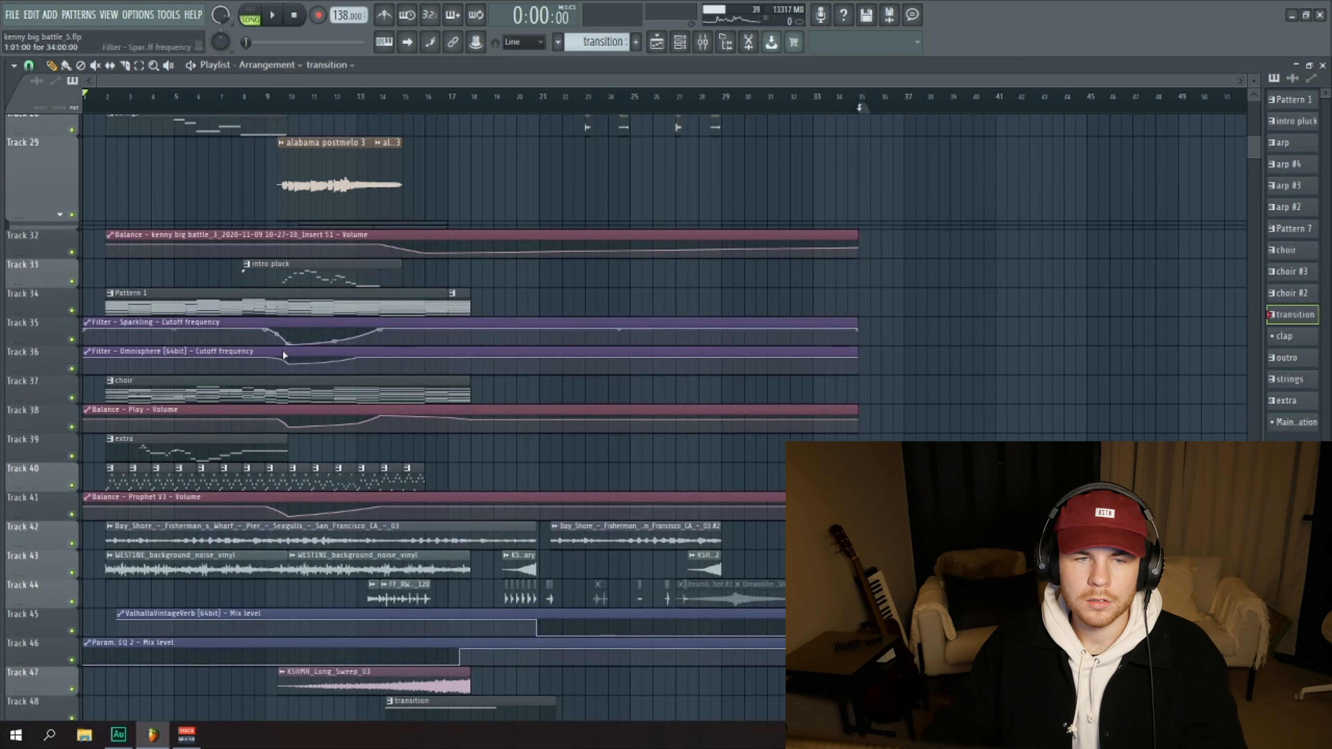
pyautogui.scroll(3)
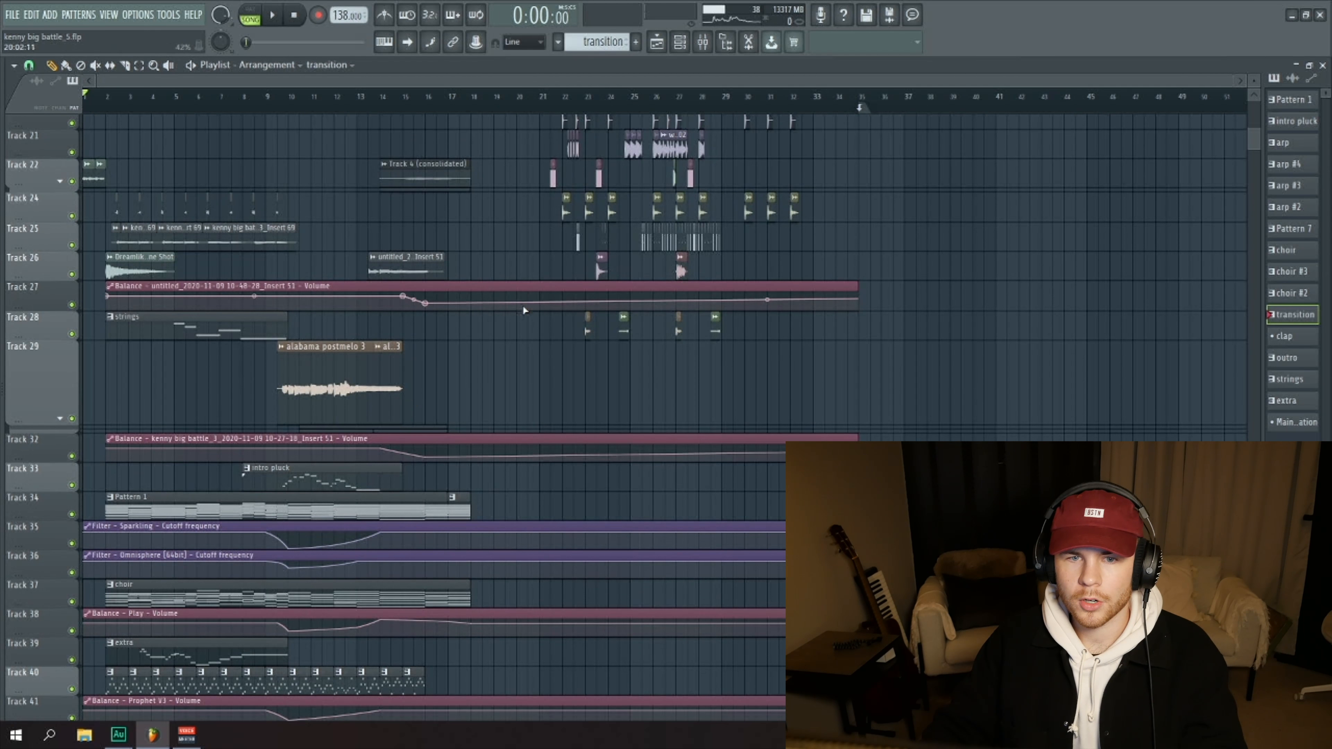
pyautogui.scroll(-3)
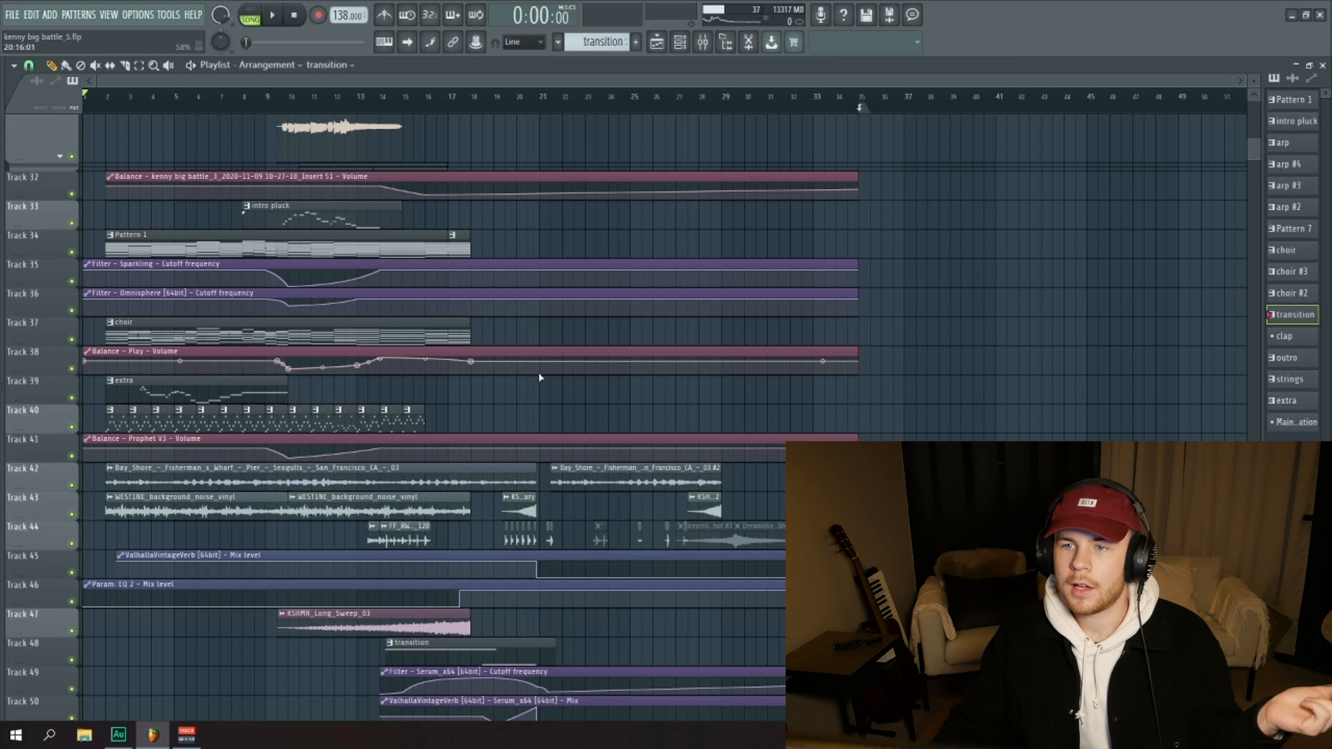
pyautogui.scroll(-3)
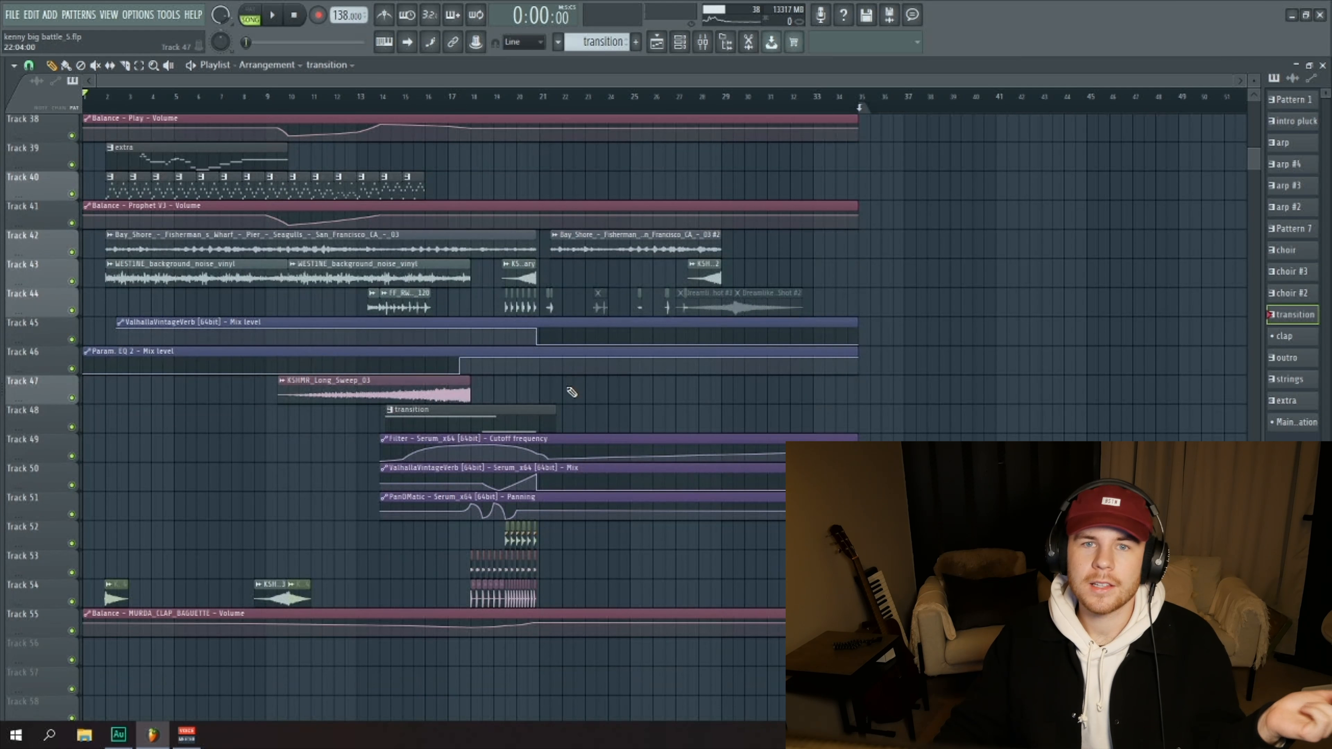
pyautogui.scroll(3)
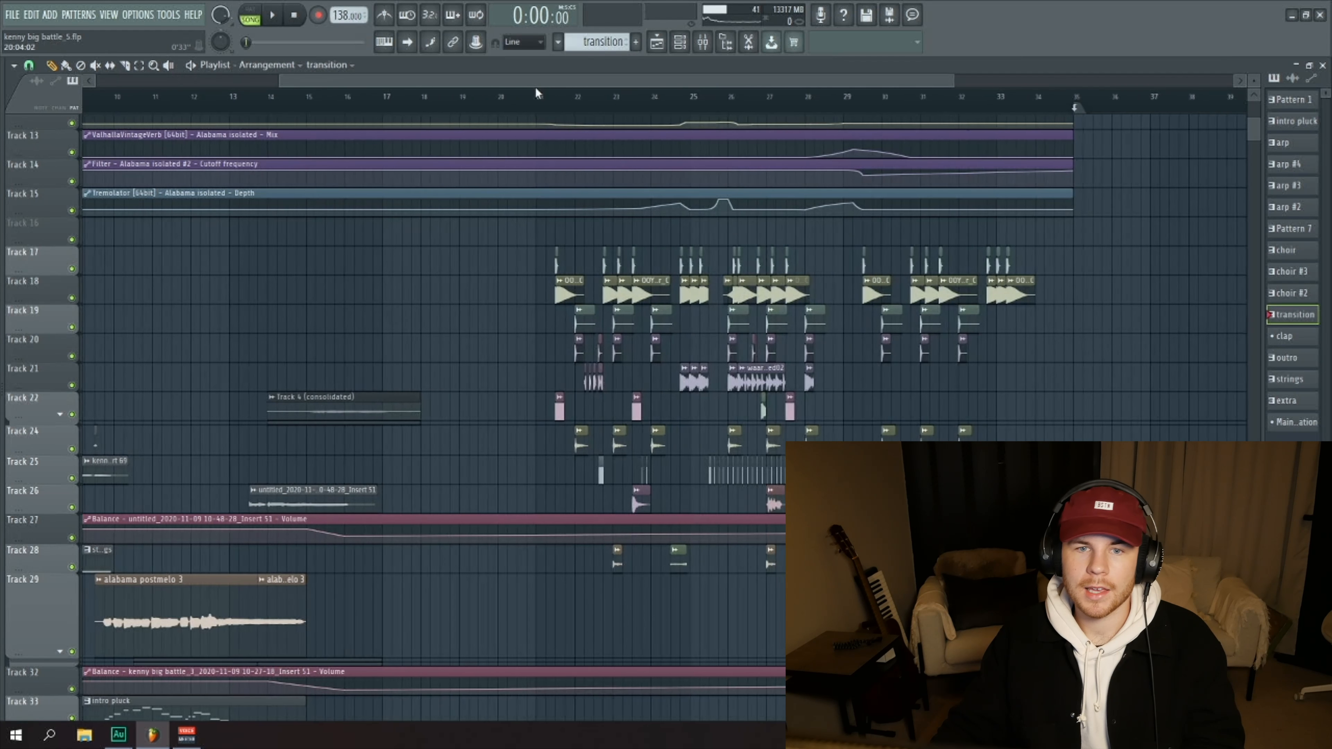
pyautogui.scroll(-3)
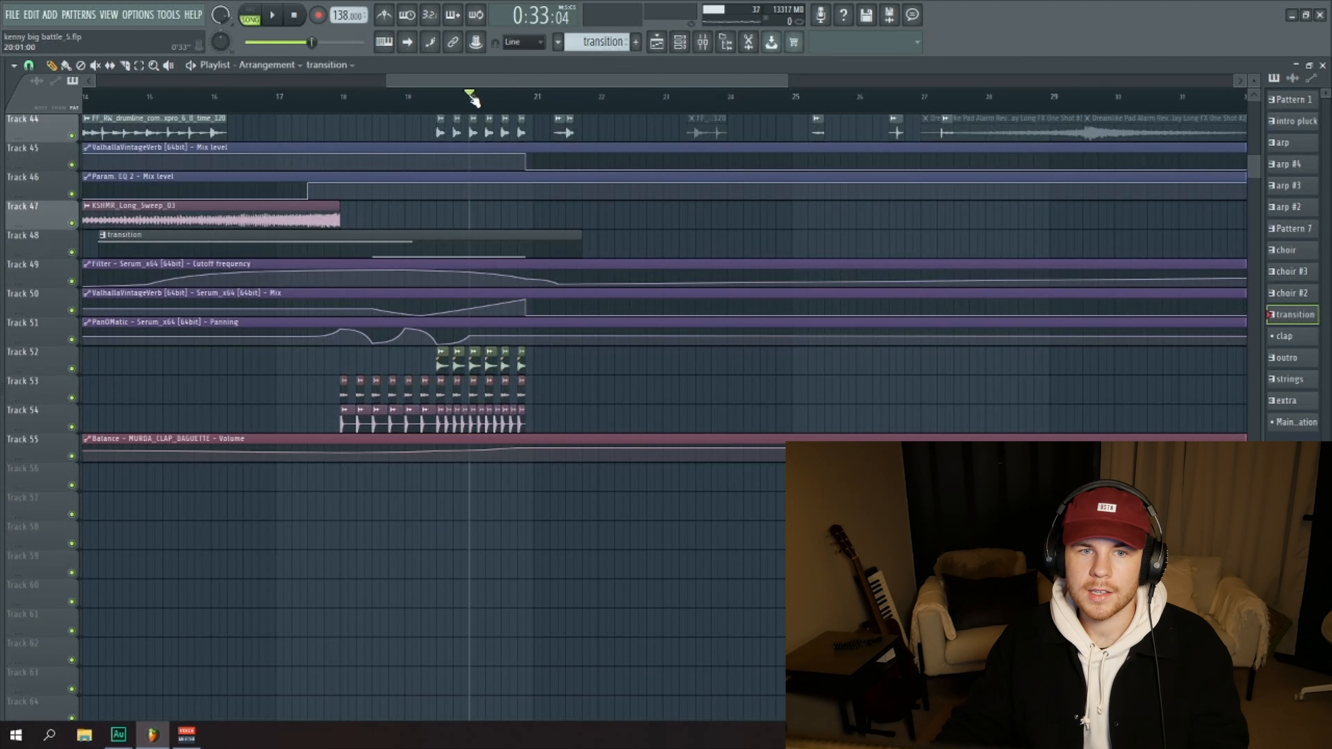
pyautogui.scroll(3)
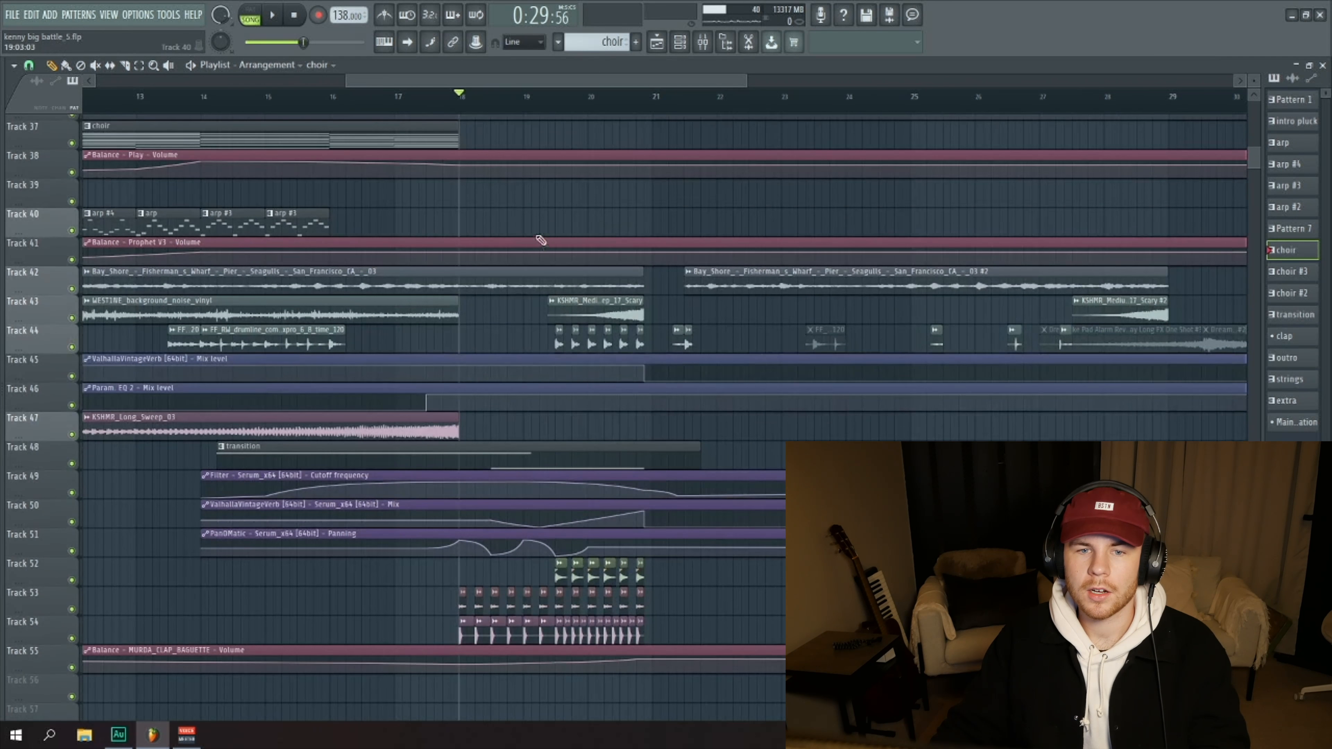
pyautogui.click(270, 15)
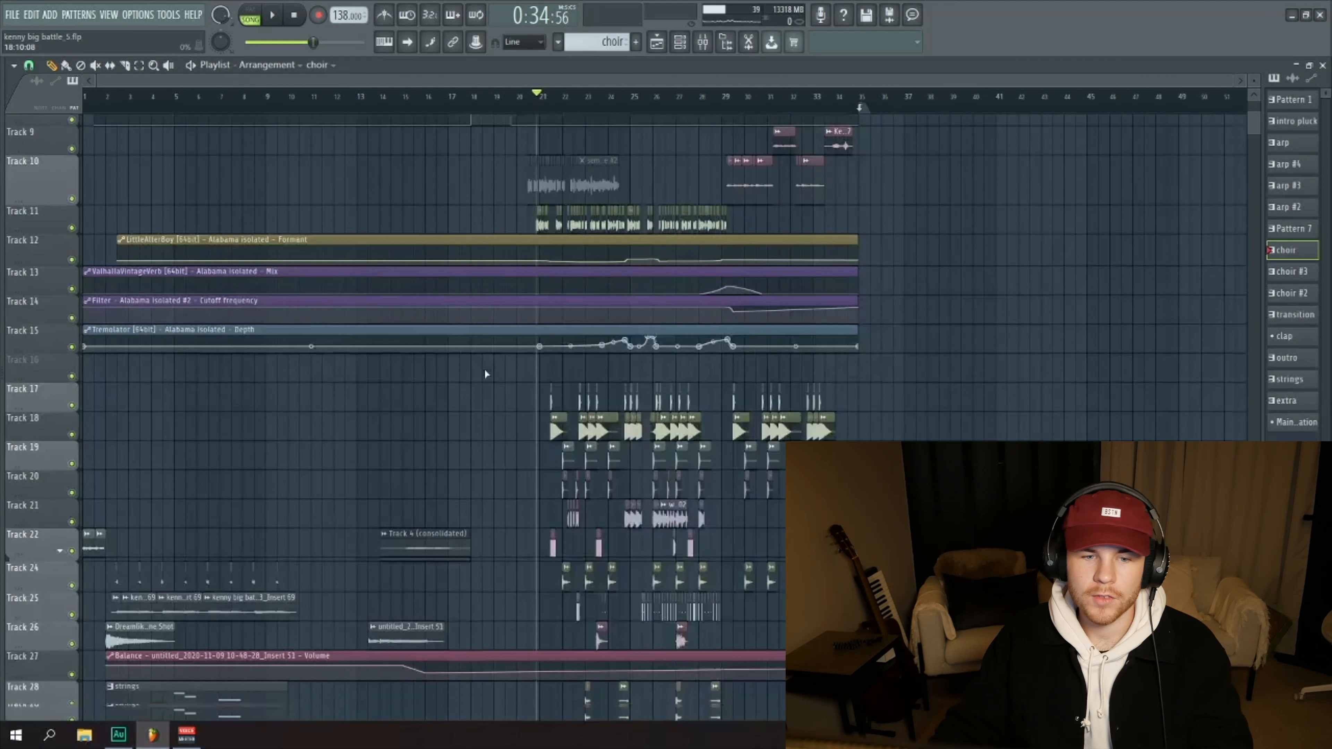
pyautogui.scroll(-3)
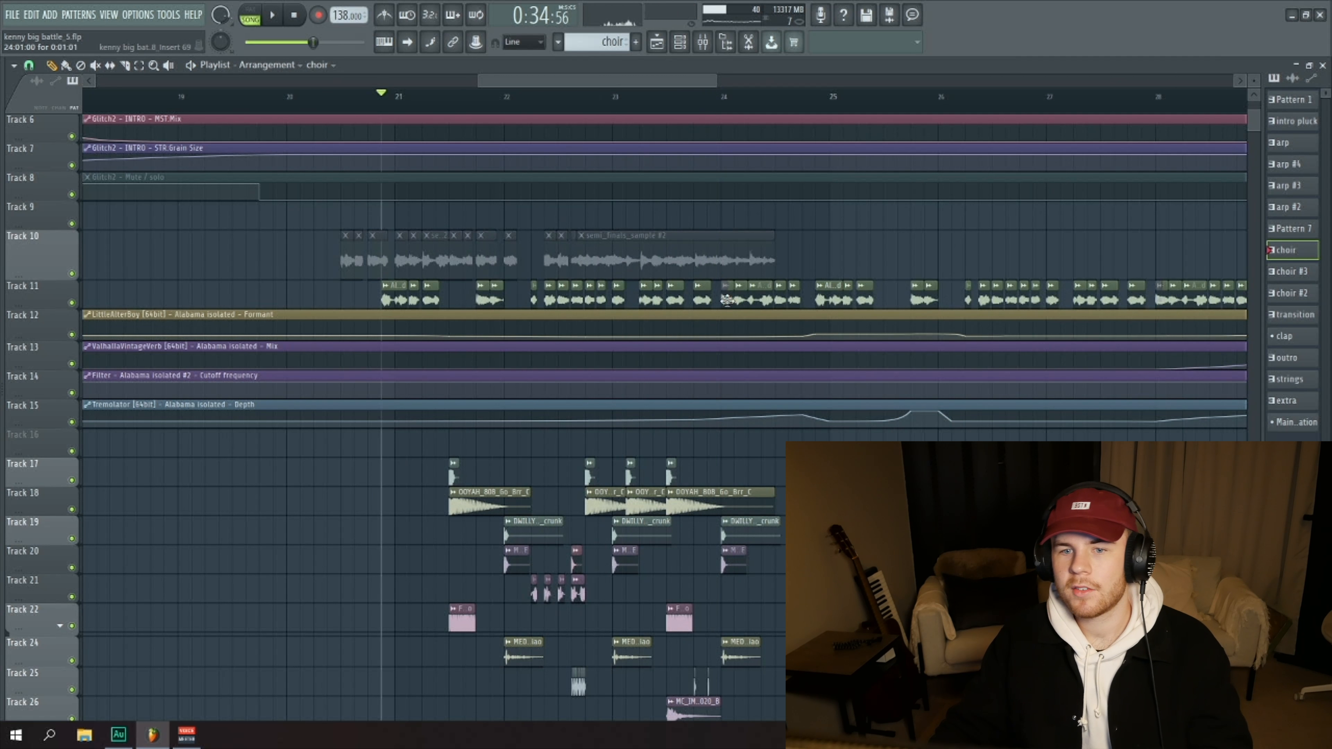
# Inspect the Alabama vocal's channel settings and bring up LittleAlterBoy from its mixer insert.
pyautogui.click(658, 42)
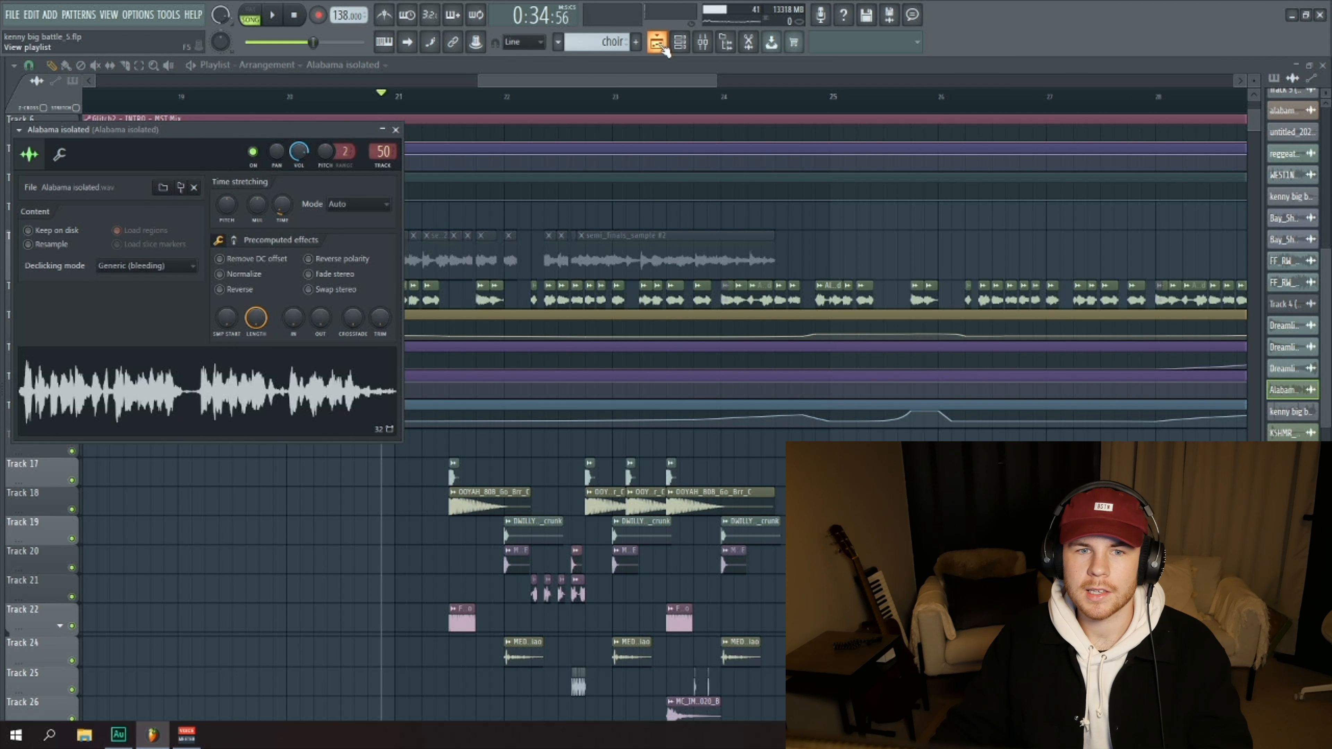
pyautogui.click(394, 129)
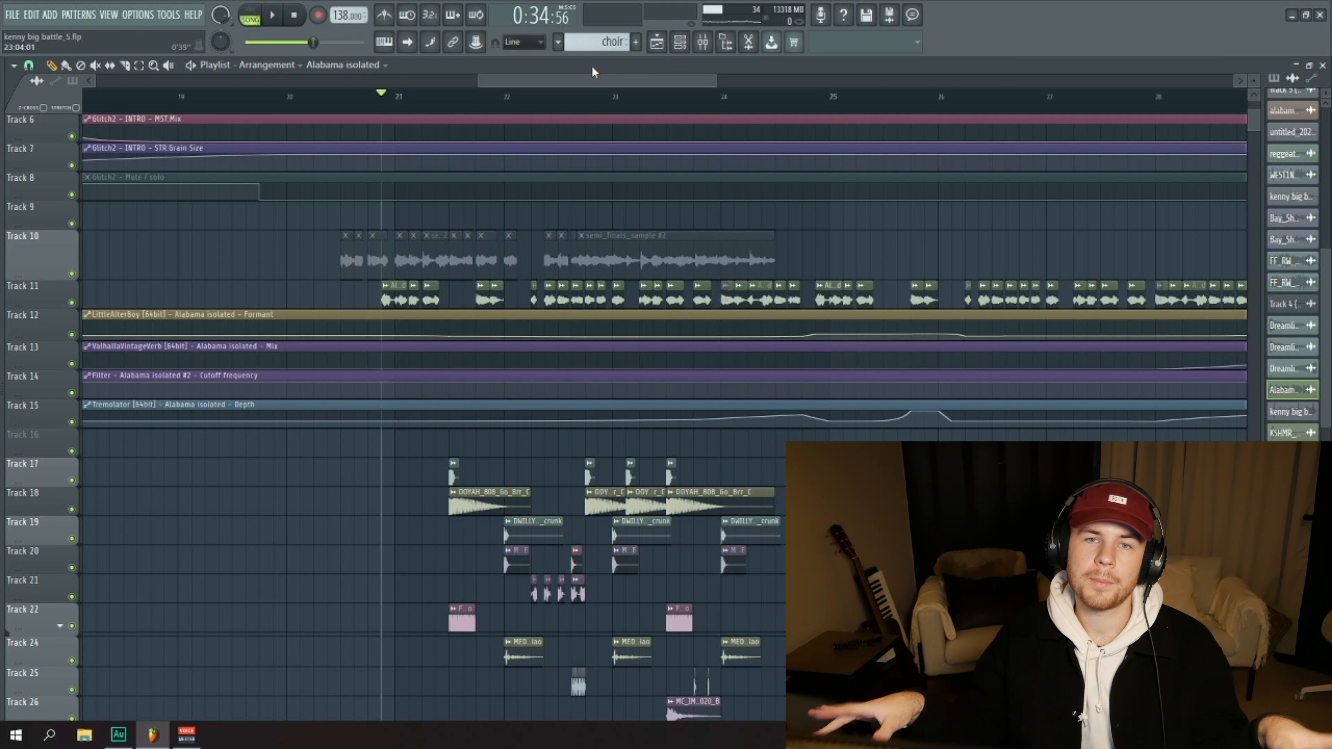
pyautogui.click(701, 42)
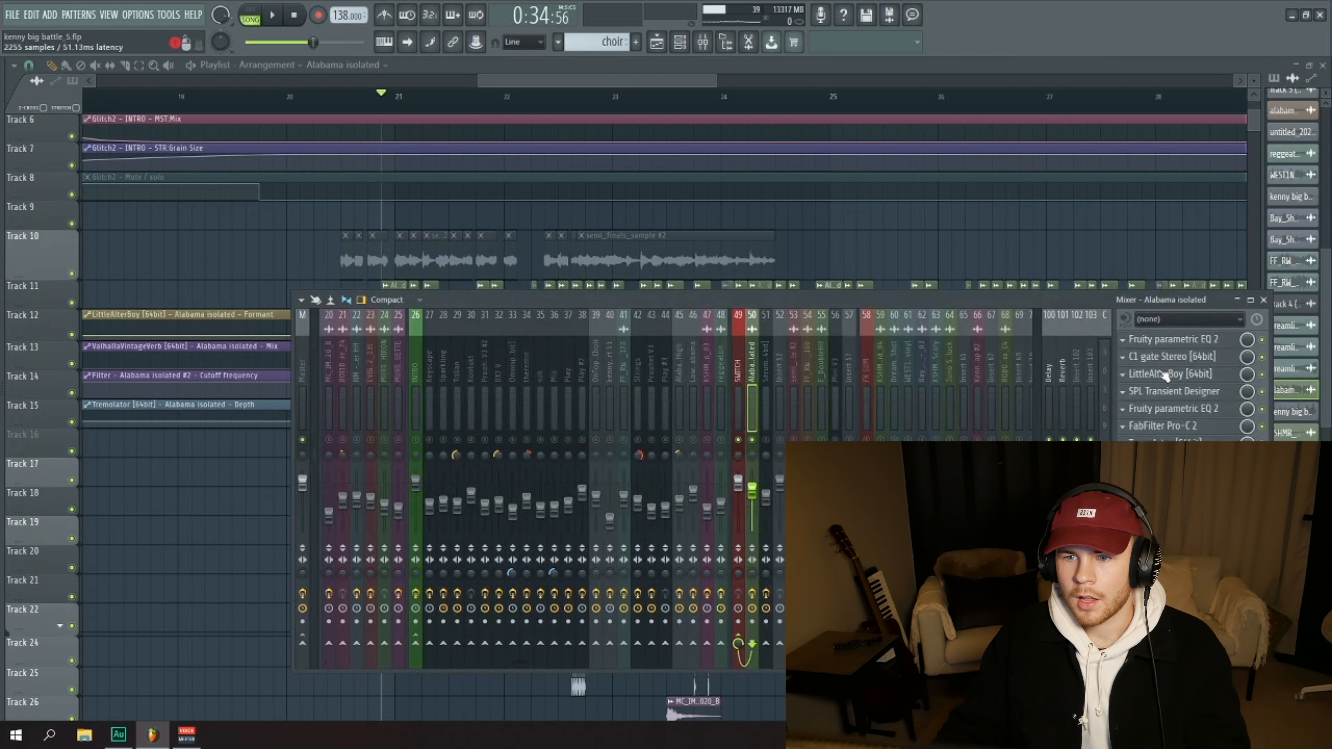
pyautogui.click(1170, 374)
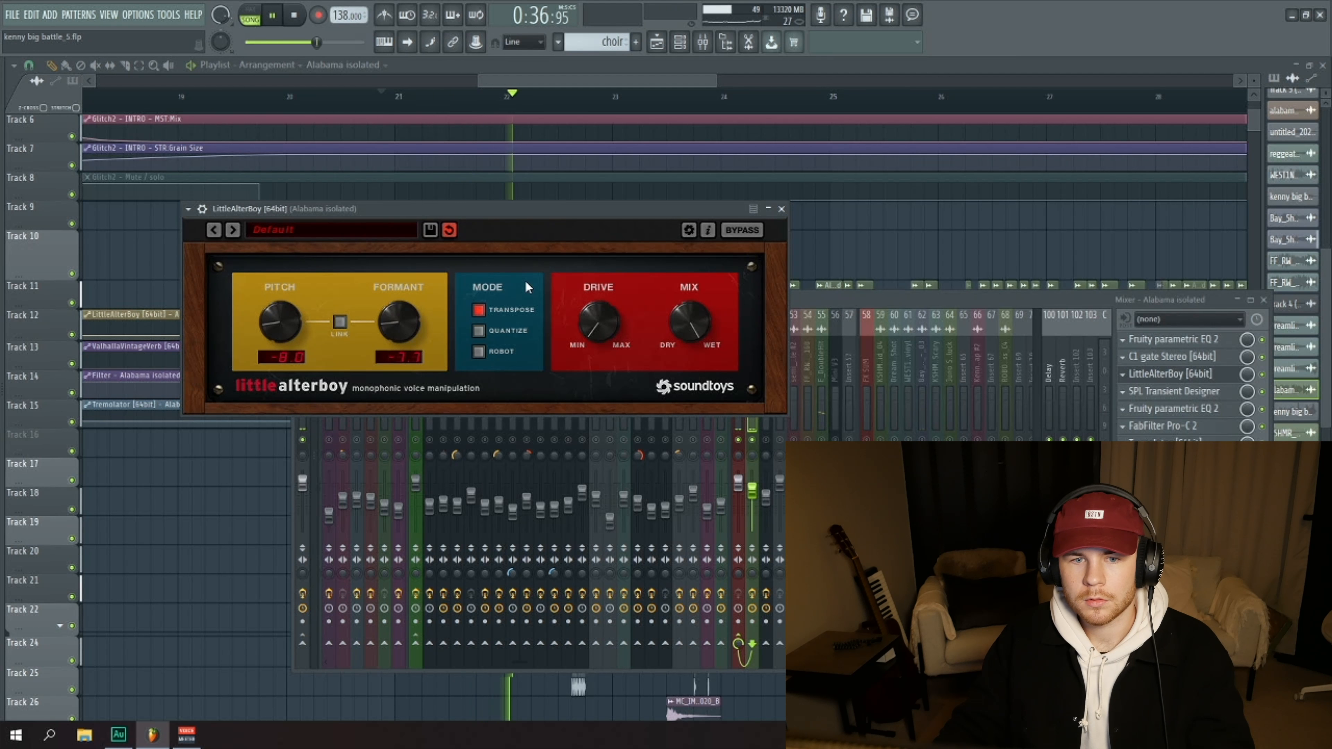
# Switch LittleAlterBoy to Robot mode, preview the vocal, then close the effect windows.
pyautogui.click(478, 351)
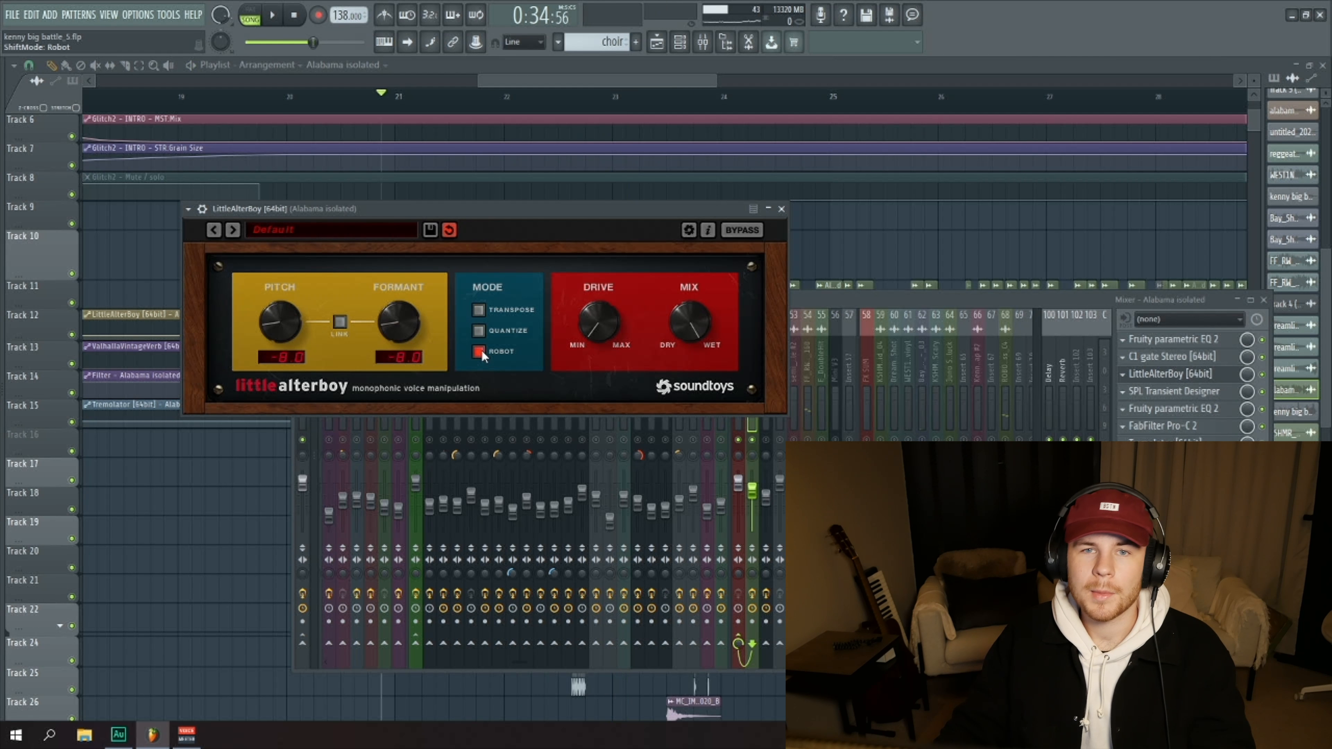
pyautogui.click(270, 15)
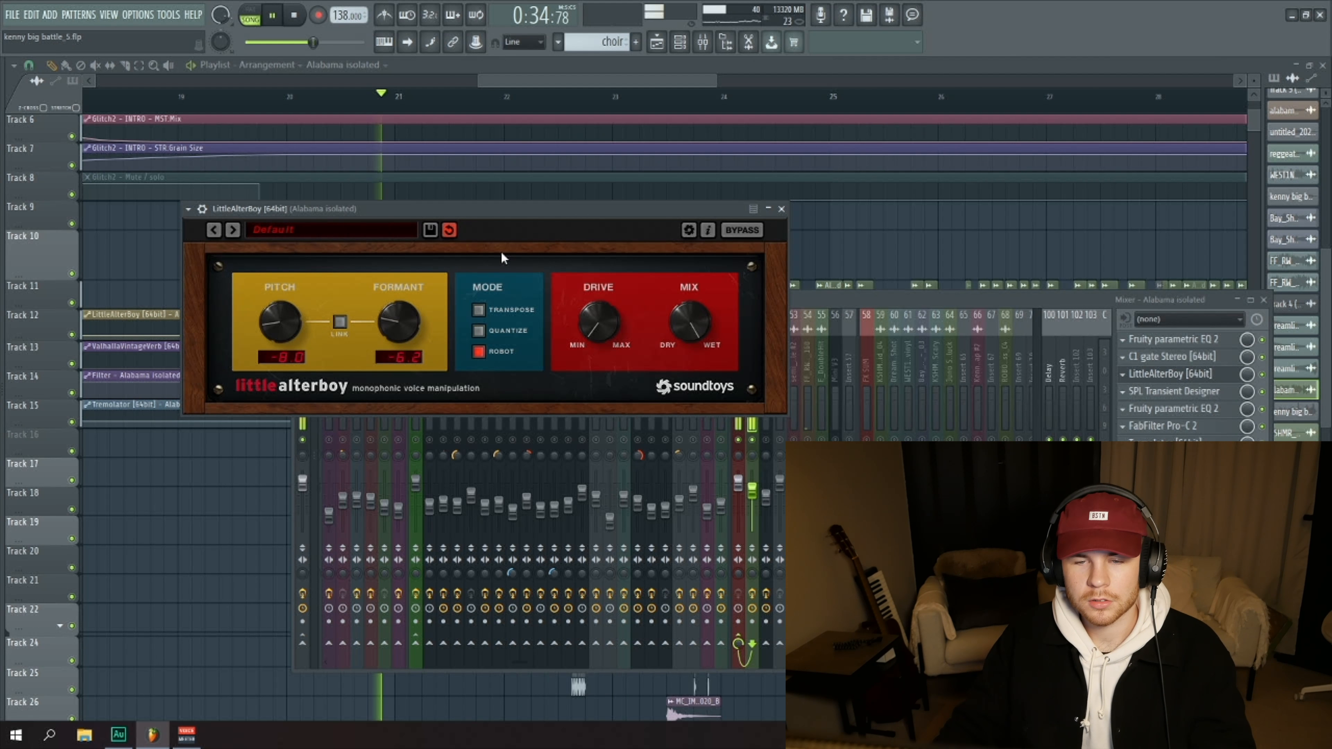
pyautogui.click(780, 208)
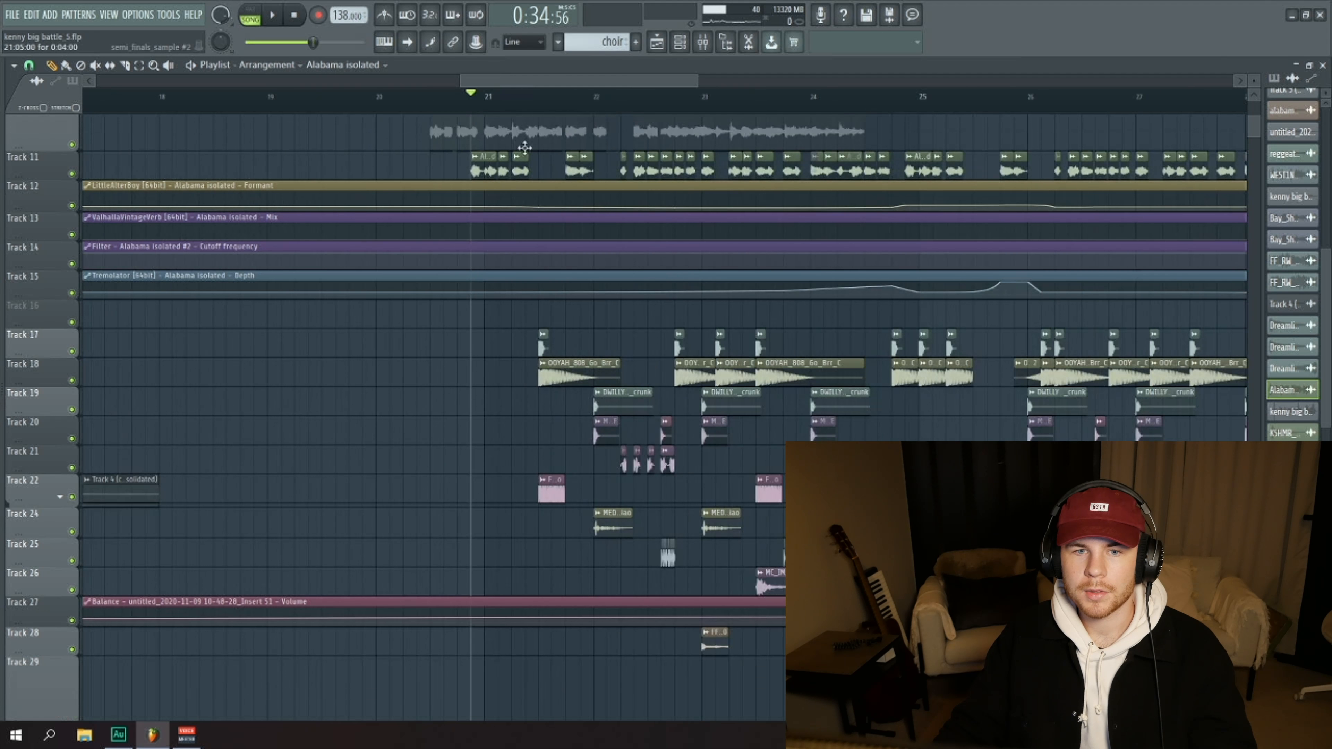
# Play and stop the drop section, then select the DRUM SUM insert in the mixer.
pyautogui.scroll(3)
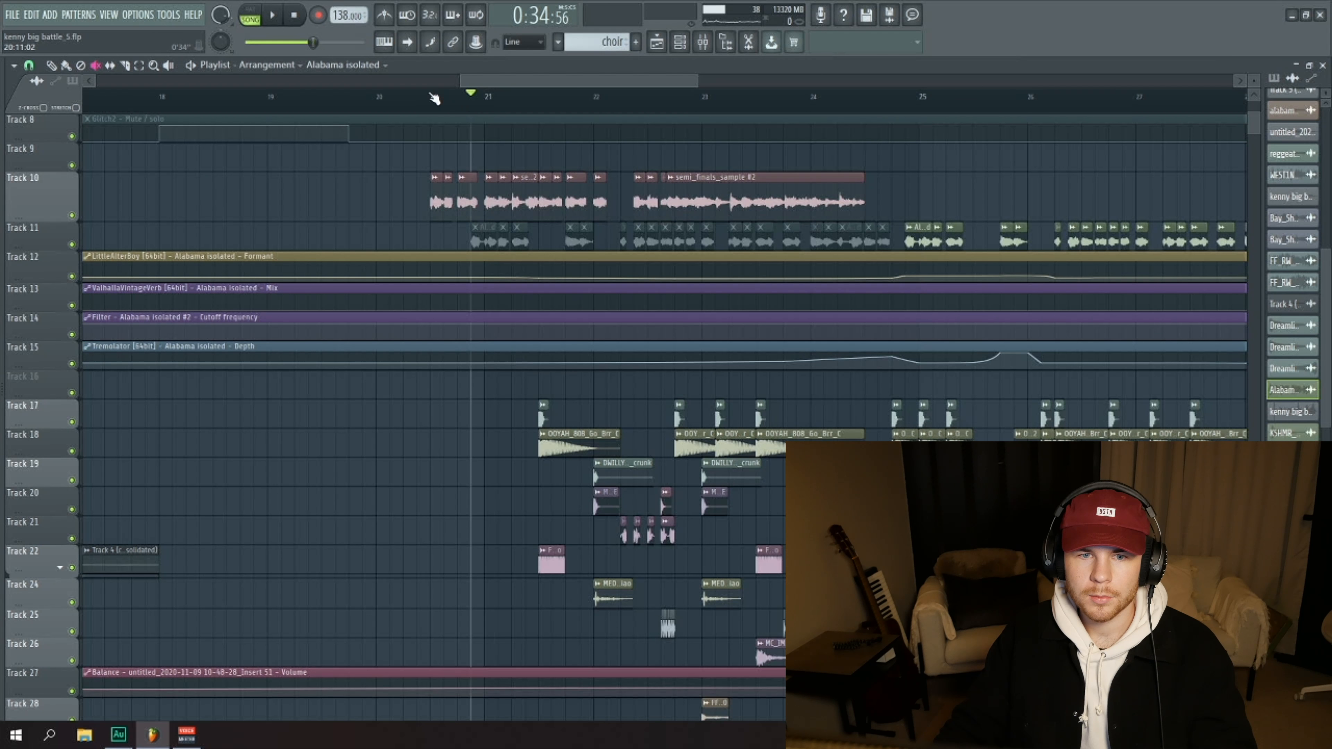
pyautogui.click(270, 15)
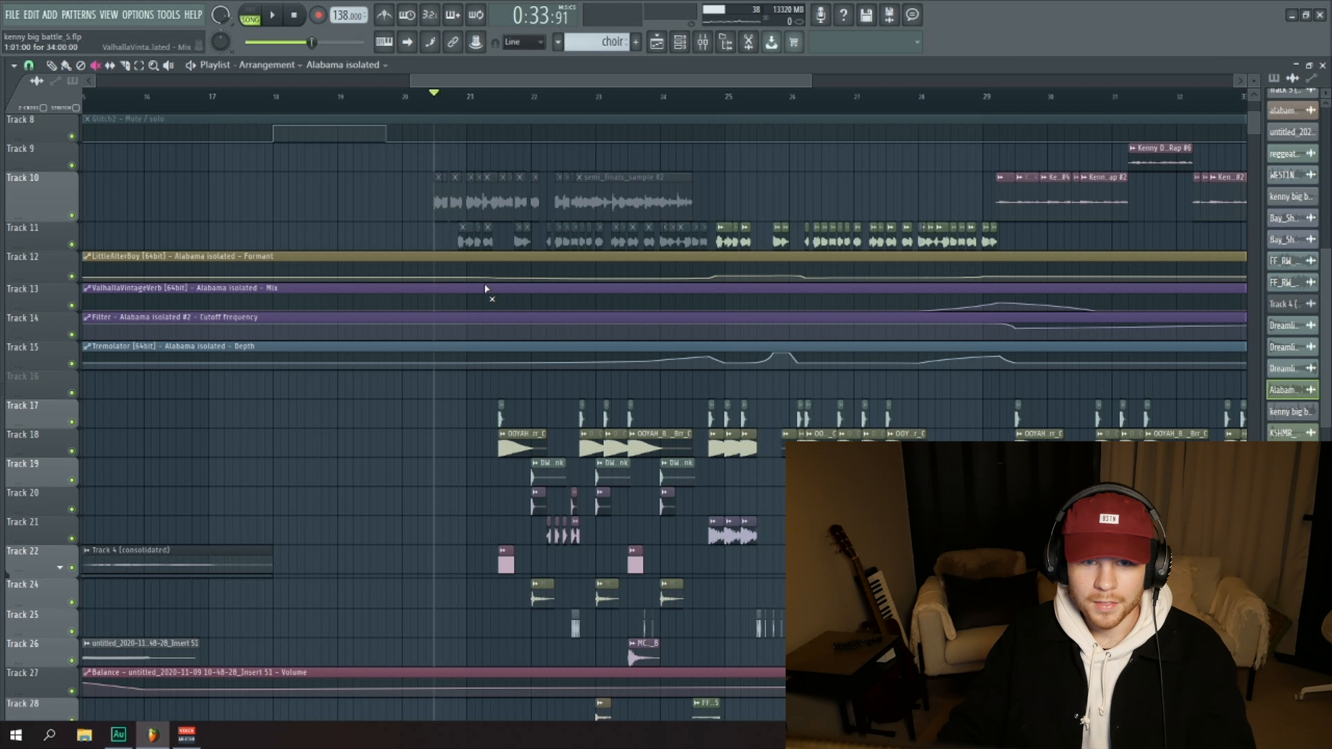
pyautogui.click(466, 93)
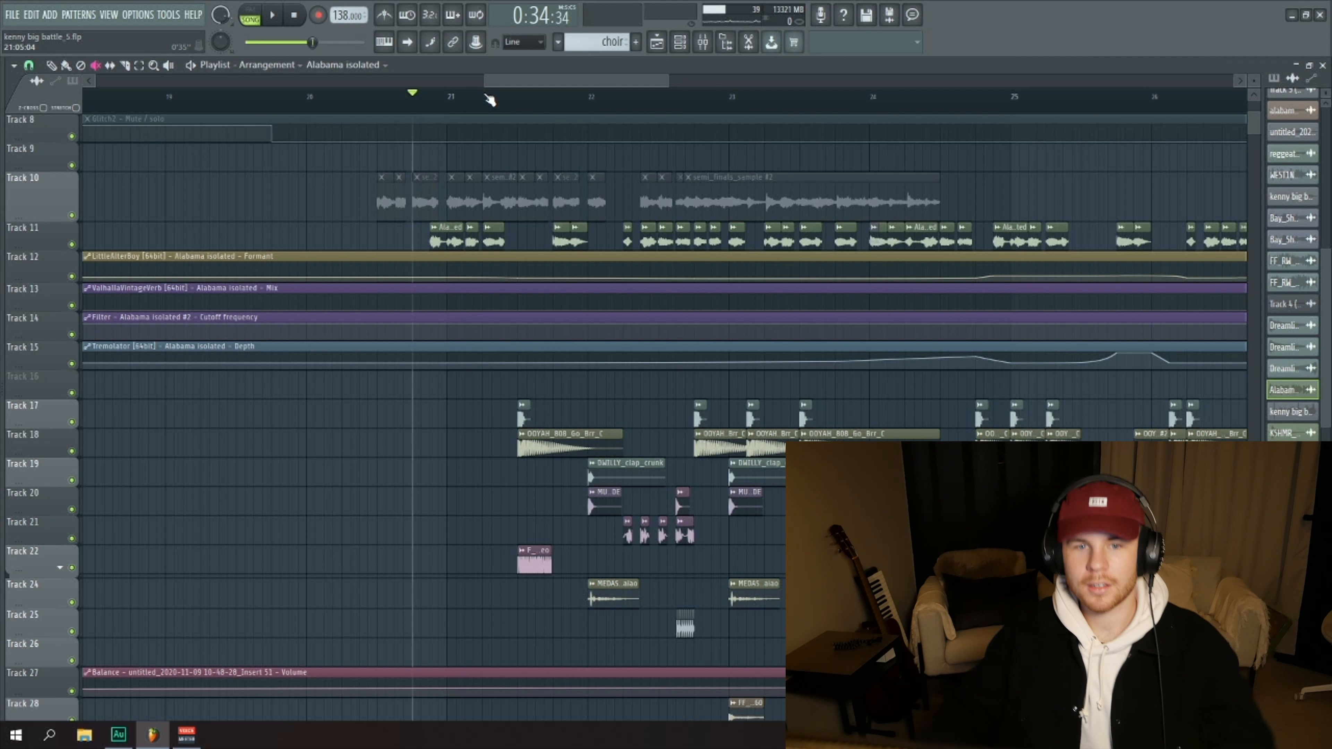
pyautogui.click(271, 15)
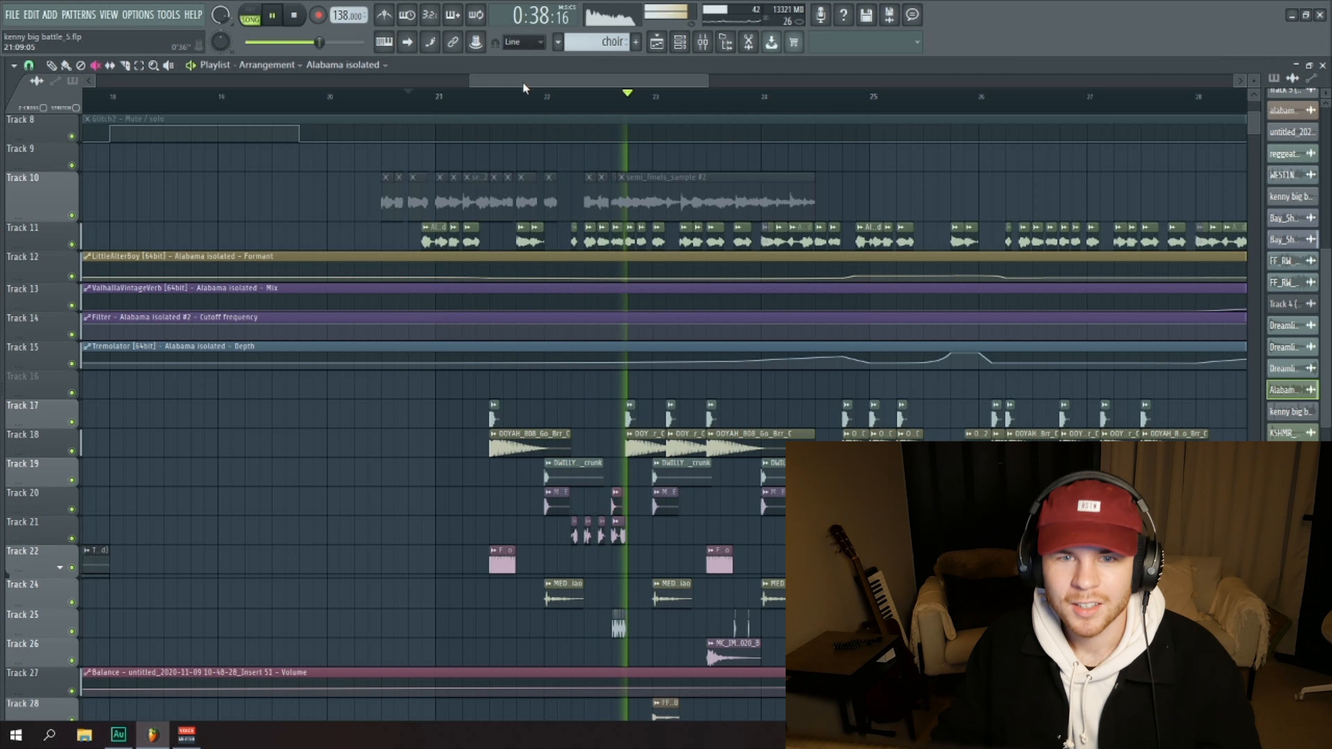
pyautogui.click(270, 15)
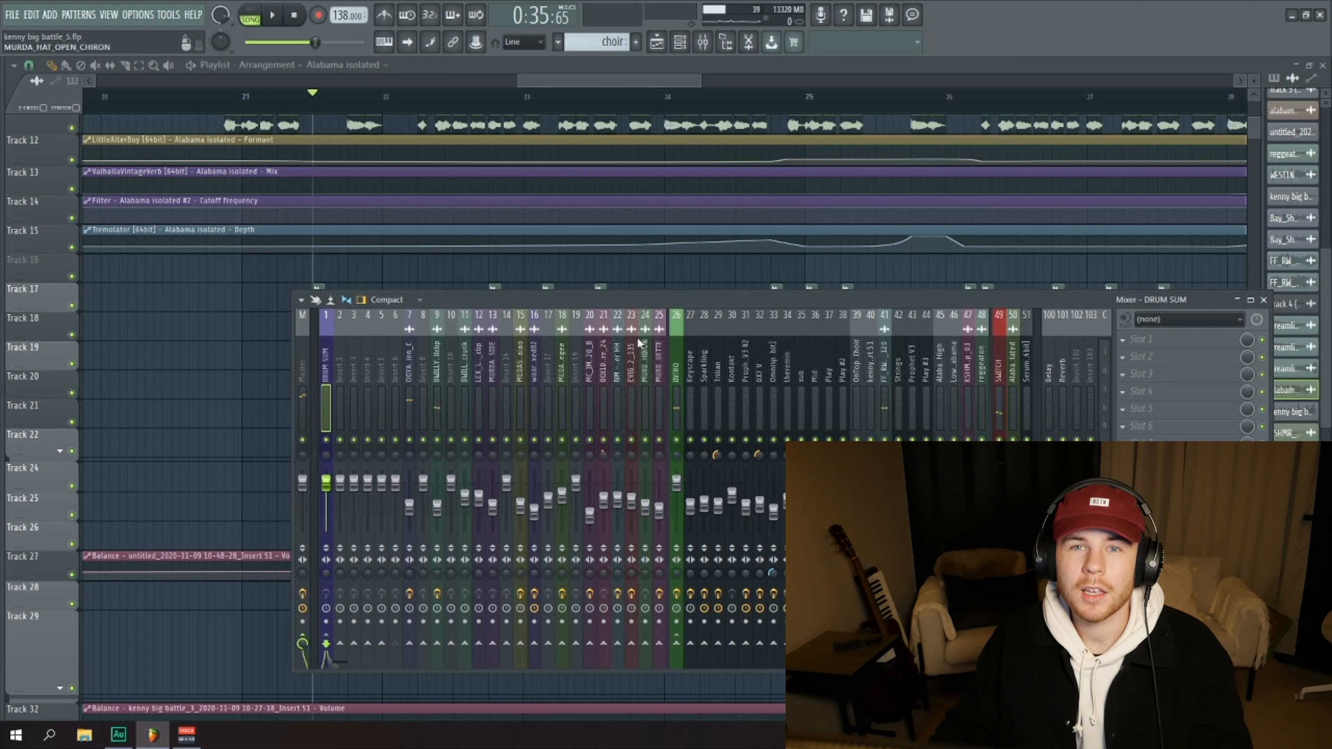
# Show the F_Whomp_stereo Stereo Shaper and EQ chain, close it, and solo Track 24.
pyautogui.click(409, 382)
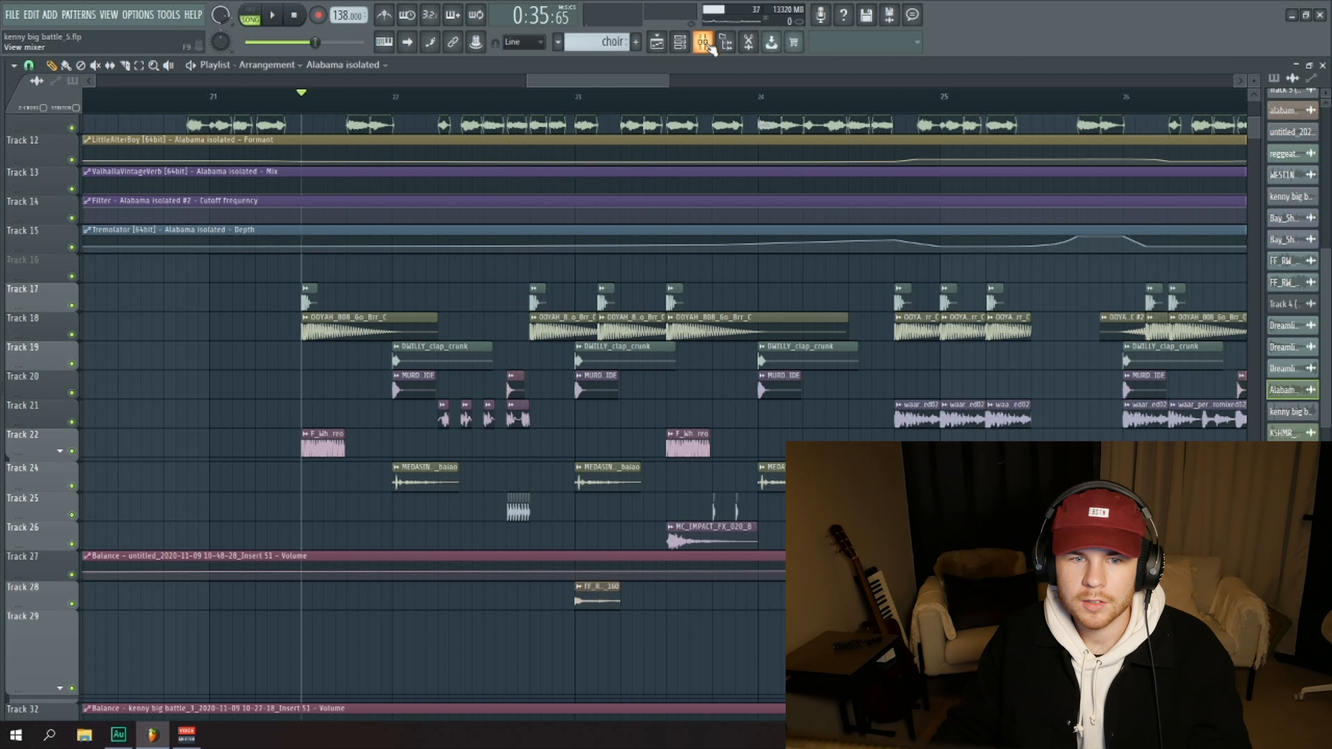
pyautogui.click(703, 41)
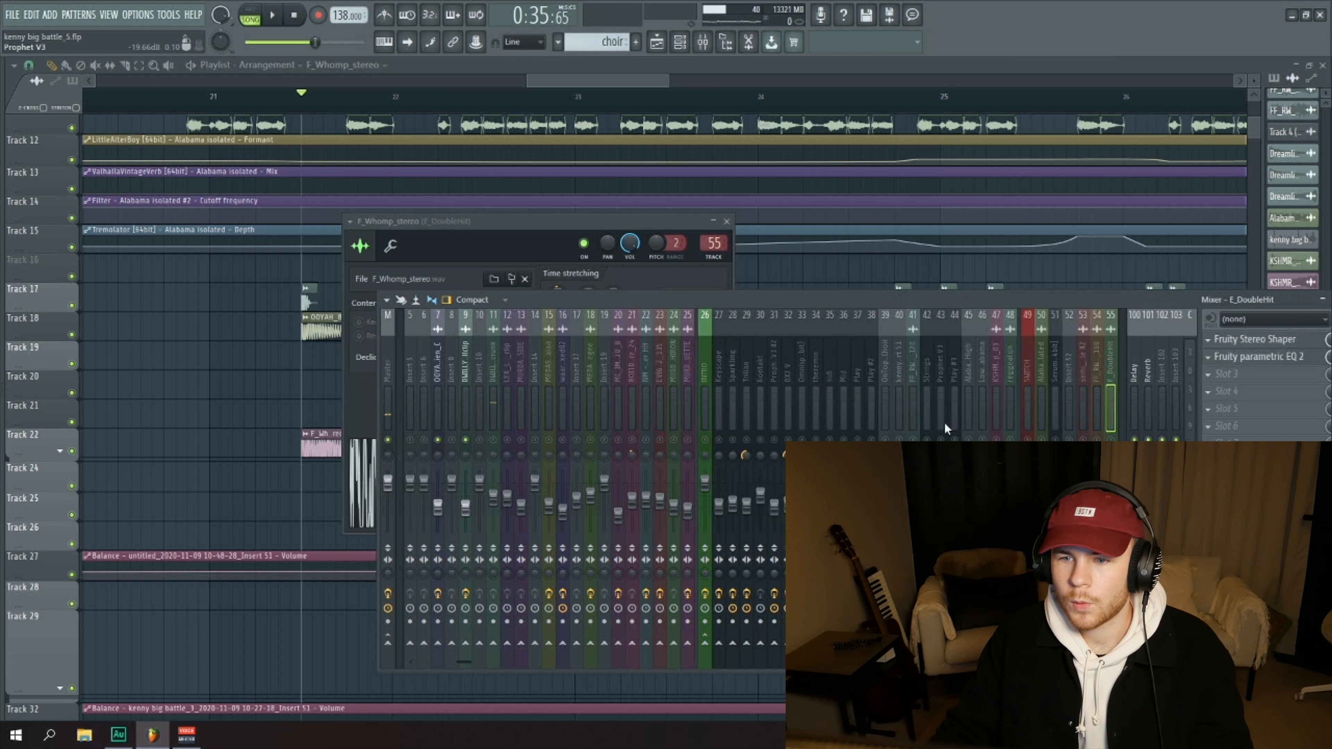
pyautogui.click(271, 15)
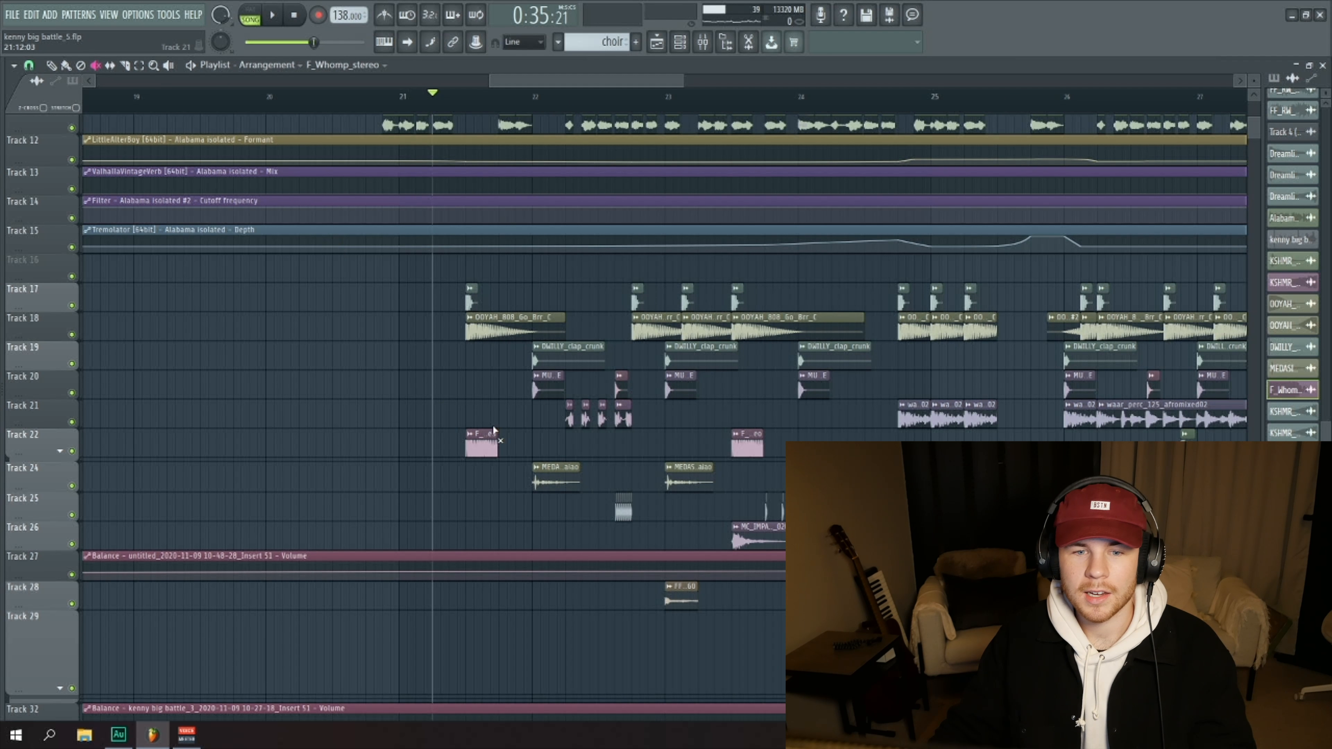
pyautogui.click(270, 15)
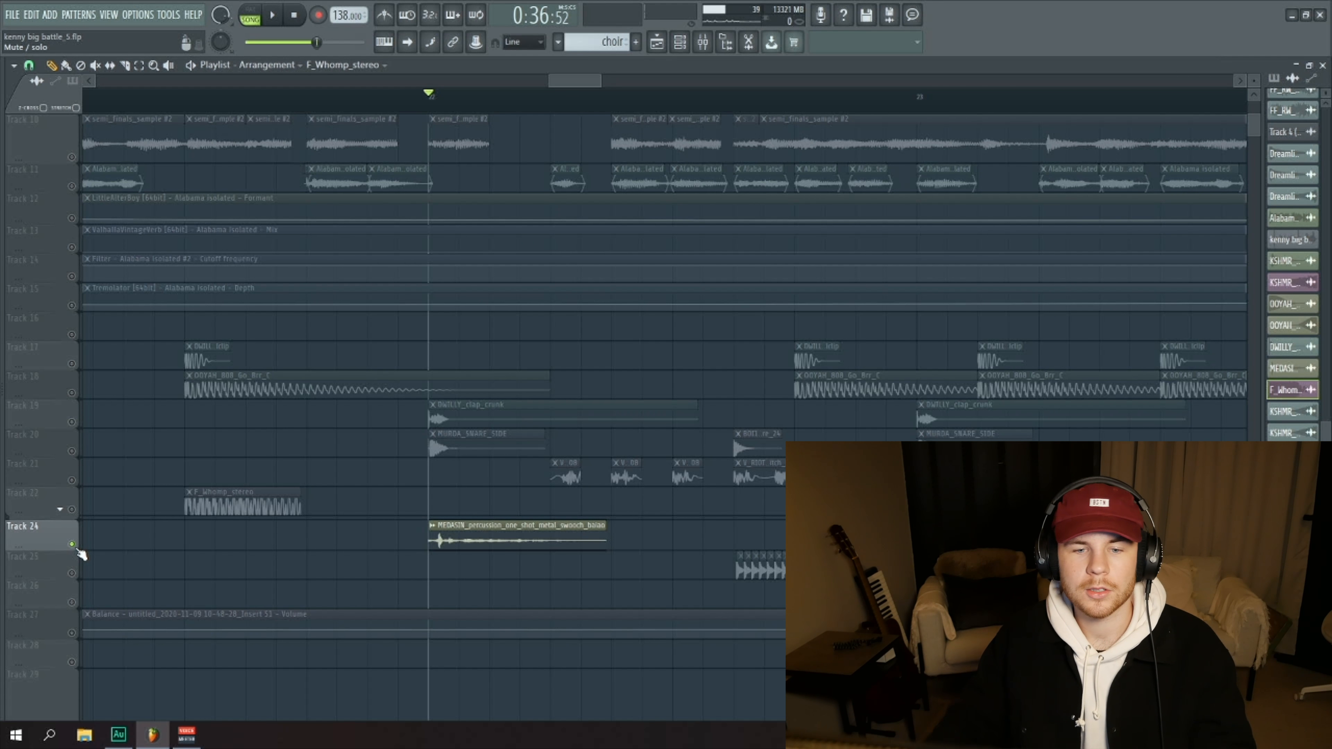
# Solo Track 21, then Track 26, restore all tracks, then solo the rap vocal on Track 10.
pyautogui.click(270, 15)
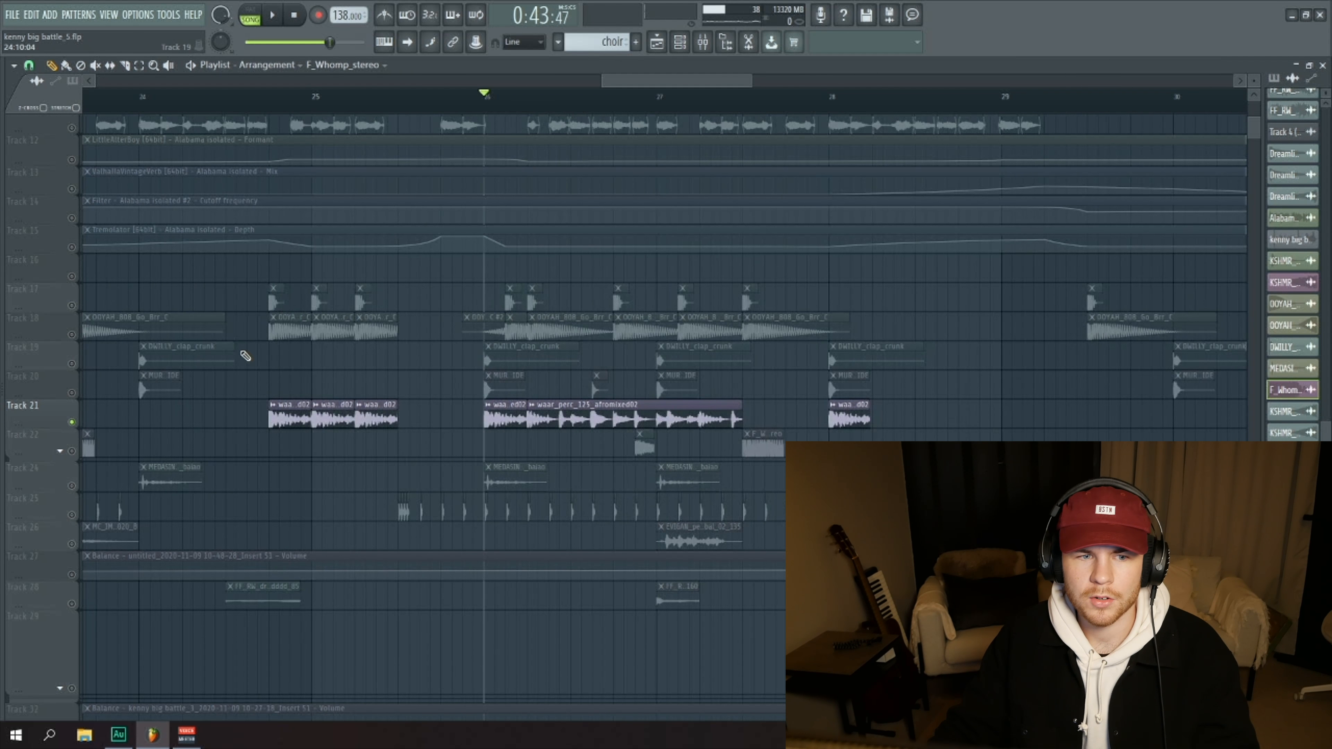
pyautogui.click(270, 14)
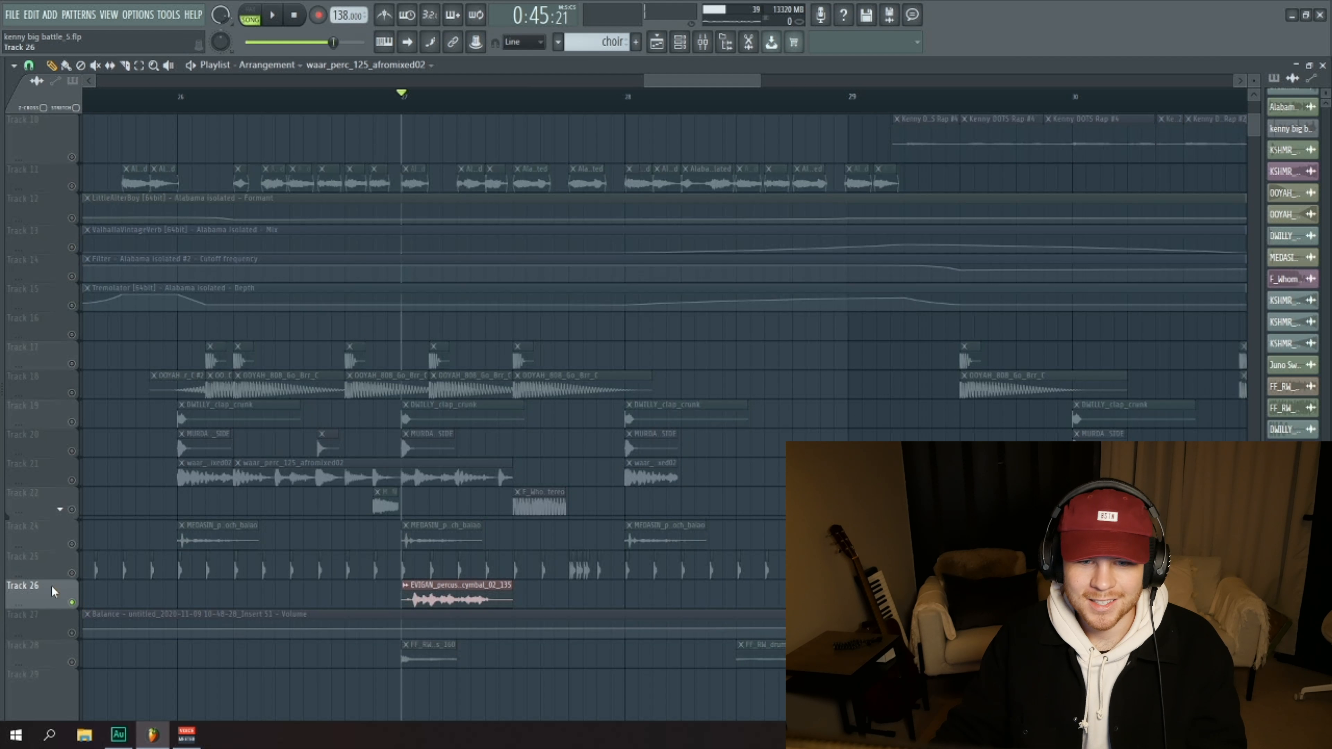
pyautogui.click(271, 15)
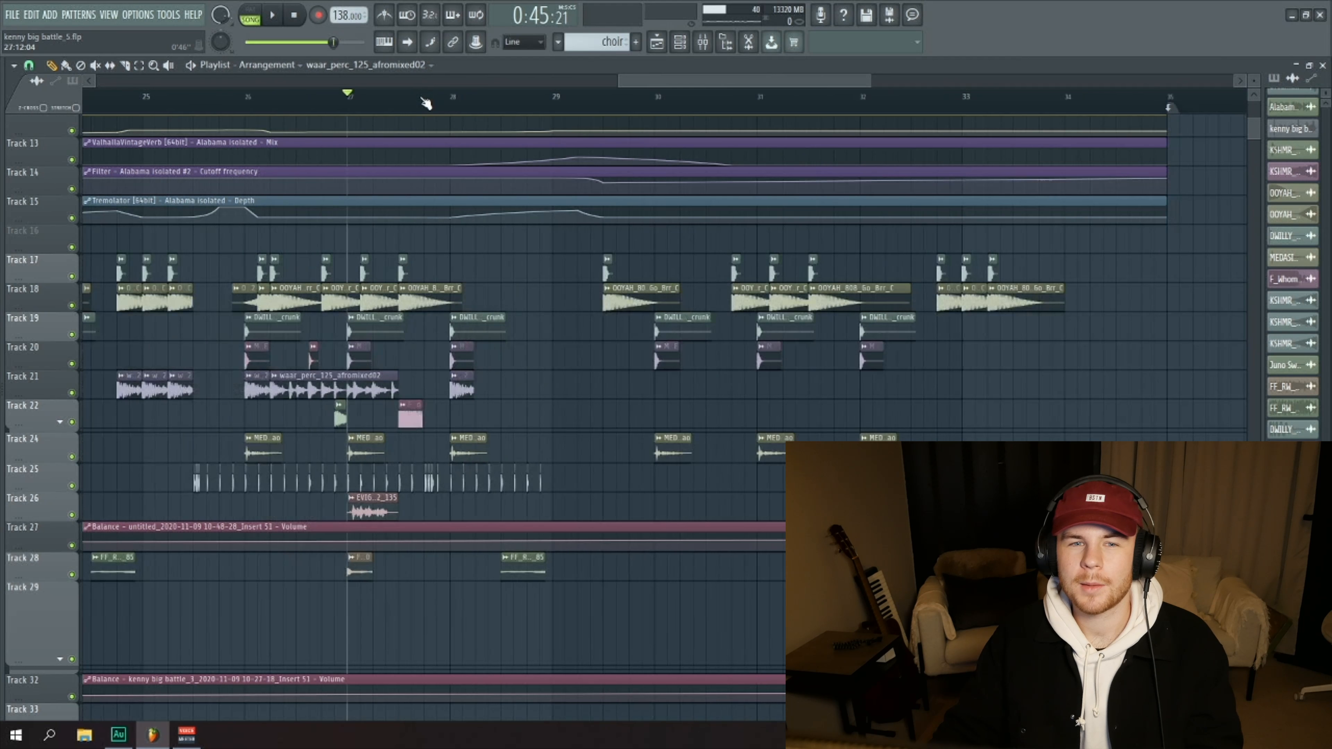
pyautogui.click(270, 16)
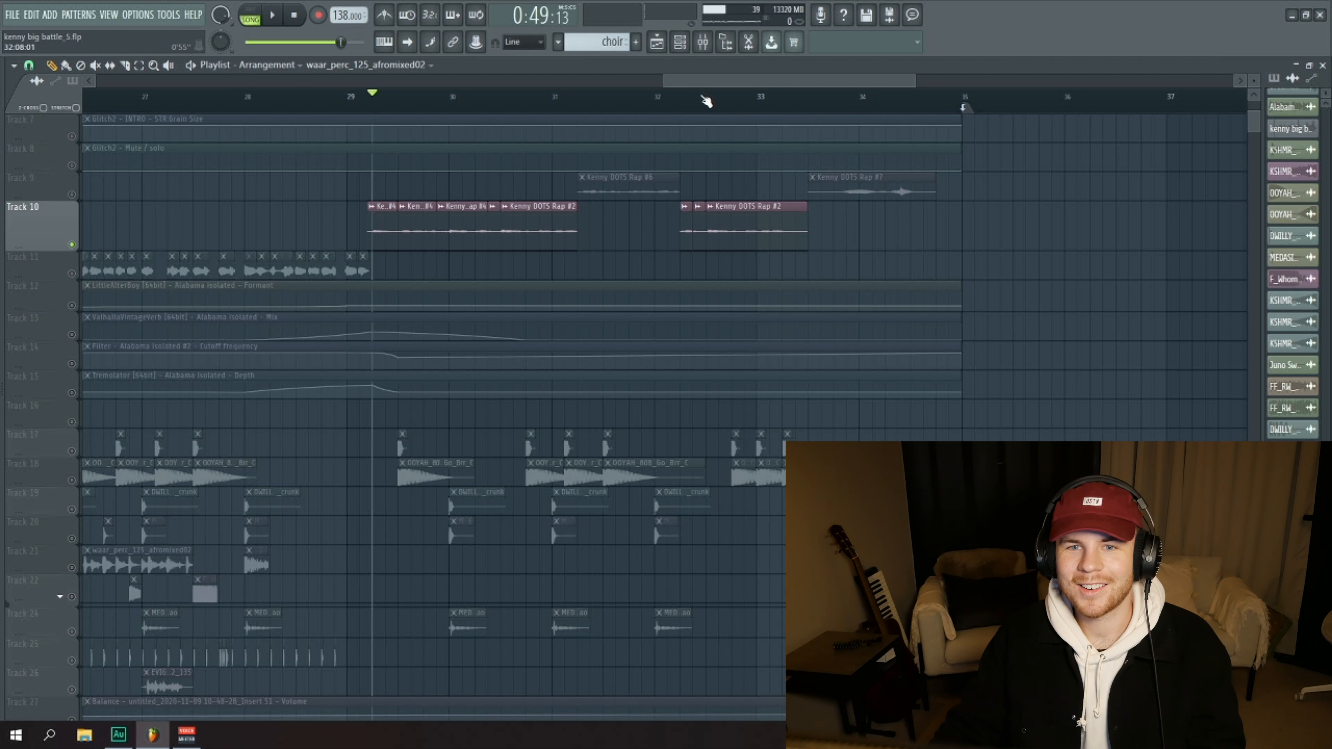
# Unsolo all tracks and play the arrangement from bar 29 with the Kenny rap clips.
pyautogui.click(704, 41)
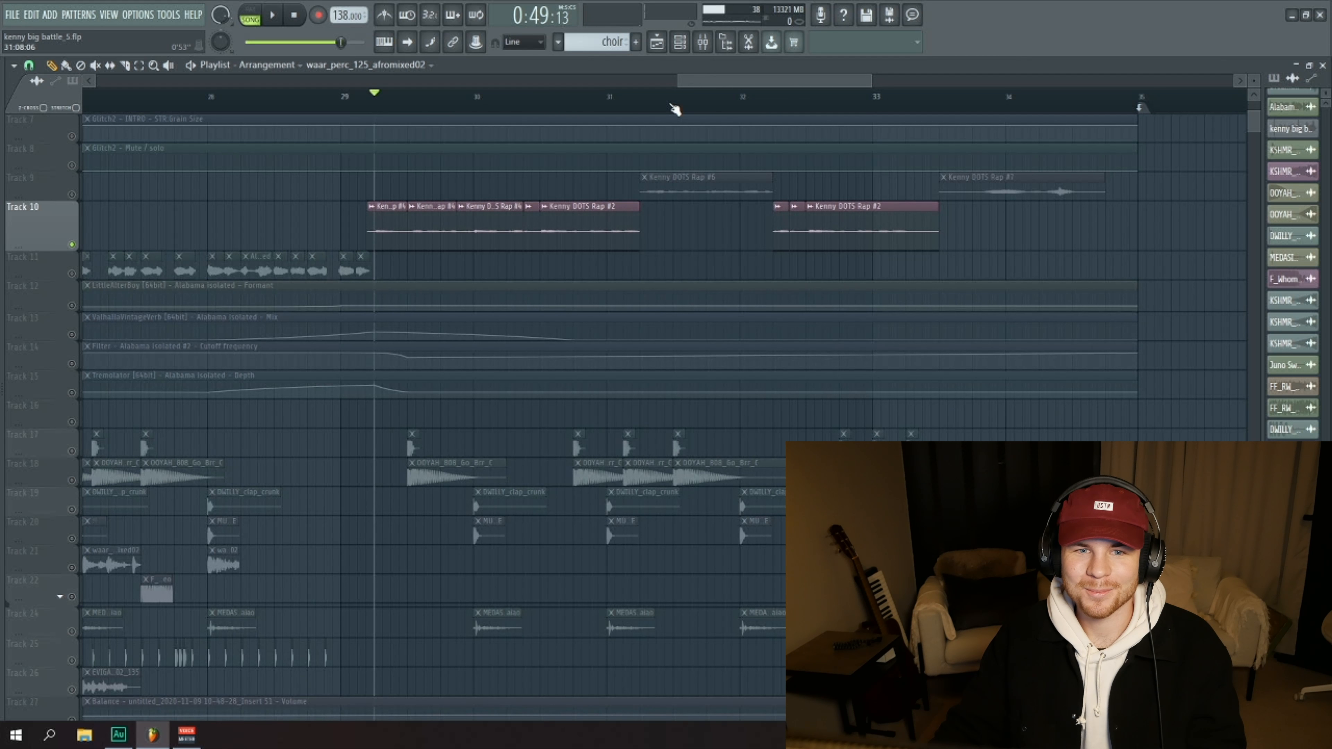
pyautogui.click(270, 14)
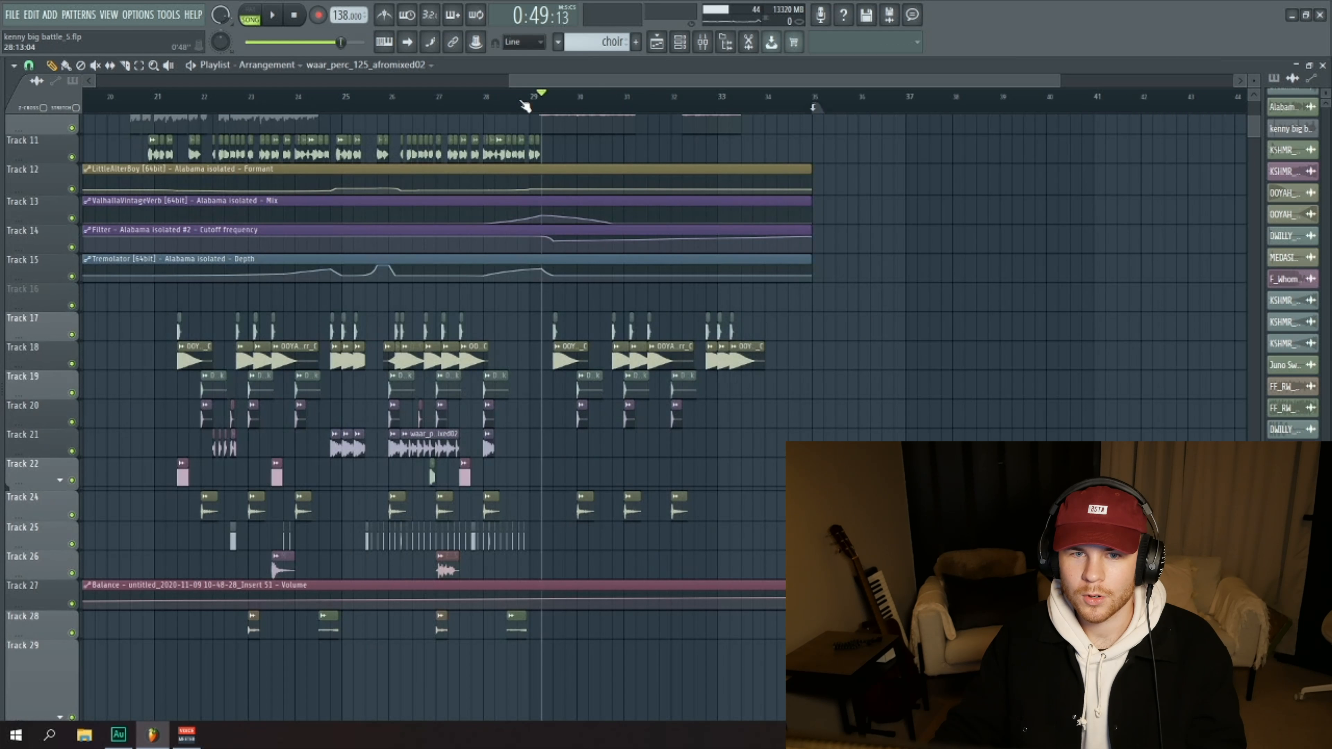
pyautogui.scroll(-3)
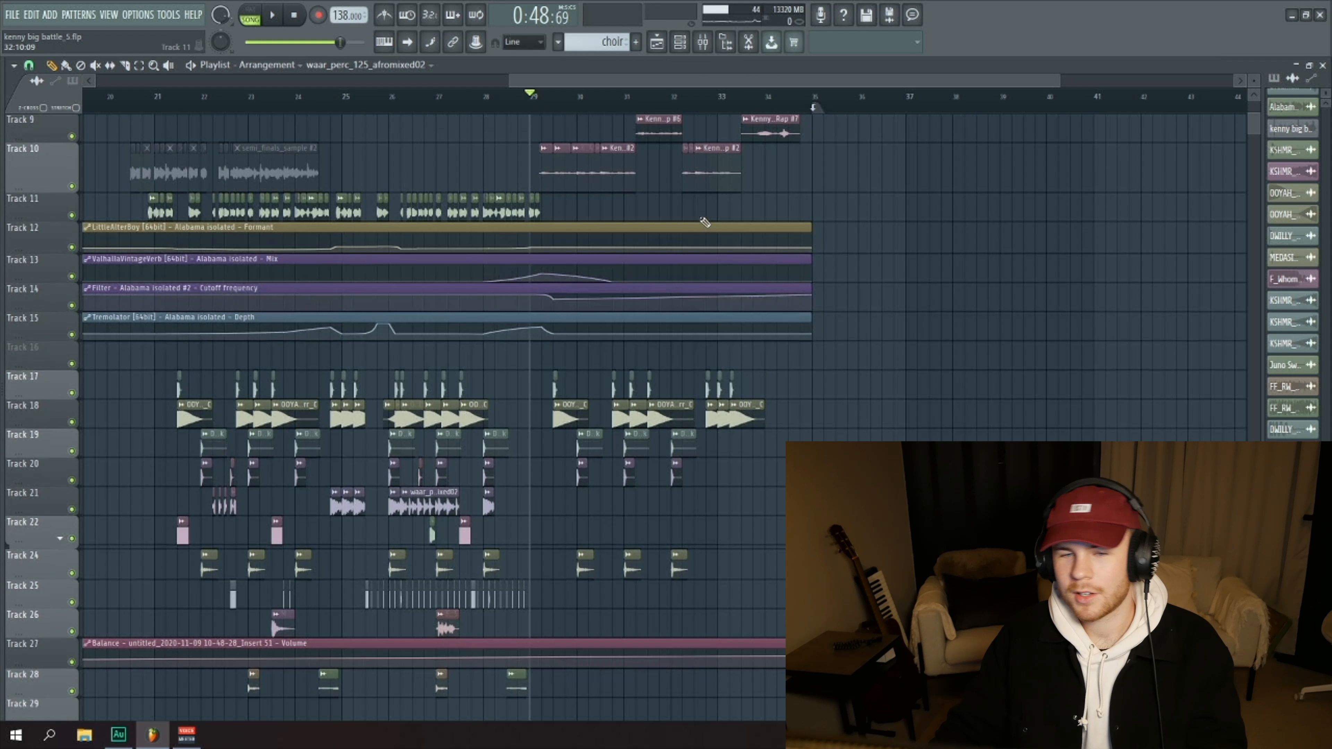
pyautogui.click(270, 15)
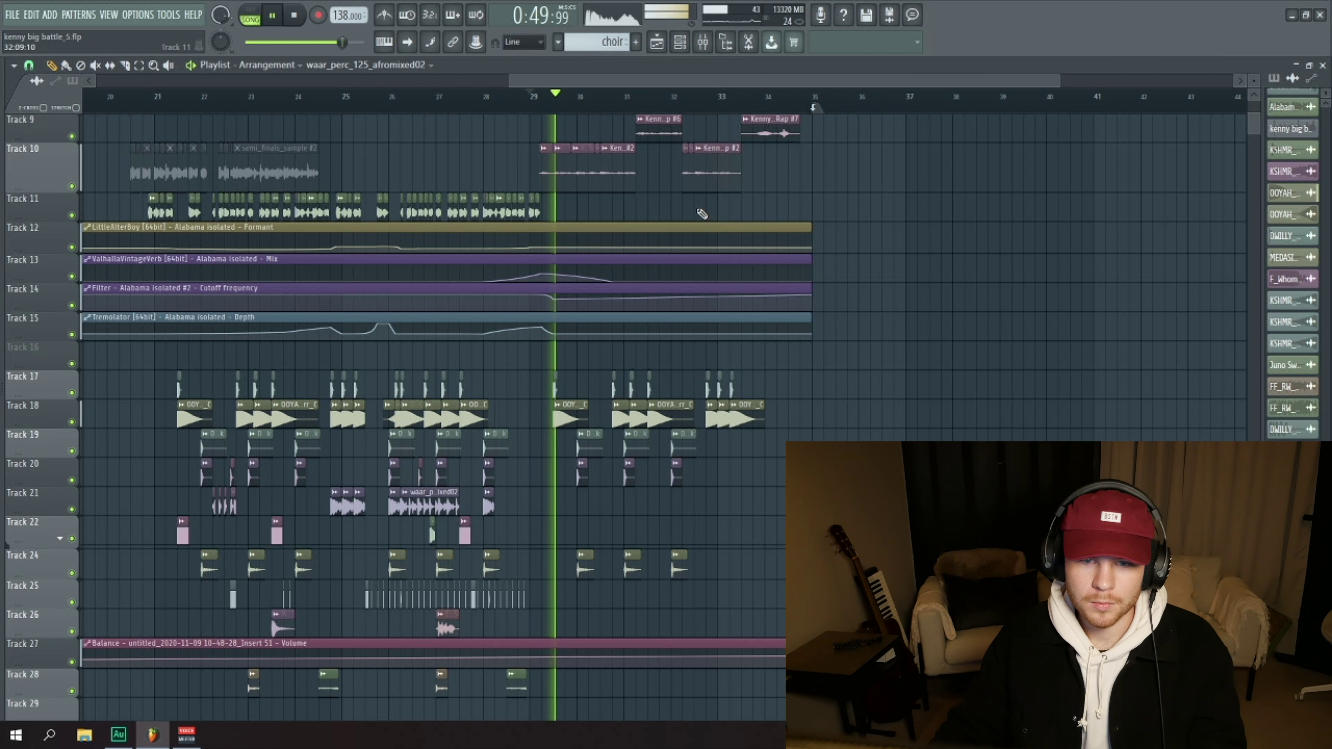